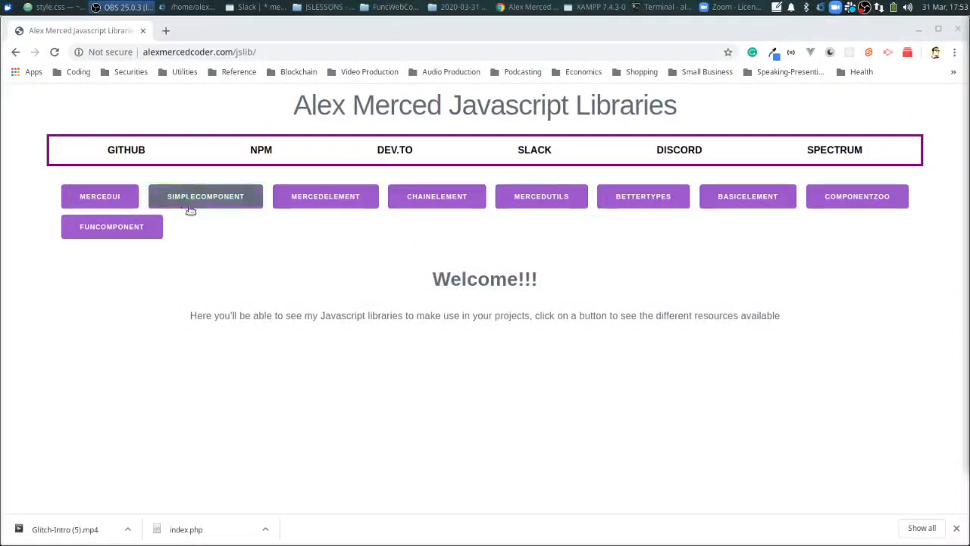
- Browse the MercedUtils, ComponentZoo and FunComponent library descriptions on the jslib page
left_click(227, 52)
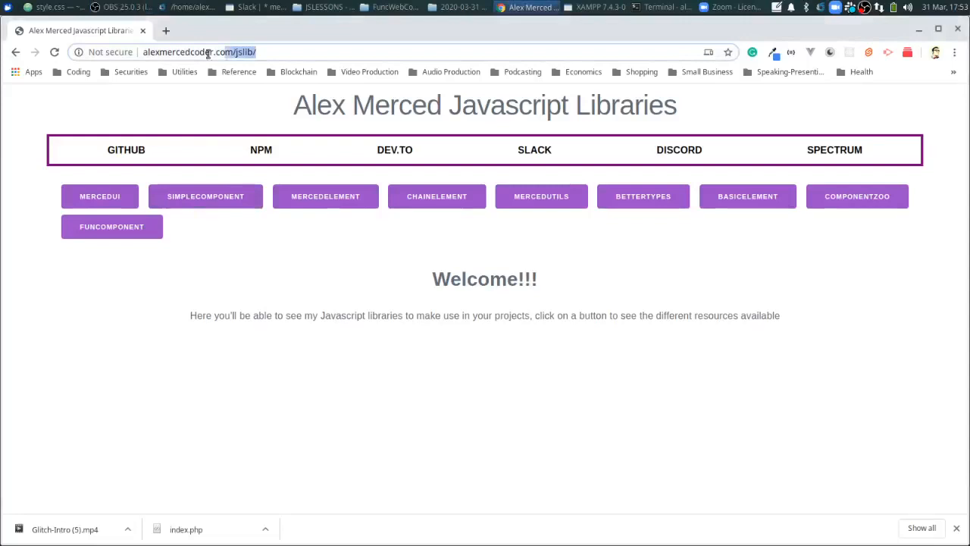
left_click(199, 52)
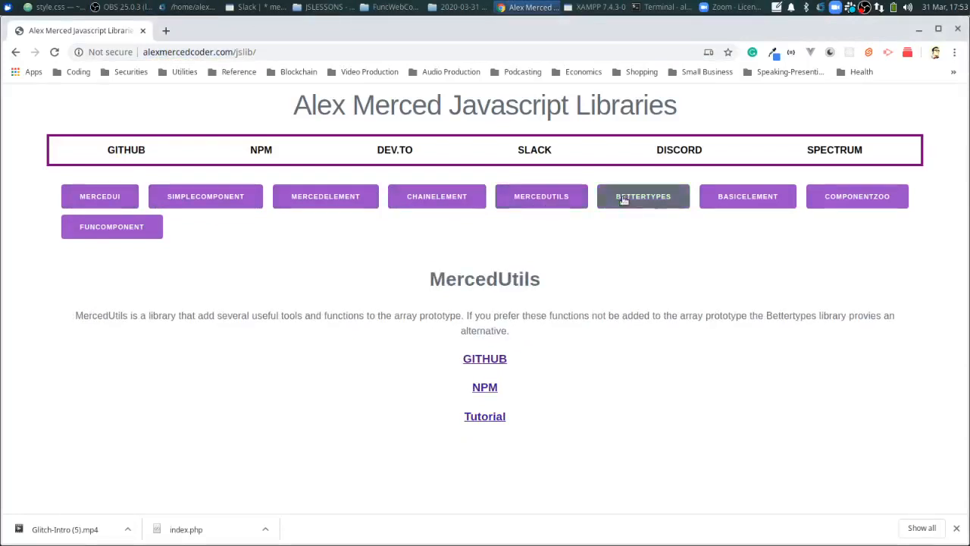
left_click(858, 197)
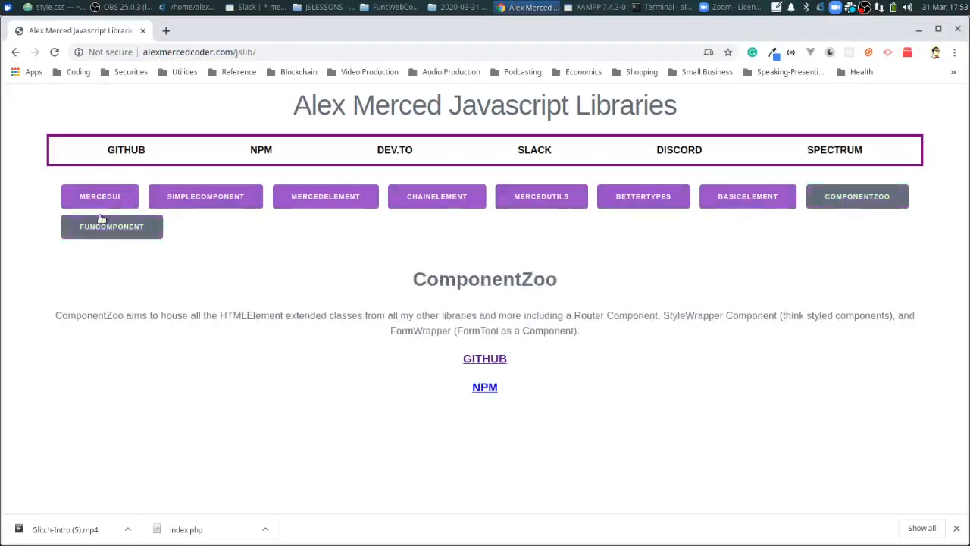
left_click(112, 226)
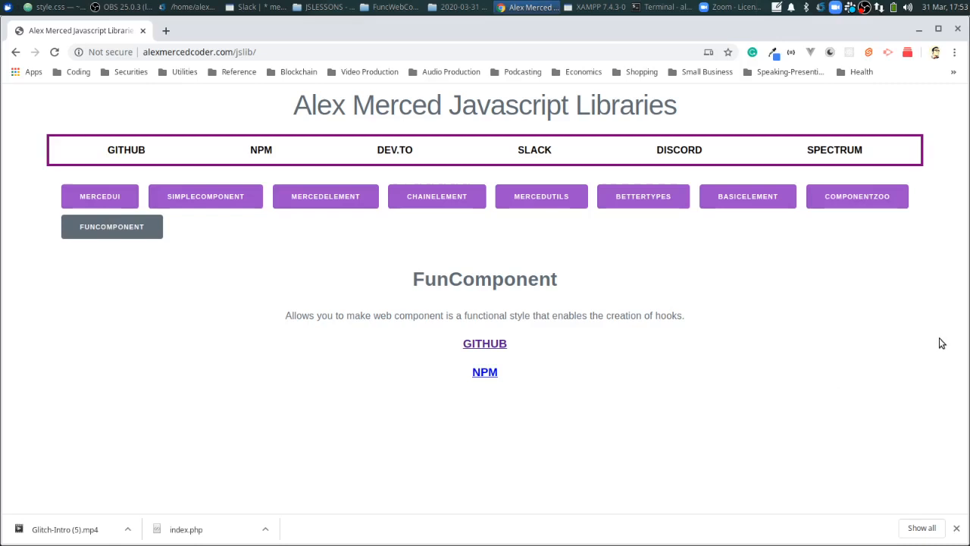
- View BasicElement and ComponentZoo again, ending on the FunComponent description
left_click(747, 197)
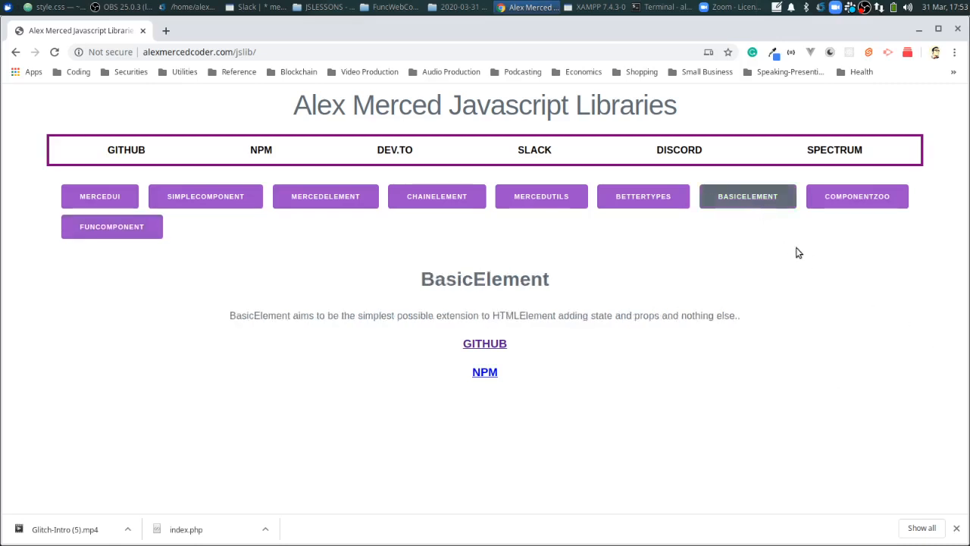
left_click(858, 197)
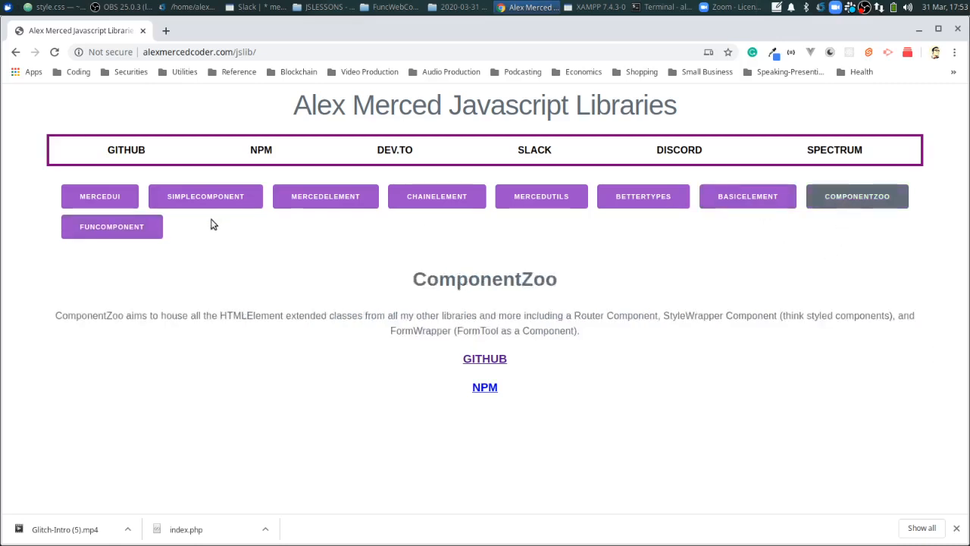
left_click(112, 228)
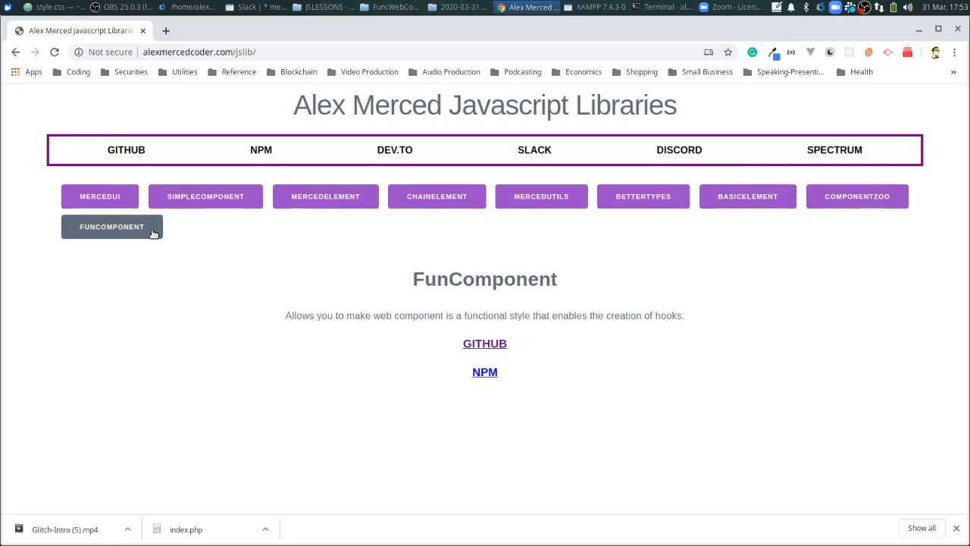
mouse_move(341, 358)
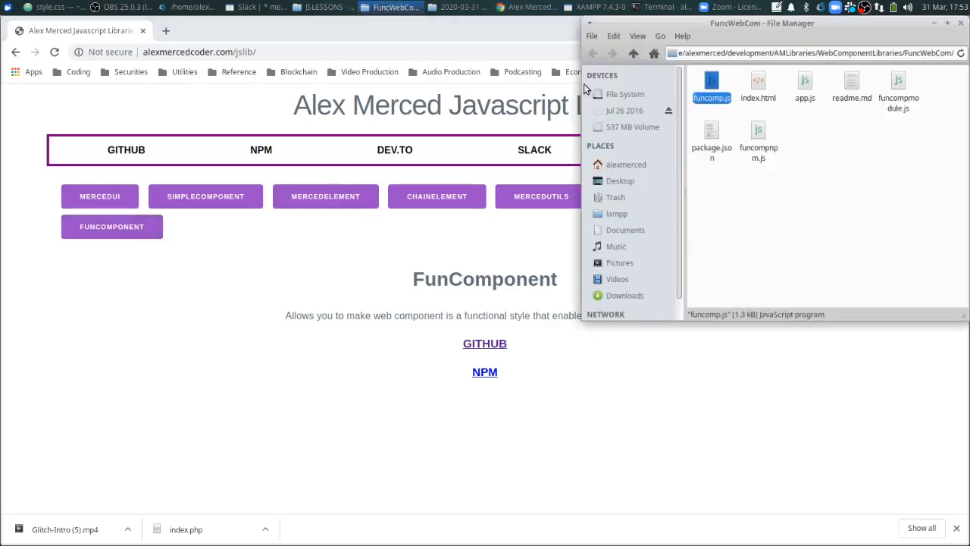
left_click(594, 54)
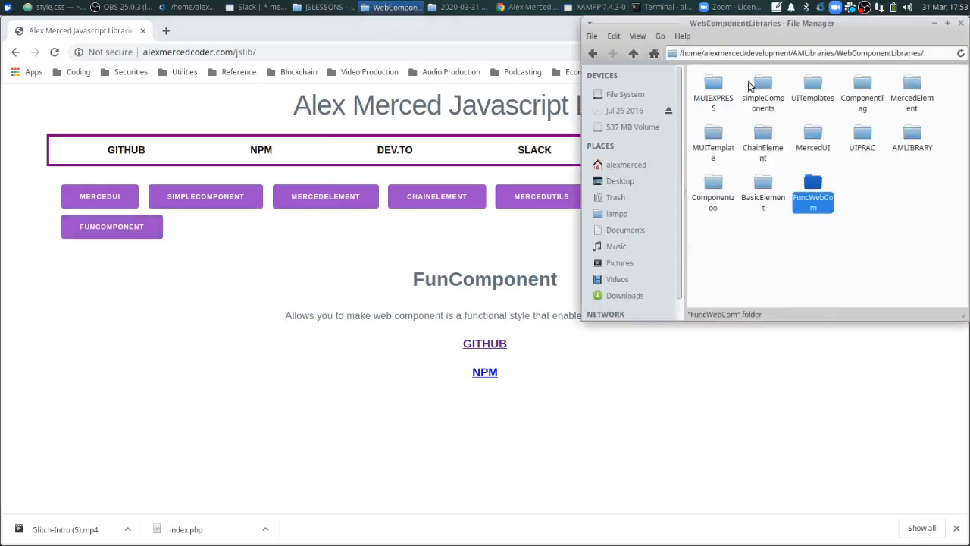
mouse_move(803, 155)
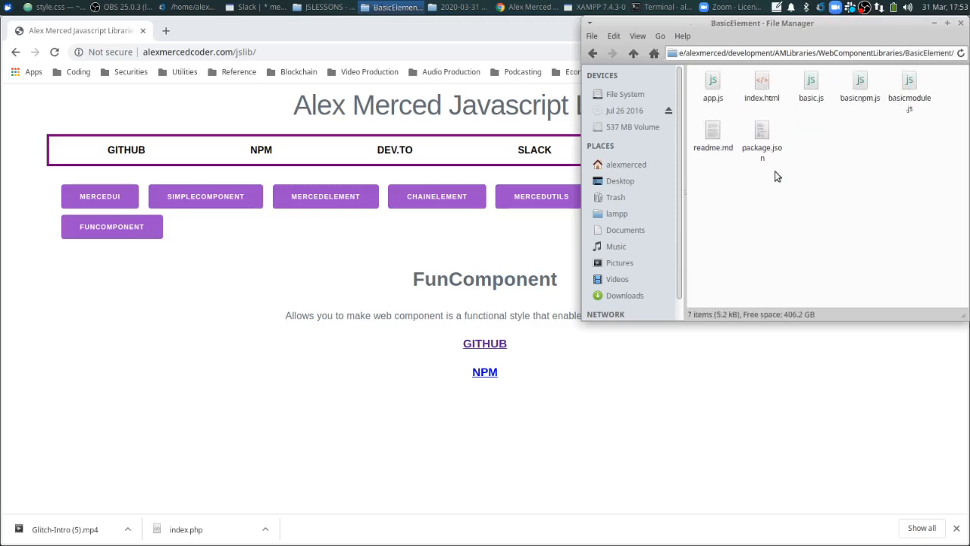
left_click(811, 87)
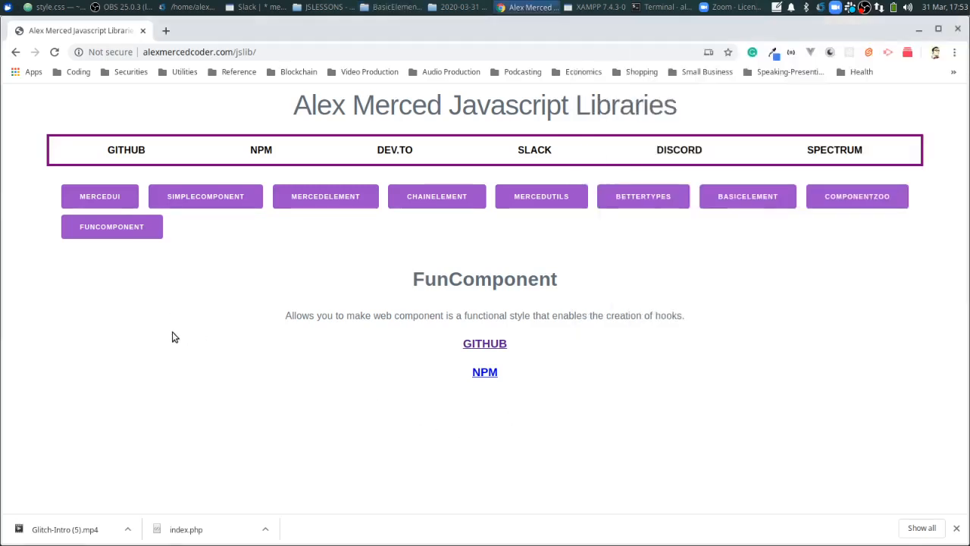
mouse_move(181, 315)
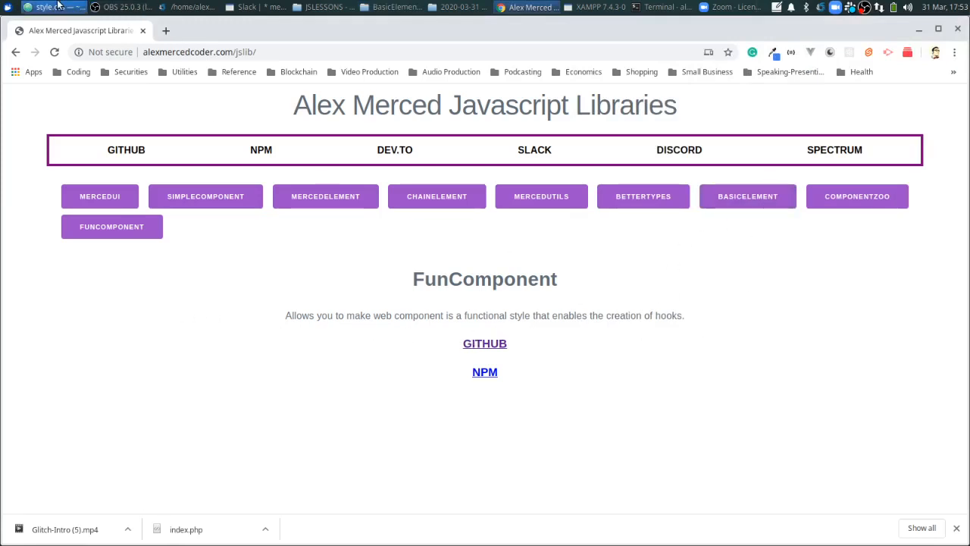
left_click(49, 6)
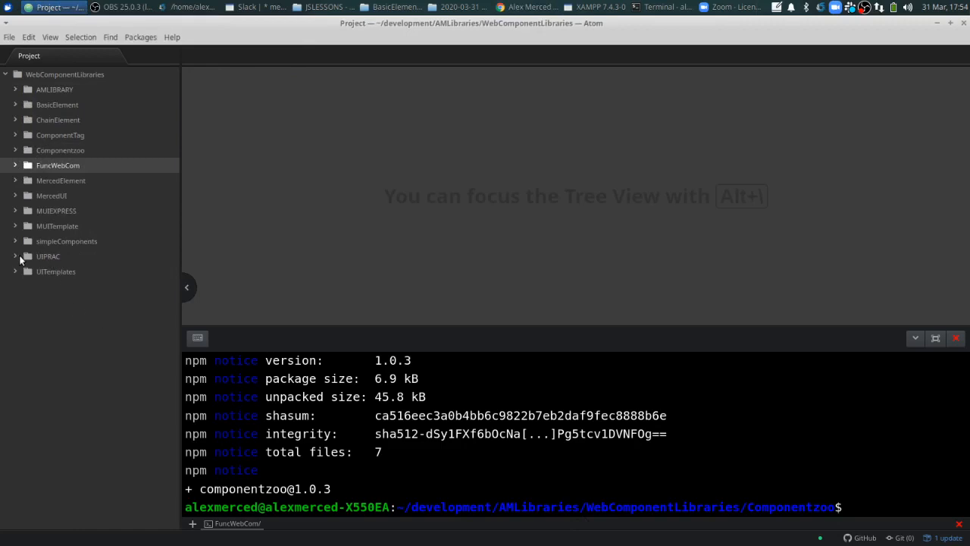
left_click(49, 256)
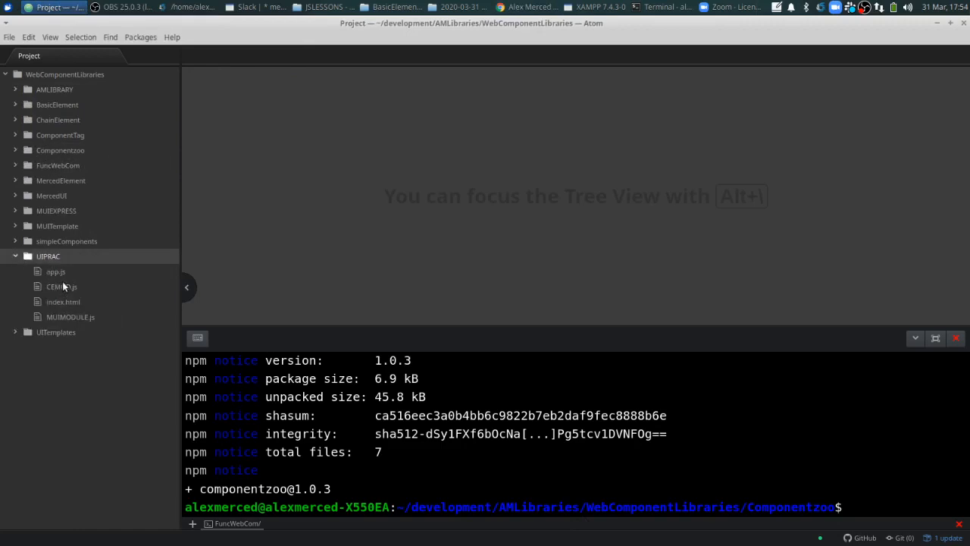
left_click(61, 286)
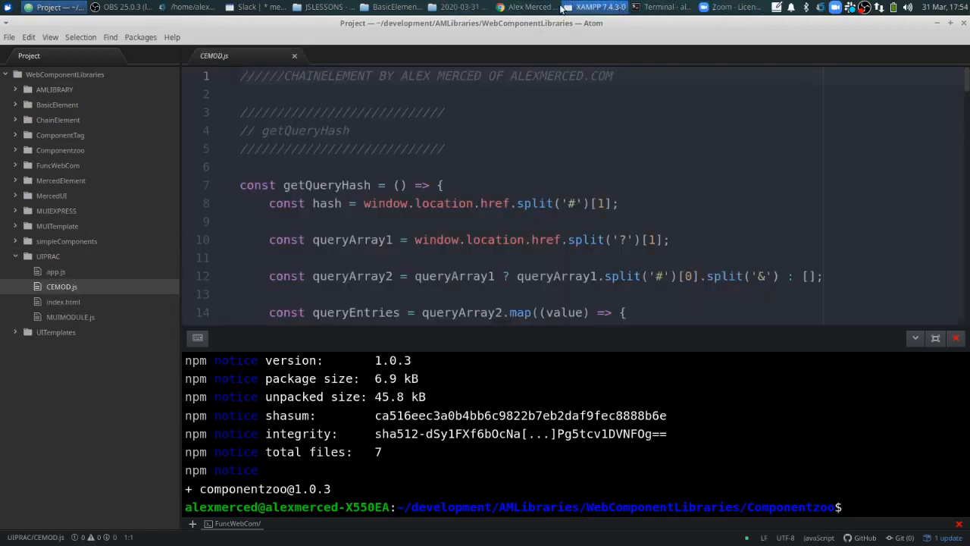
left_click(525, 6)
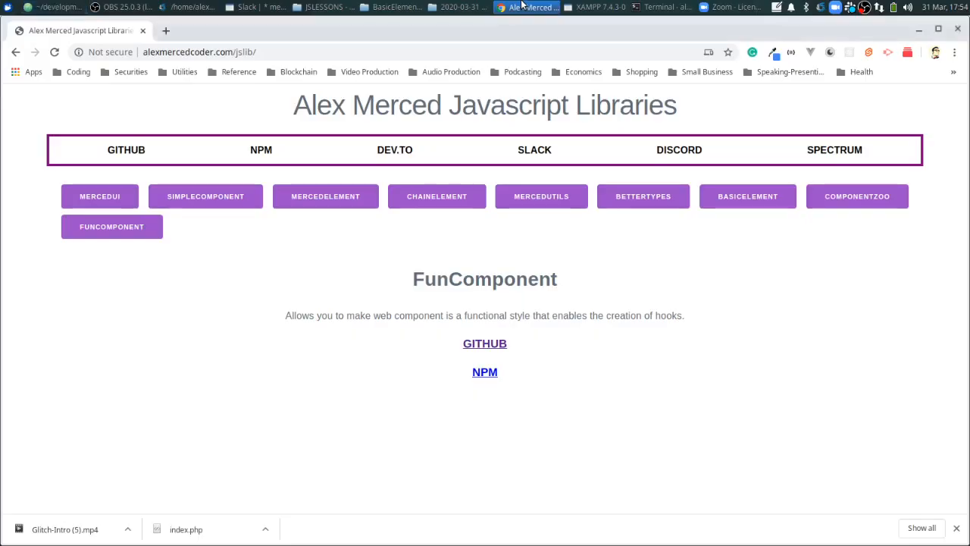
mouse_move(748, 197)
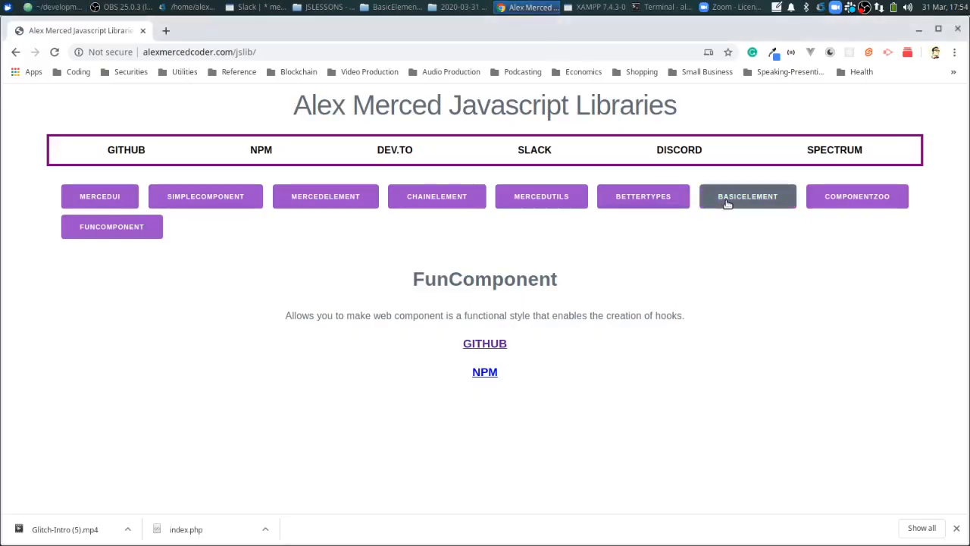
- Follow BasicElement's GITHUB link and save the basic.js file from its CDN link
left_click(747, 197)
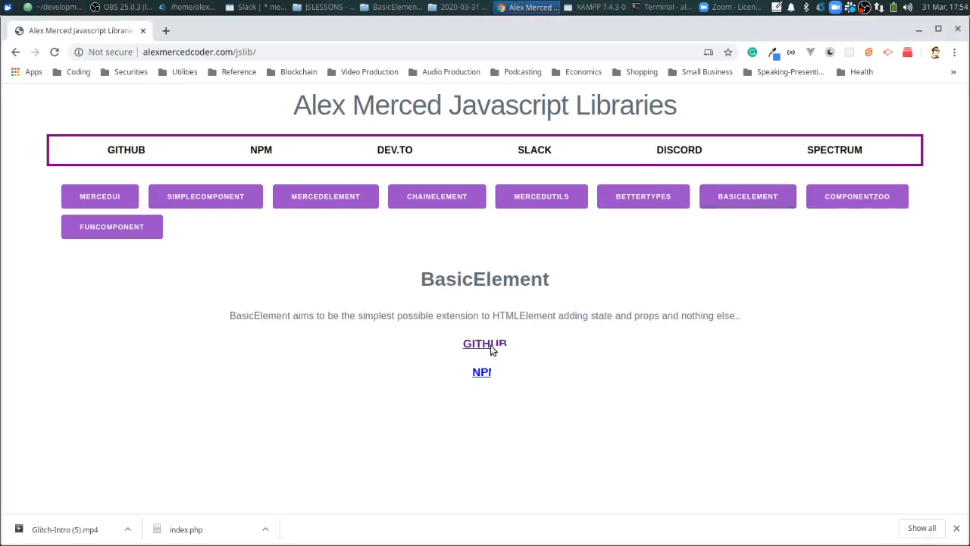
left_click(486, 343)
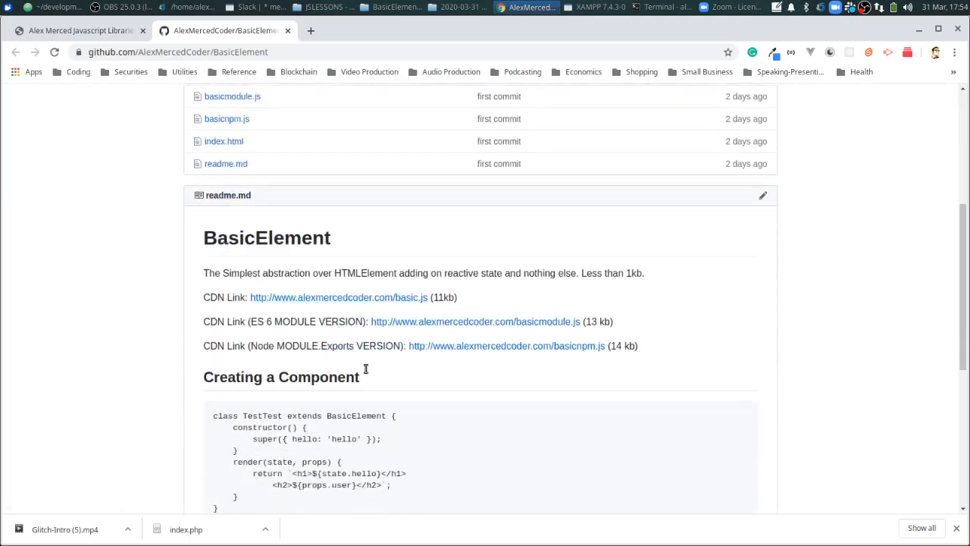
mouse_move(330, 297)
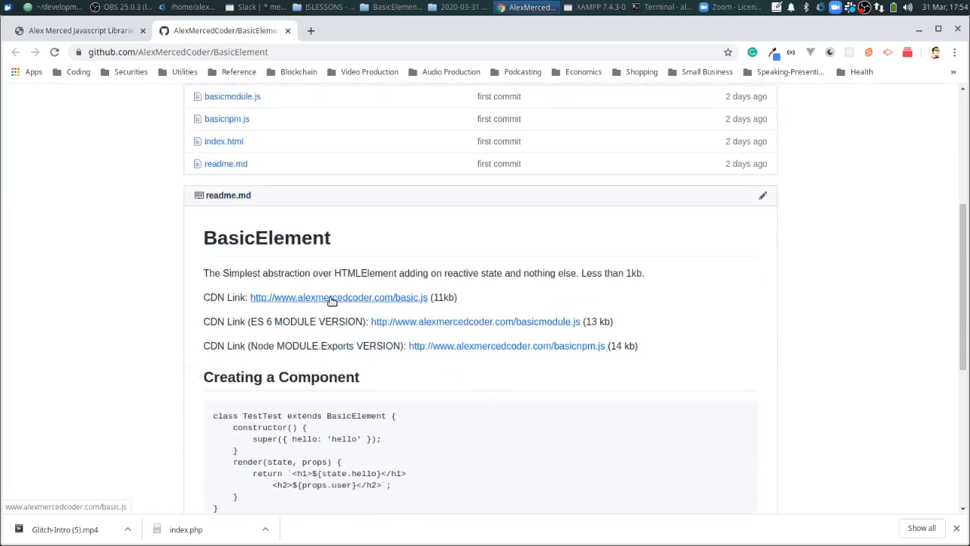
right_click(338, 296)
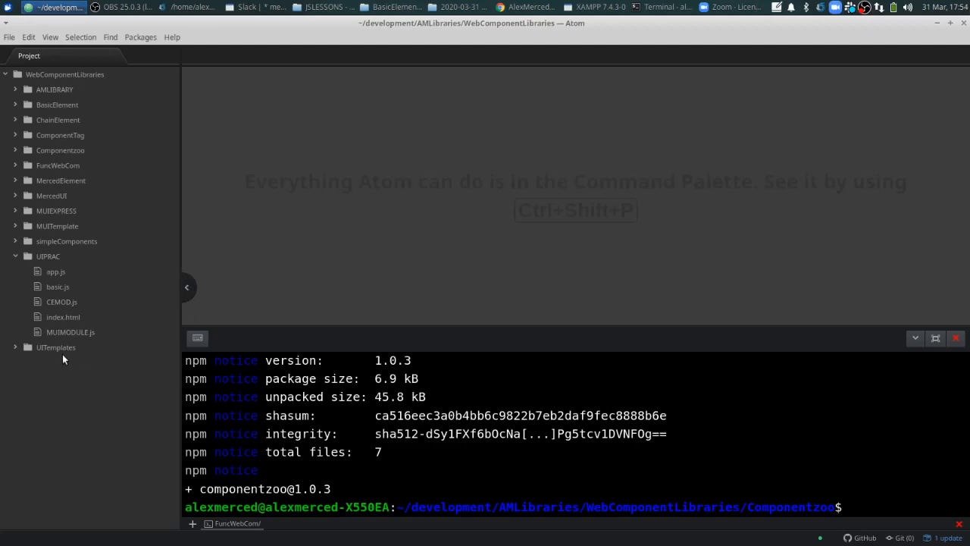
- Set index.html's empty script src to basic.js, then bring up the empty app.js
left_click(58, 286)
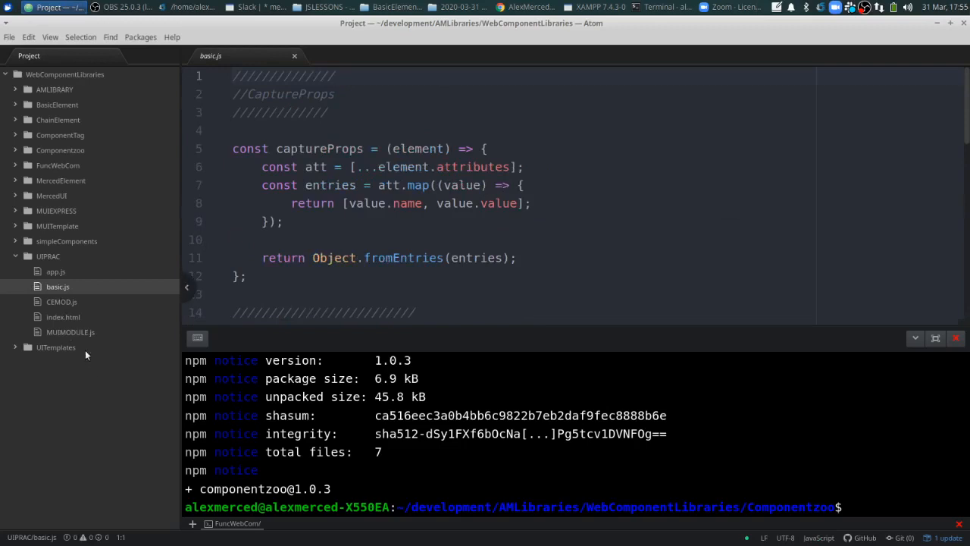
left_click(64, 317)
type("<script src=\"\" charset=\"utf-8\"></script>")
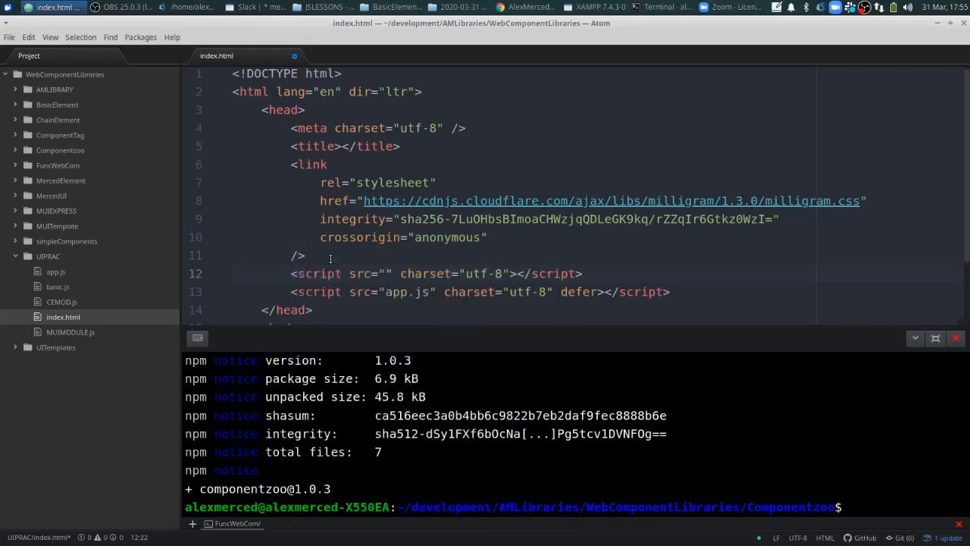
type("basic.js")
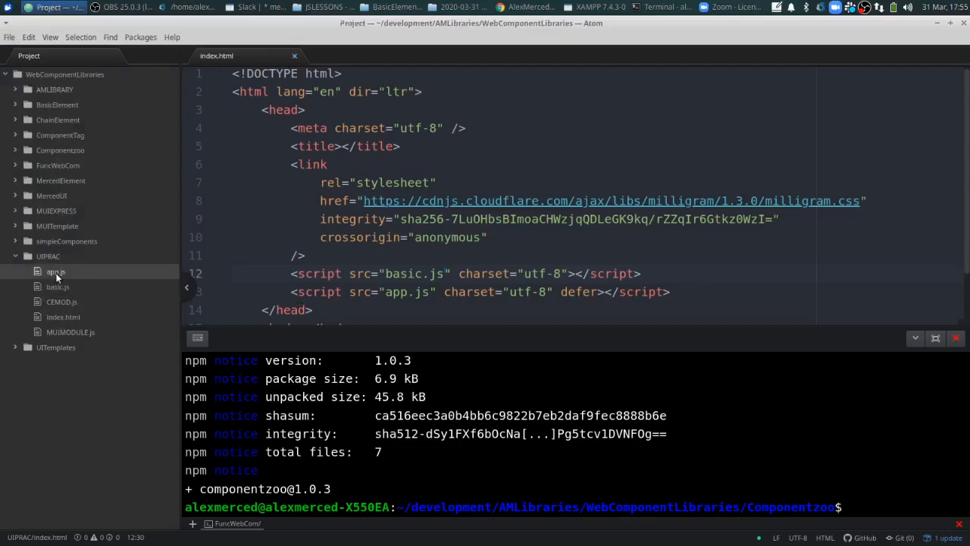
left_click(54, 271)
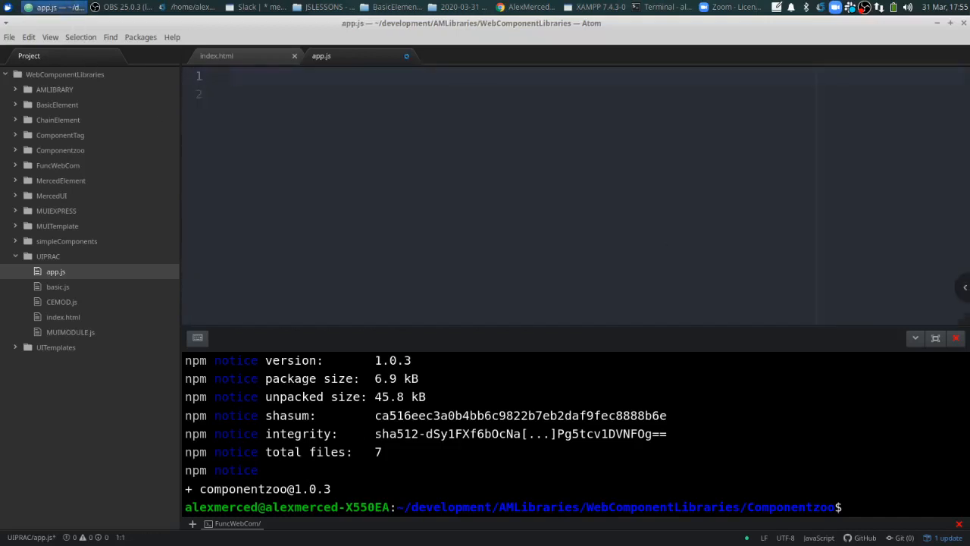
- Declare class TestTest extends BasicElement with a constructor setting state hello to 'Hello'
left_click(235, 76)
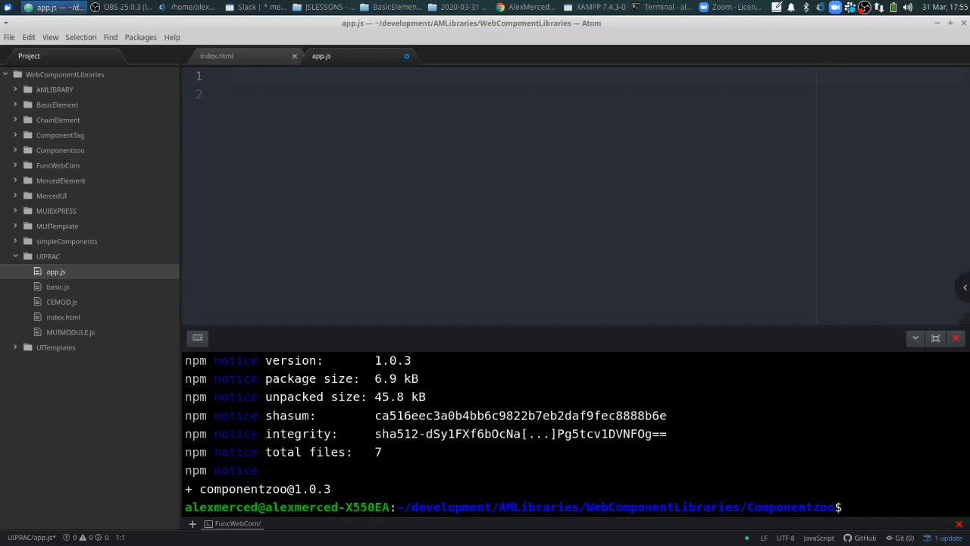
left_click(235, 76)
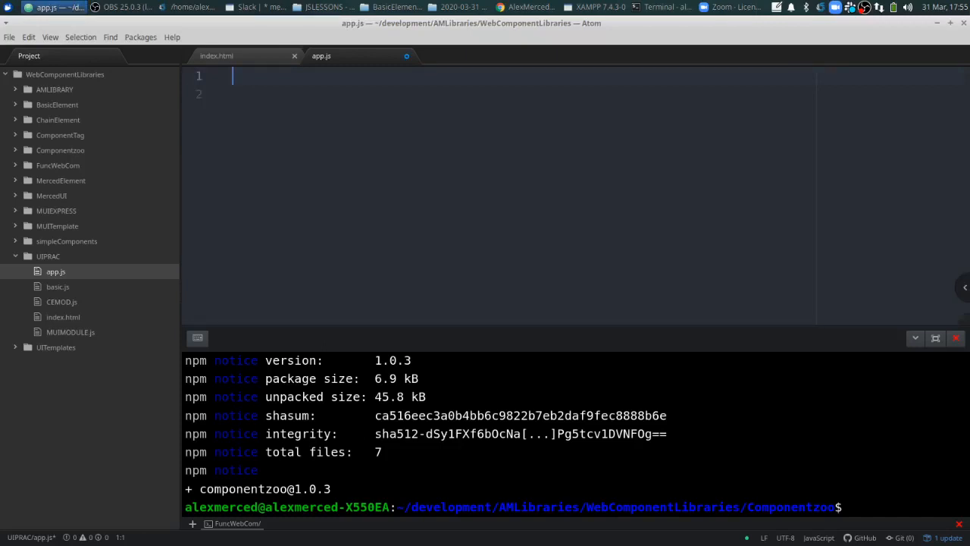
type("class")
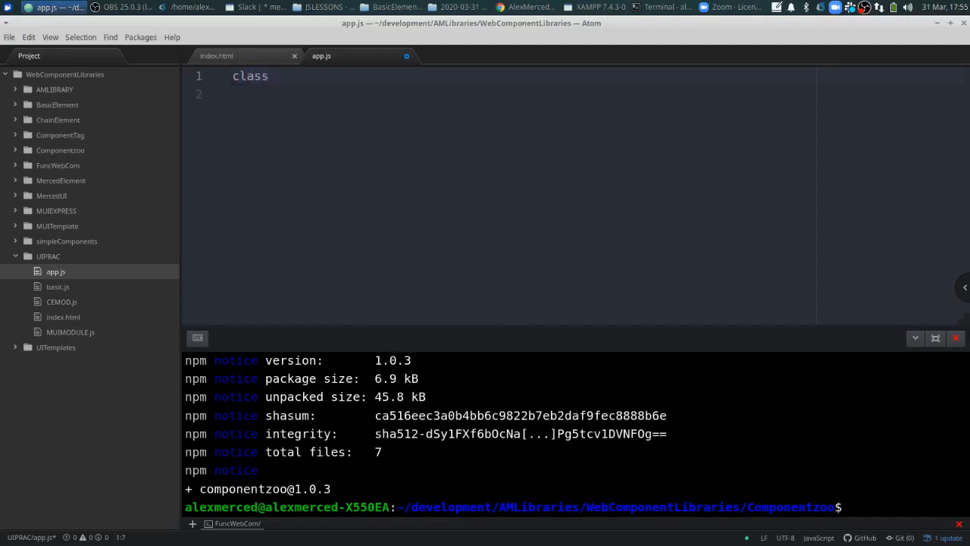
type("TestTest exten")
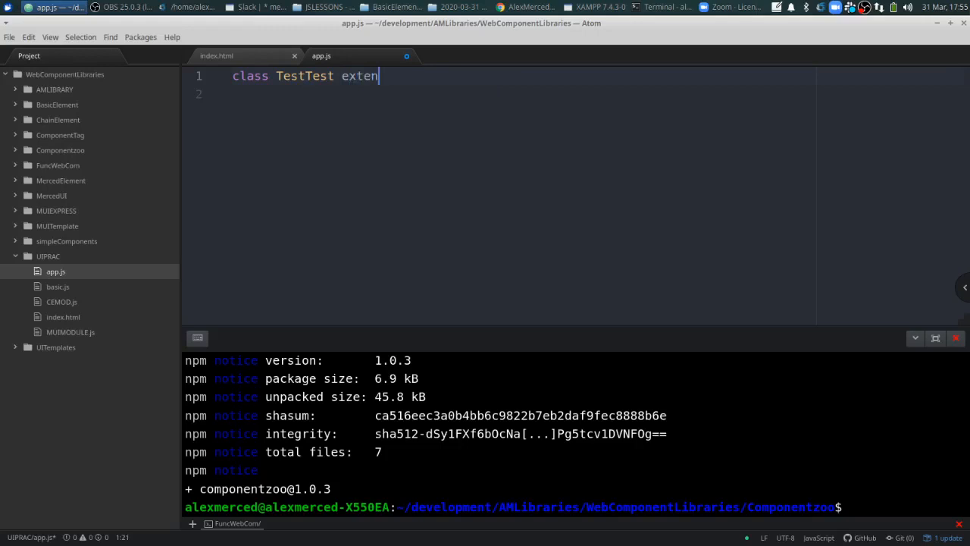
type("ds BasicElement")
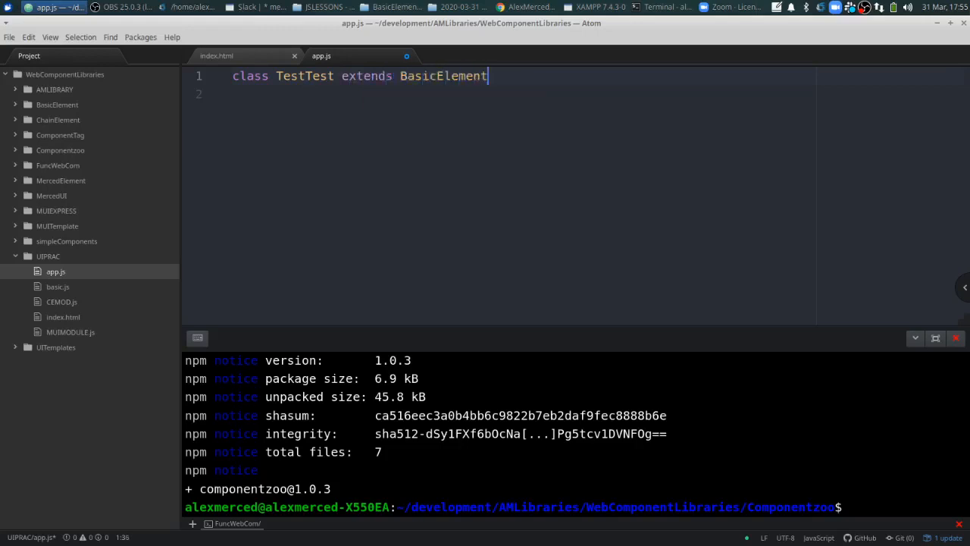
type("{")
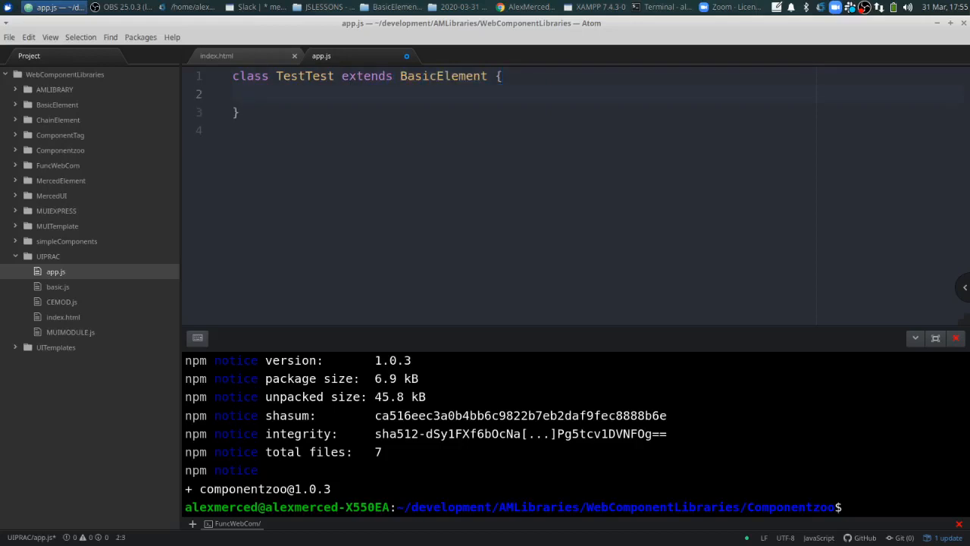
type("constructor")
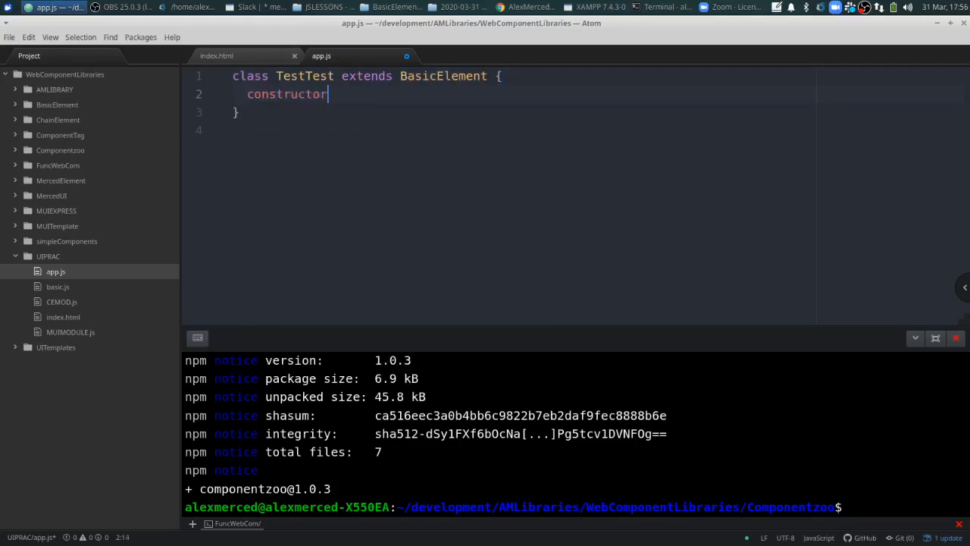
type("()")
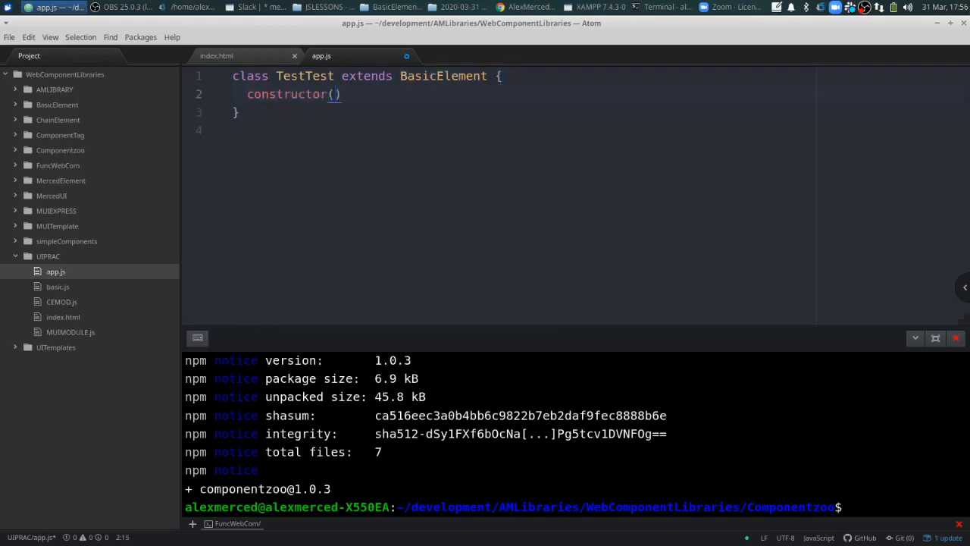
type("{}")
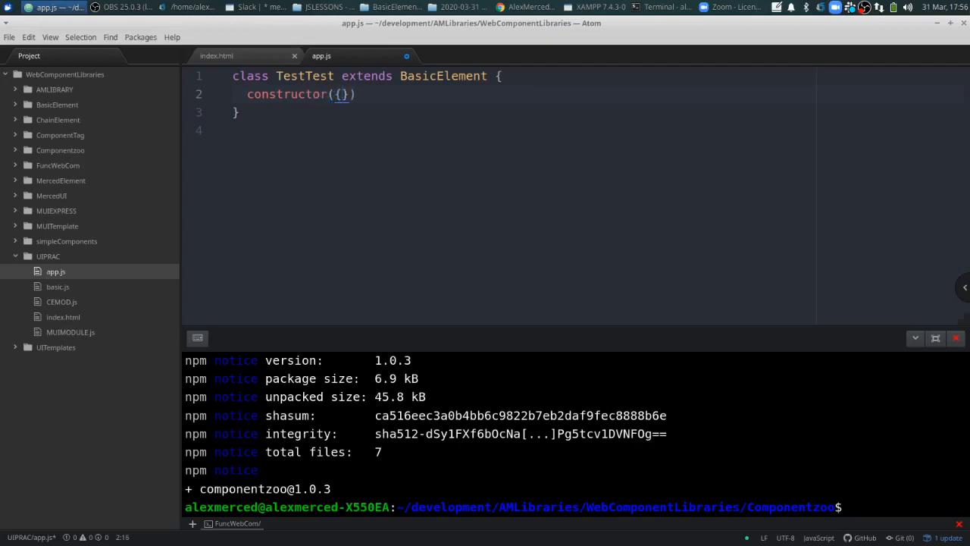
type("s")
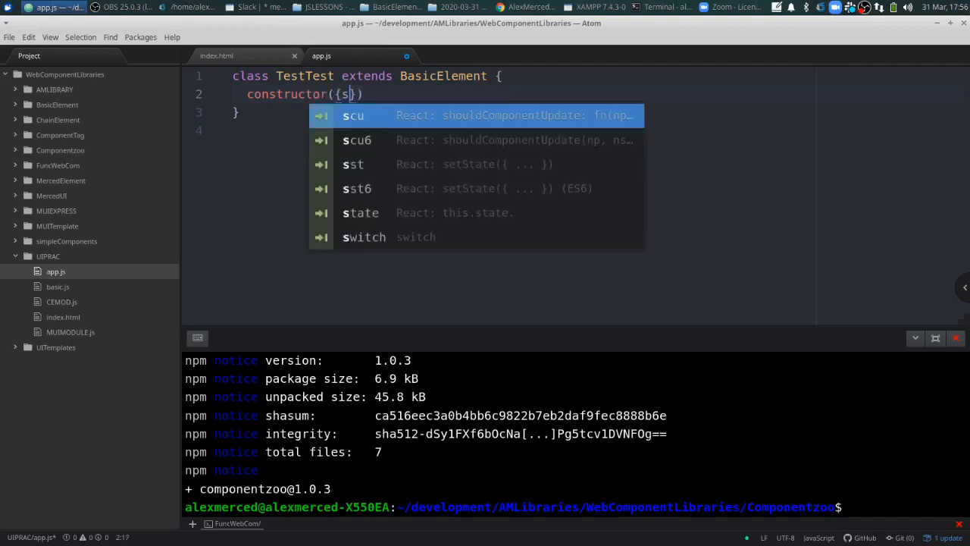
type("tate")
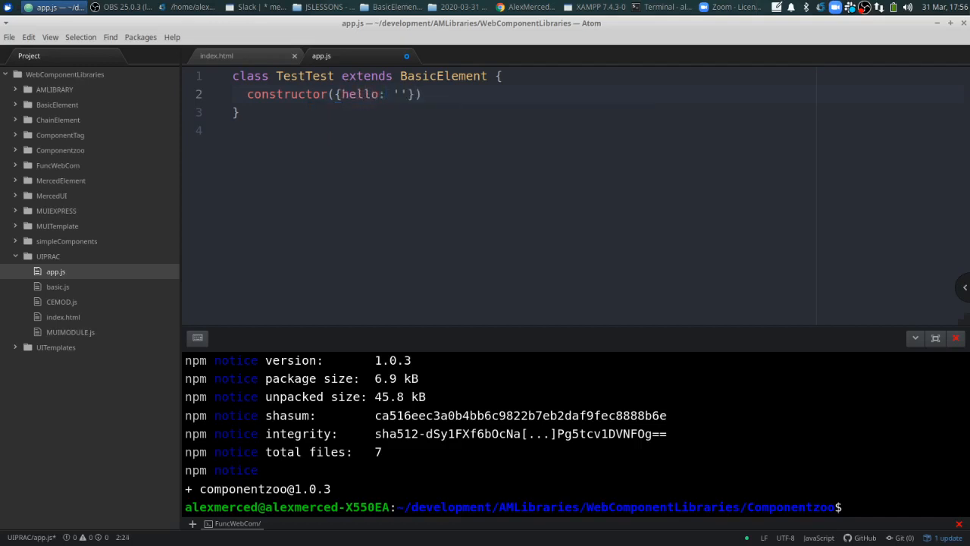
type("Hello")
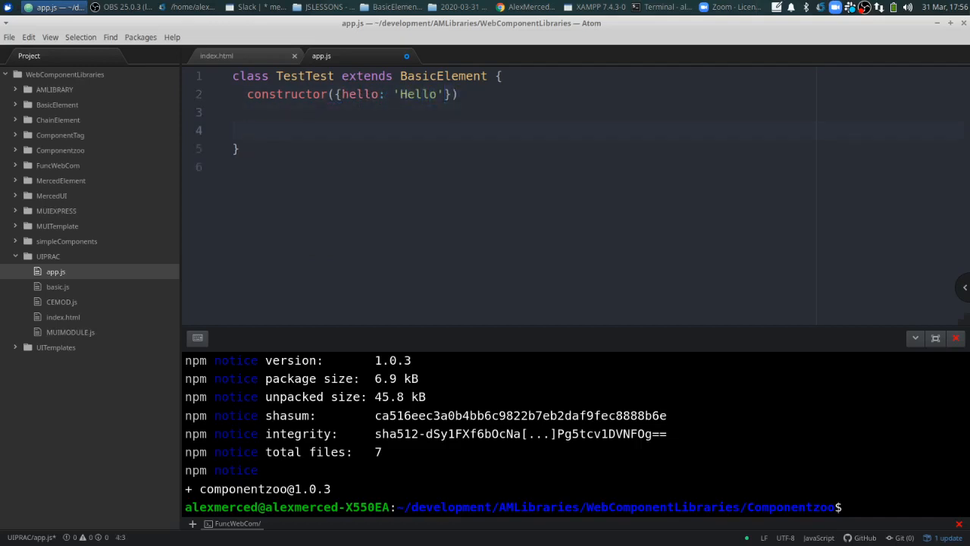
- Add render(state, props) returning `<h1>${state.hello} ${props.world}</h1>`
type("render")
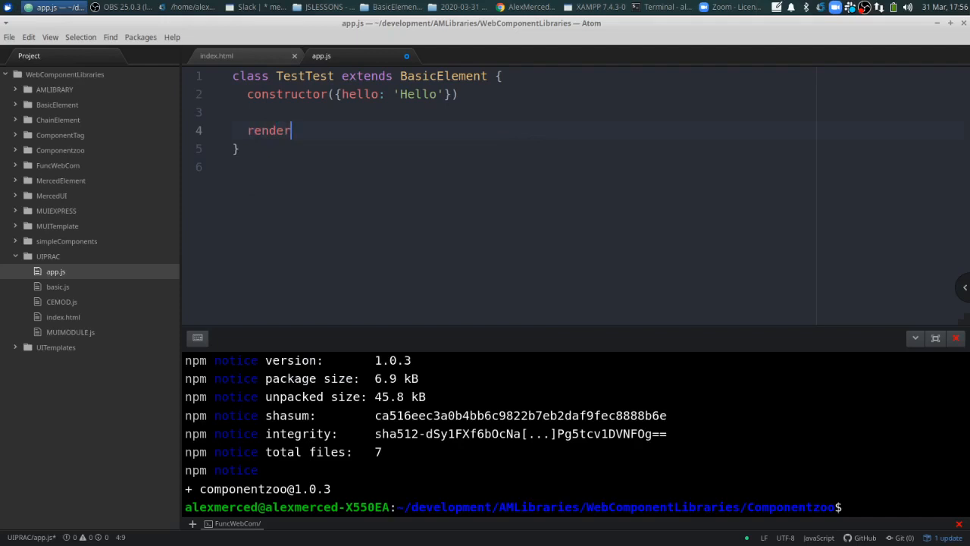
type("(state, props")
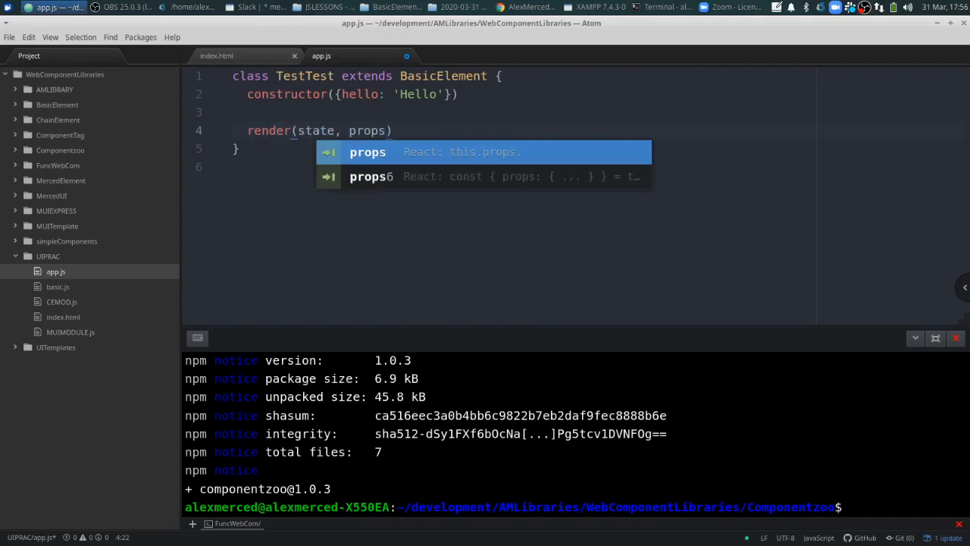
type("{")
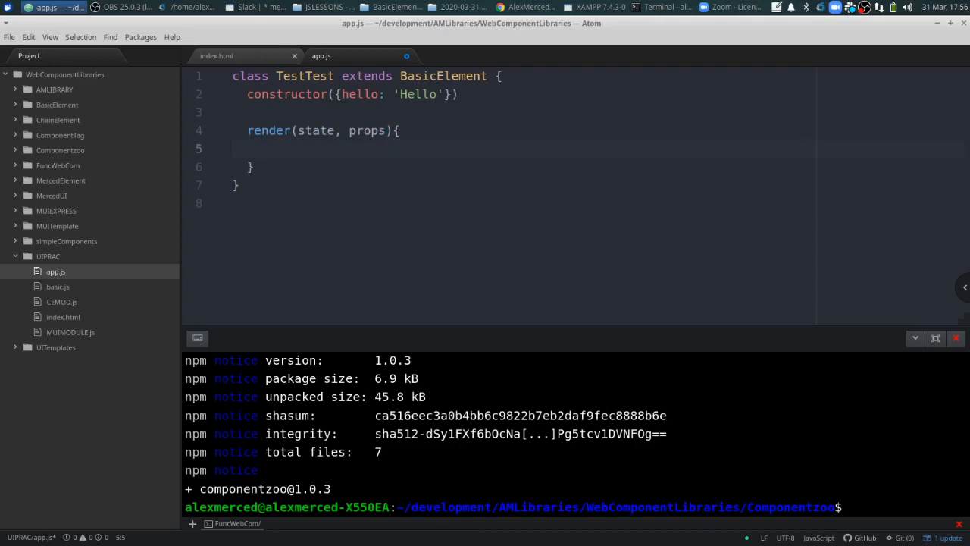
type("return")
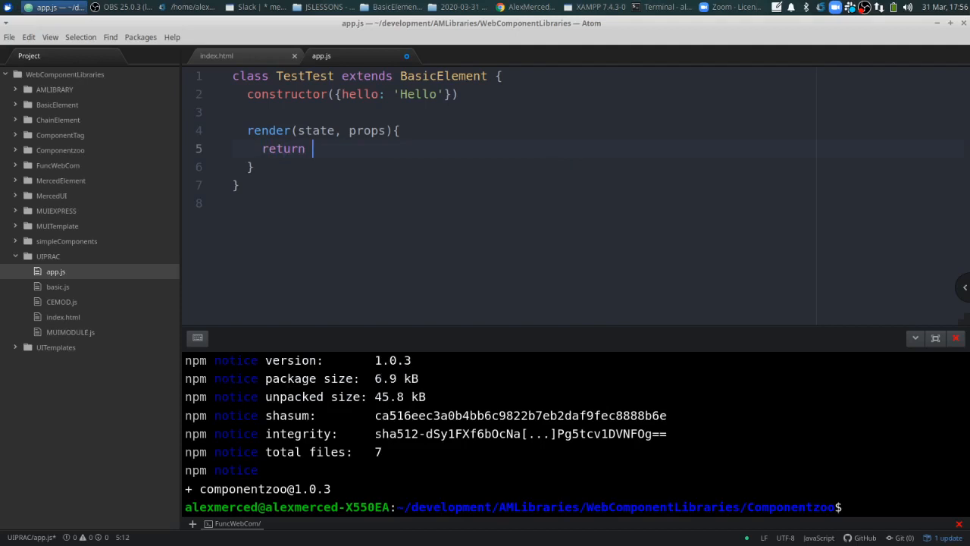
type("`")
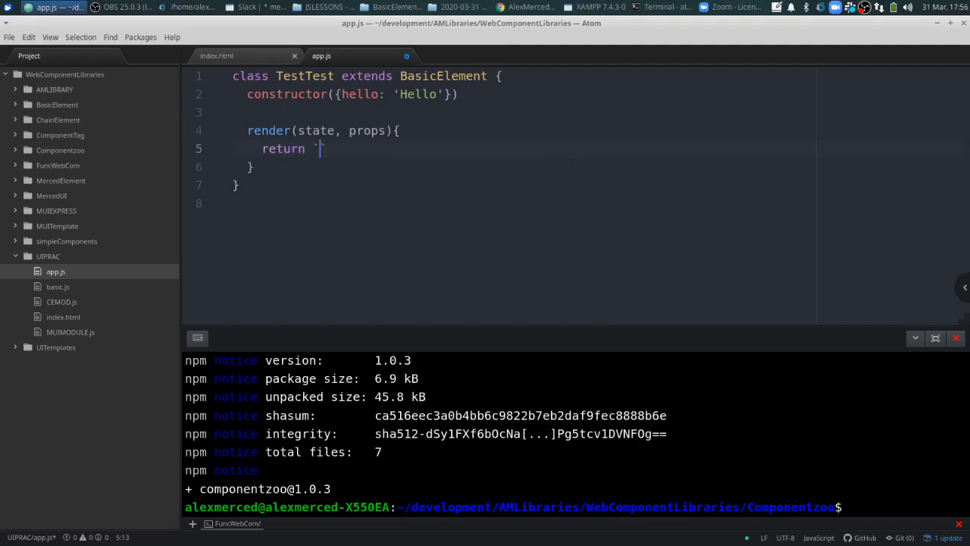
type("<h")
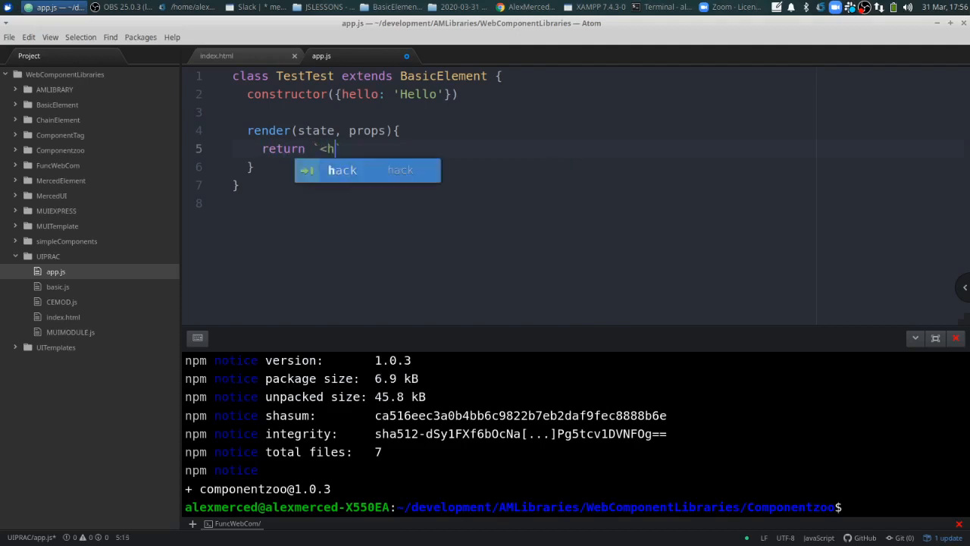
type("1>")
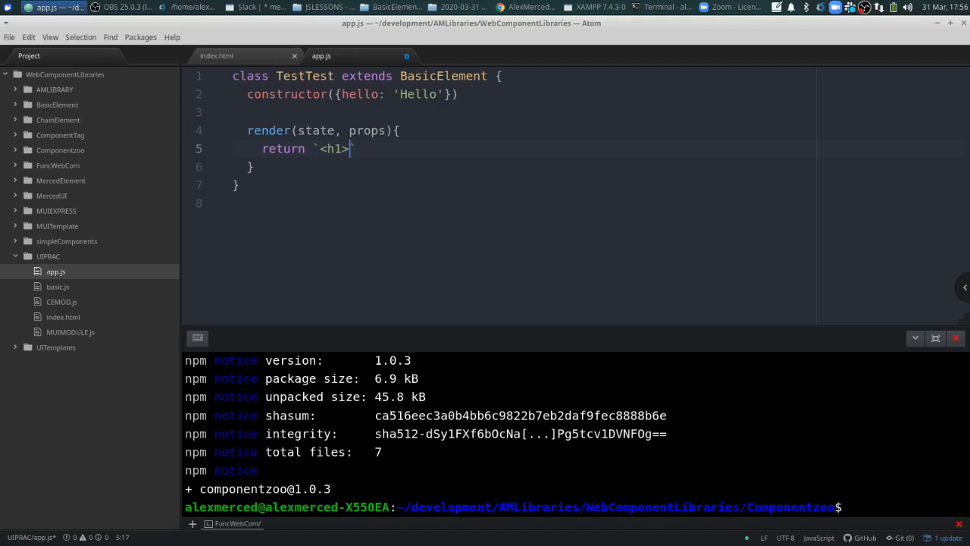
type("${}")
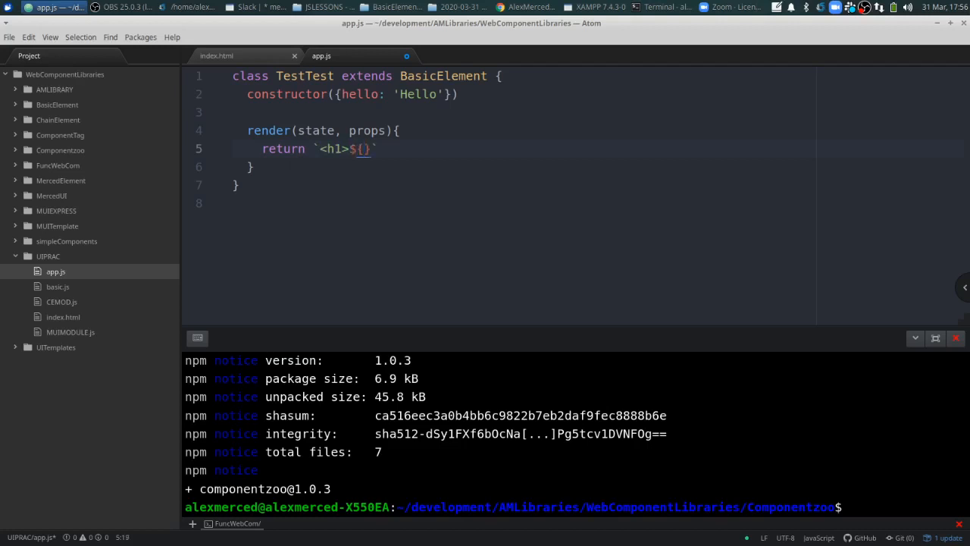
type("state.hel")
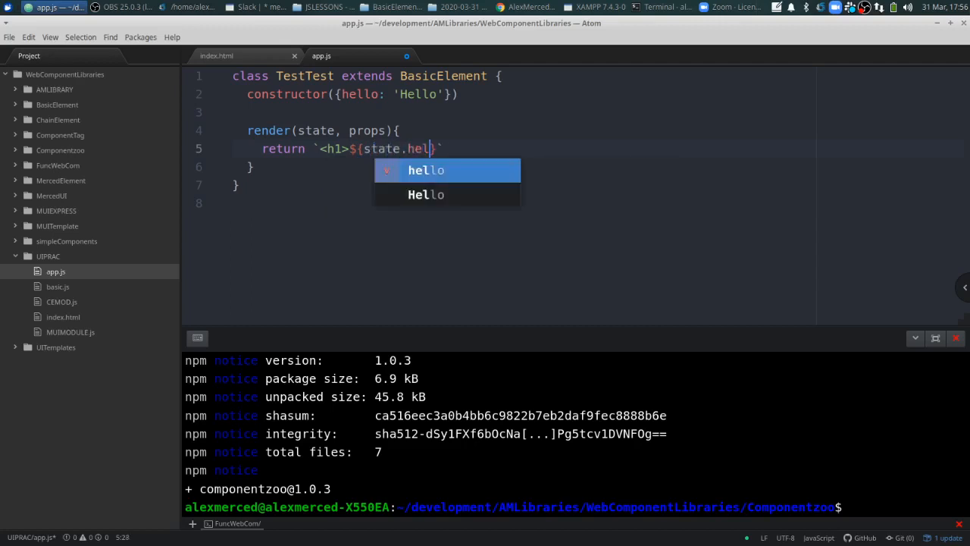
key("Tab")
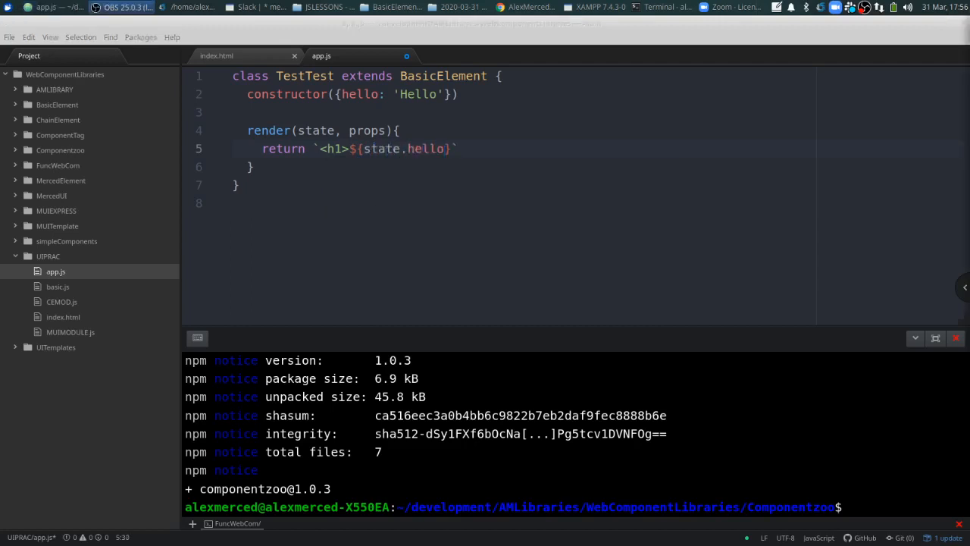
left_click(452, 148)
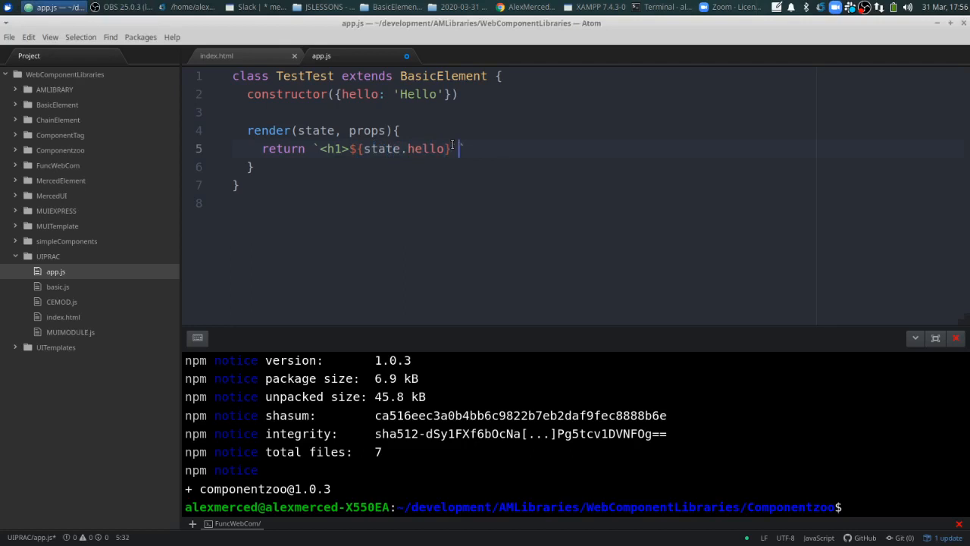
type("$")
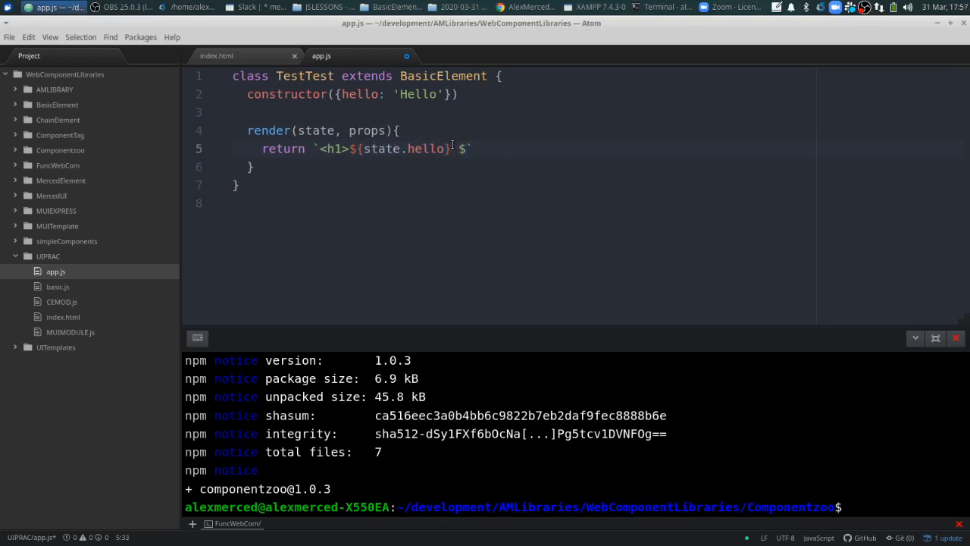
type("{")
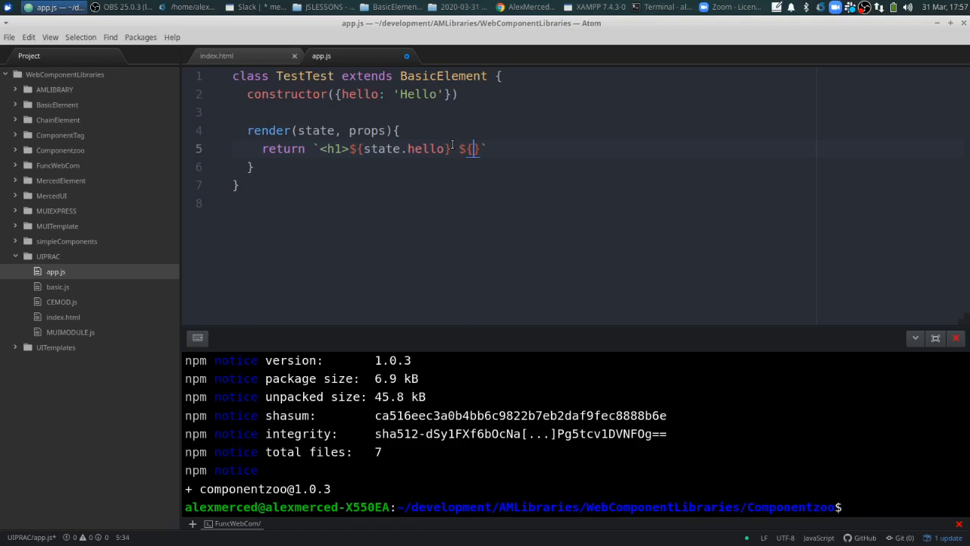
type("props.world")
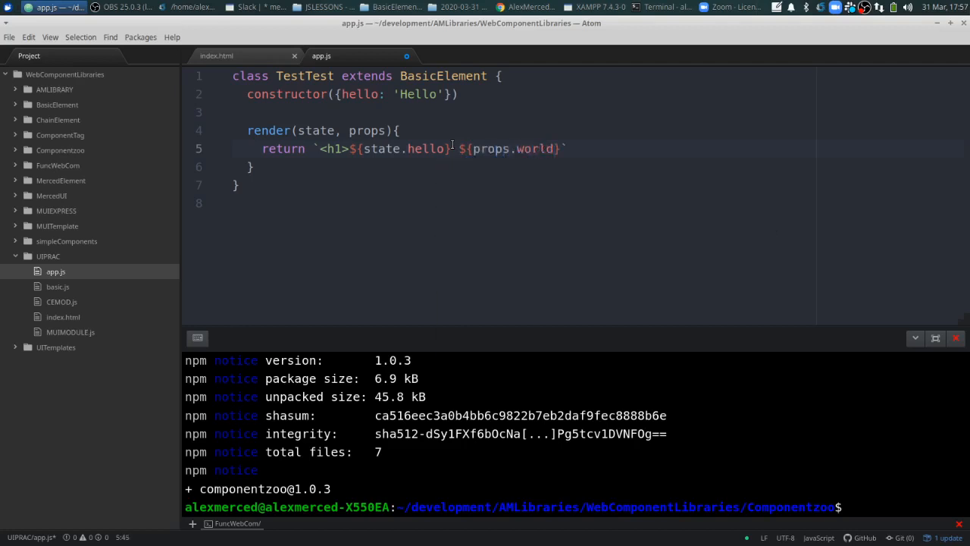
type("</h1>")
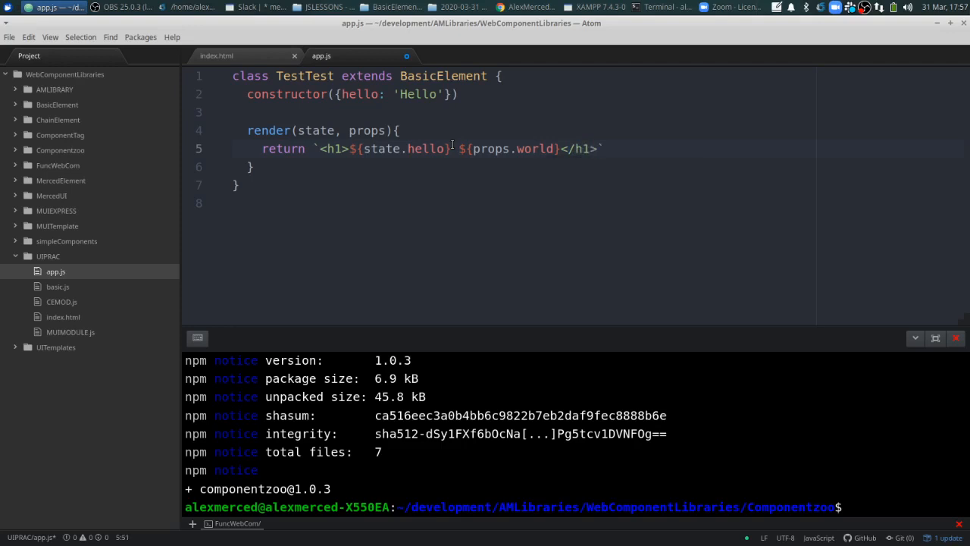
left_click(9, 36)
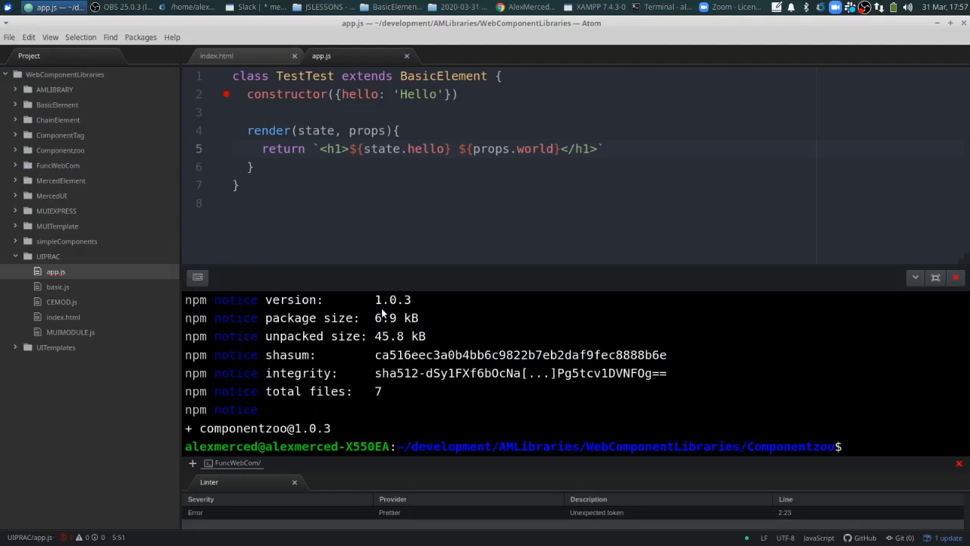
- Rewrite the constructor with no parameter to call super({hello: 'Hello'}), letting Prettier reformat
left_click(599, 149)
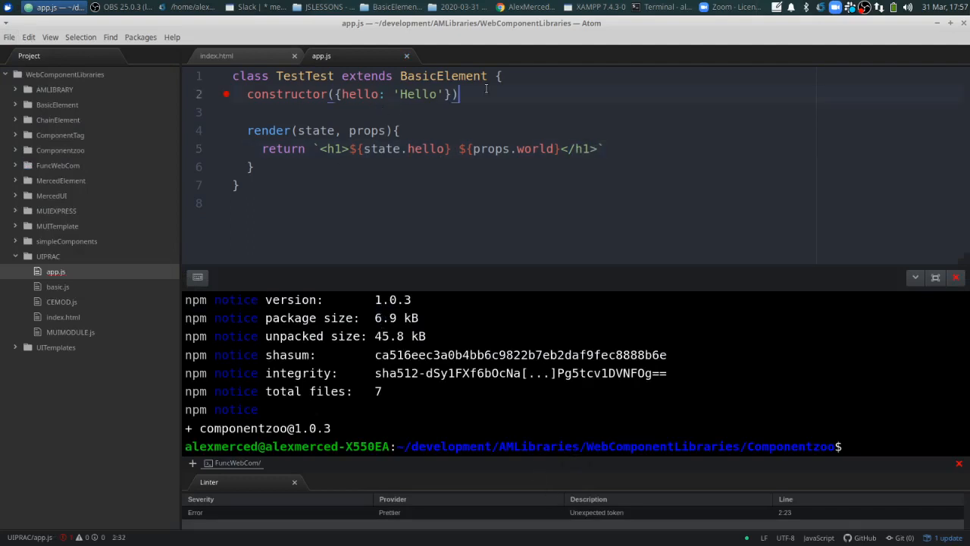
type("{}")
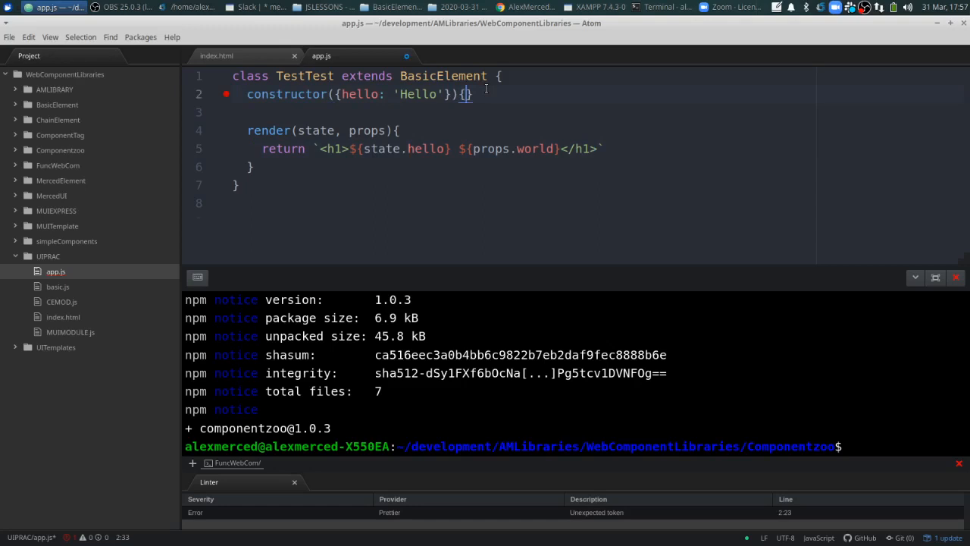
type("super()")
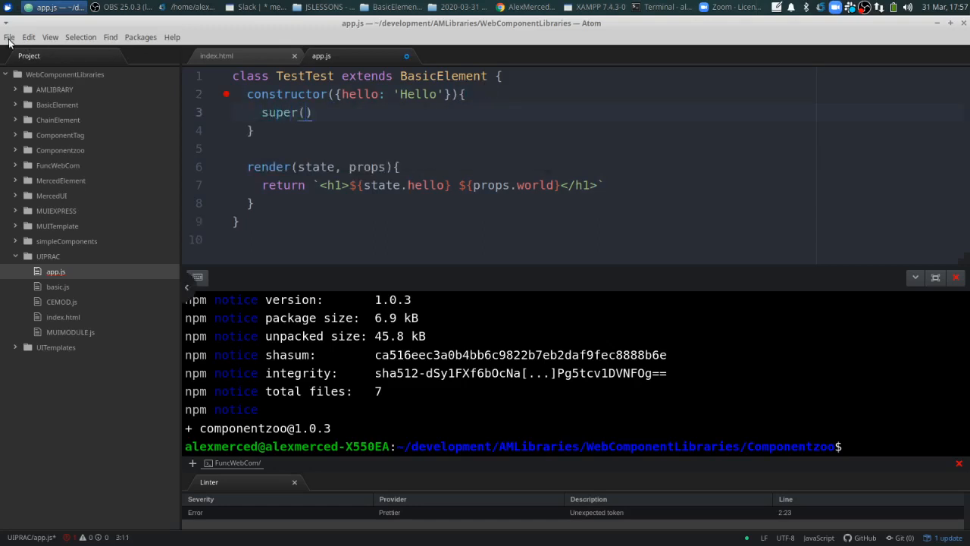
left_click(9, 36)
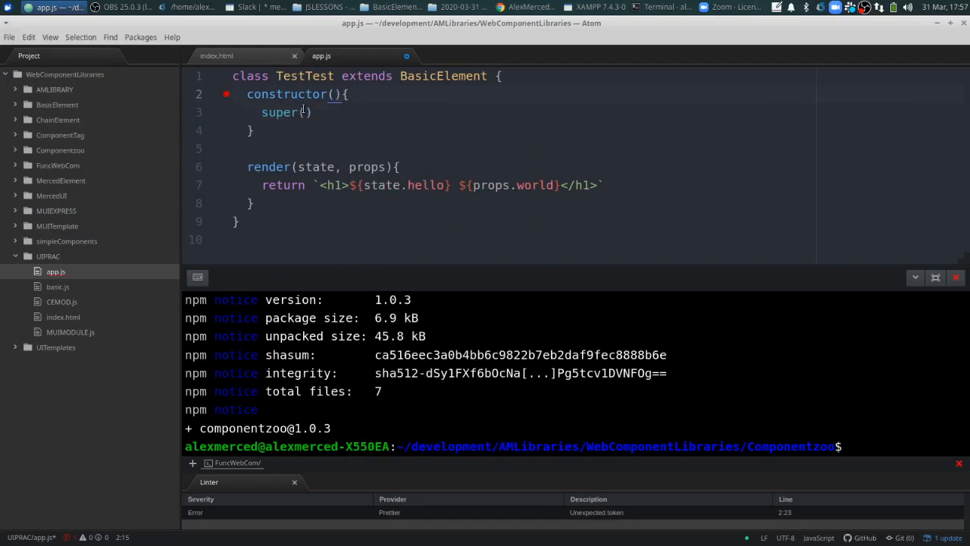
type("{hello: 'Hello'}")
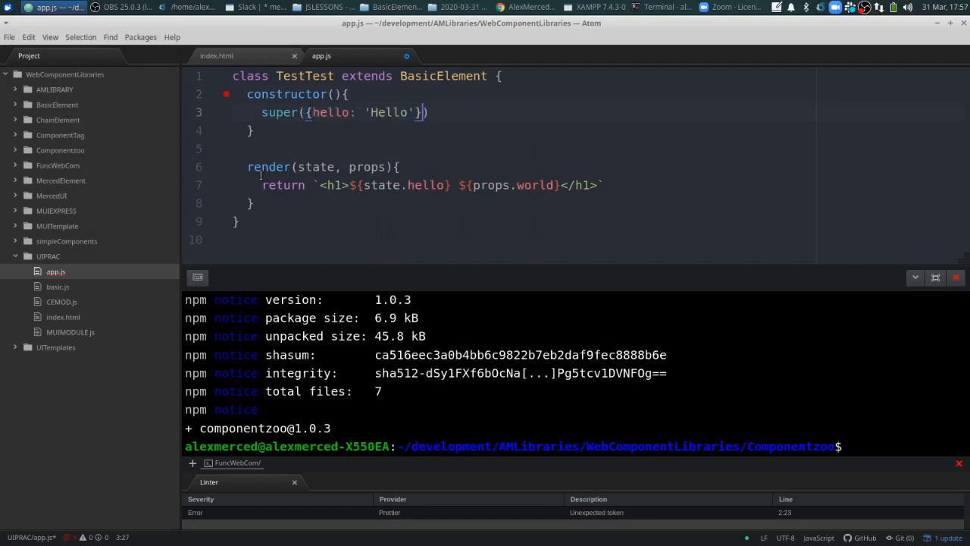
left_click(9, 36)
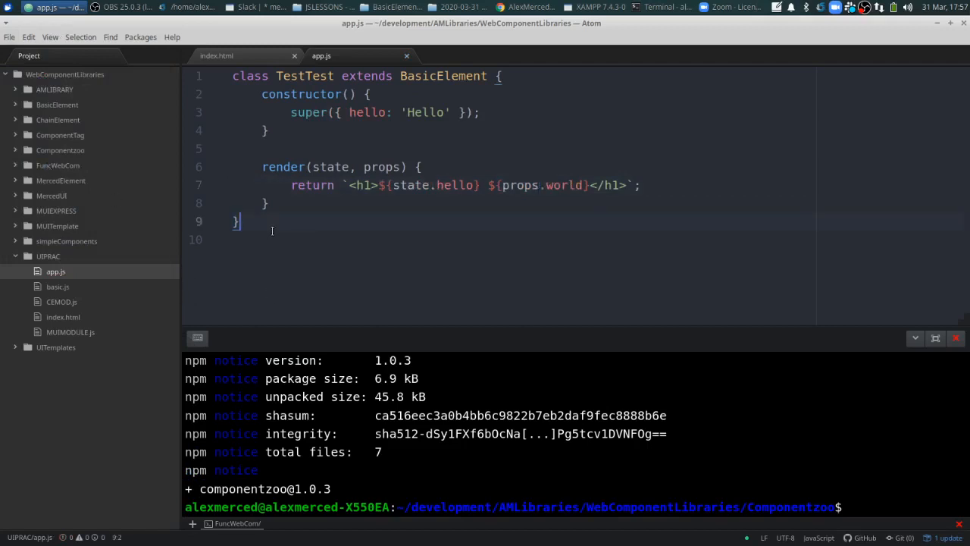
- Register the class with window.customElement.define('test-test', TestTest) below it
type("window")
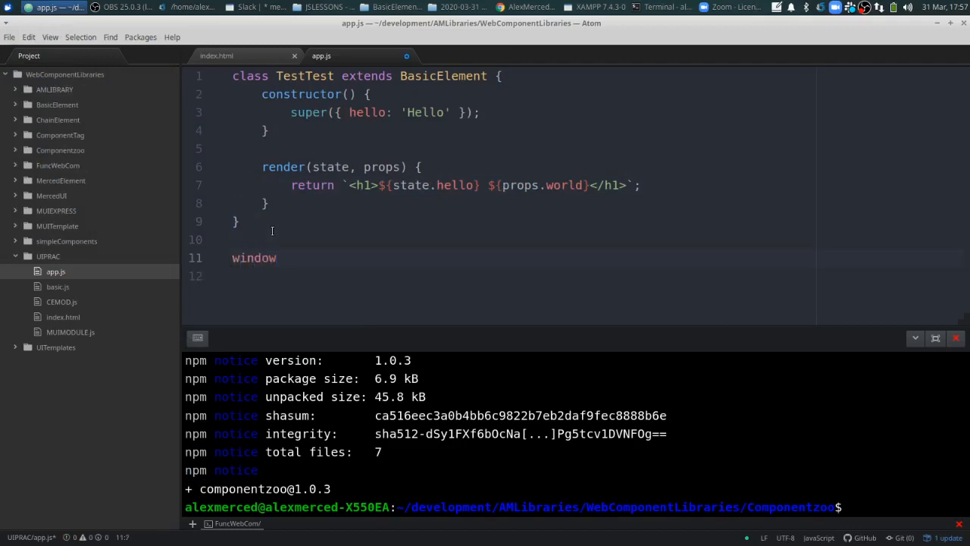
type(".custo")
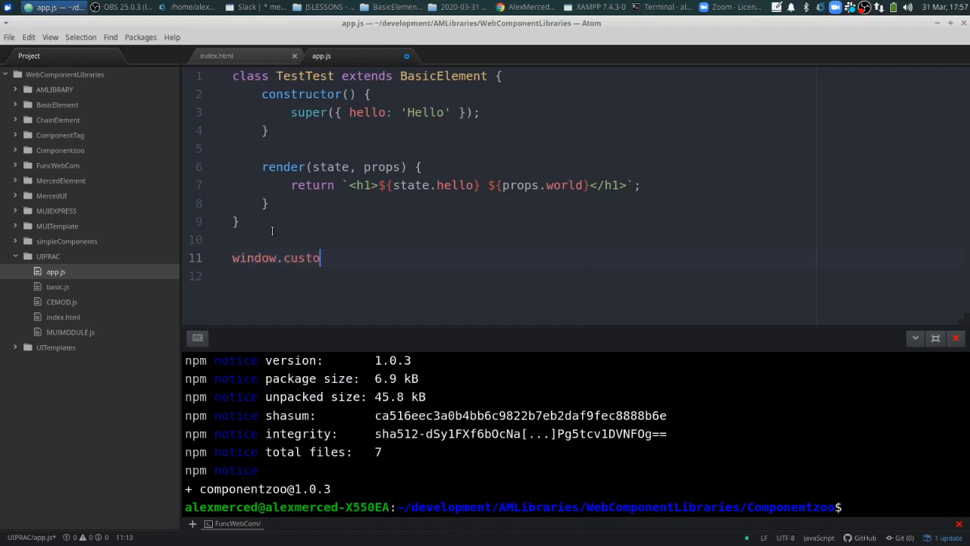
type("mElement")
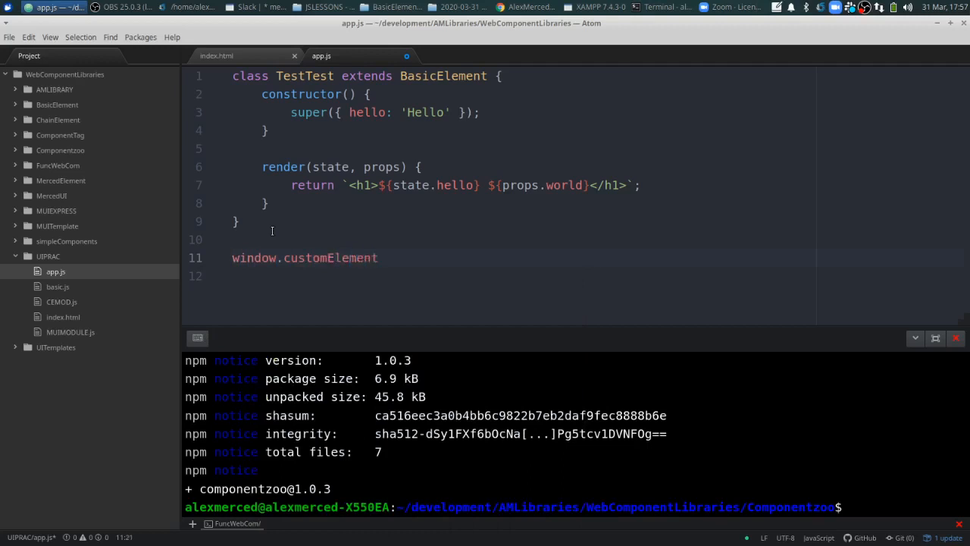
type(".define")
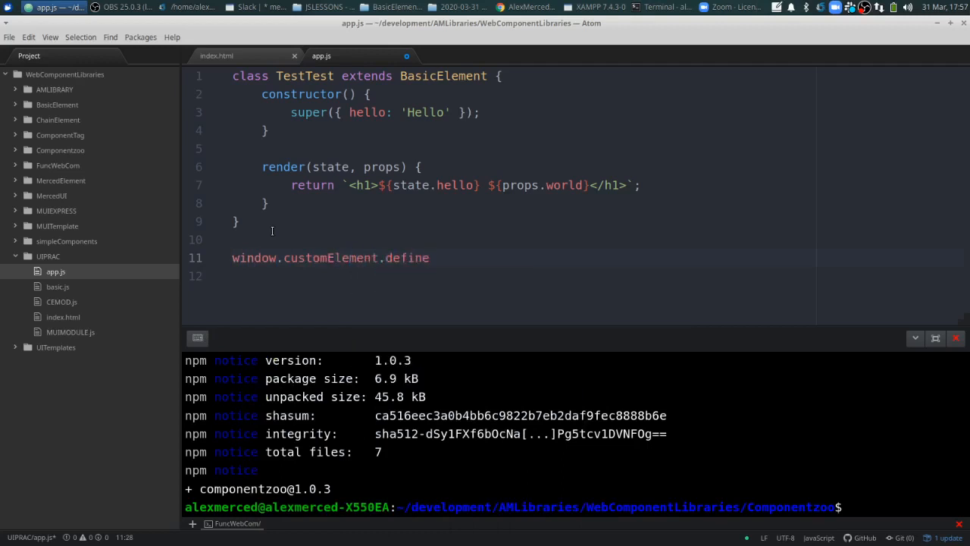
type("()")
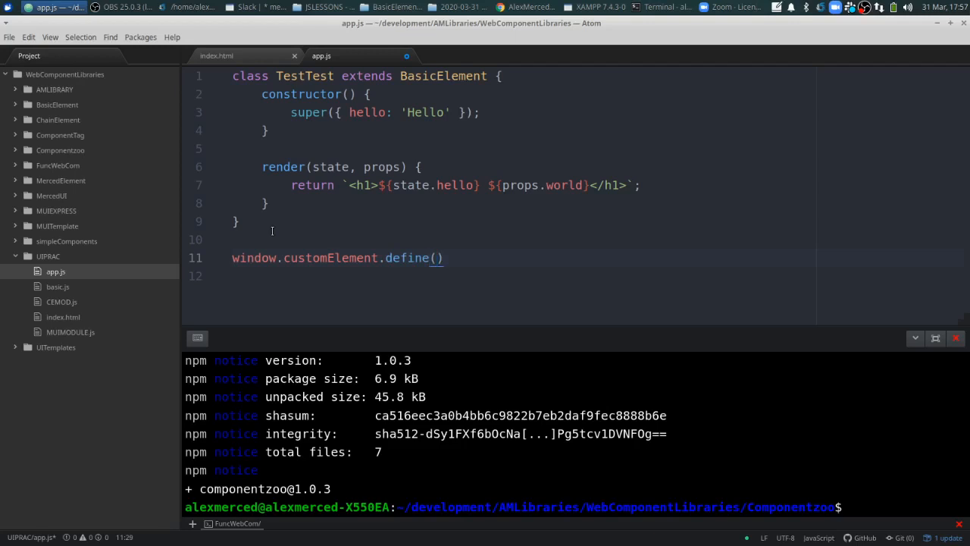
type("''")
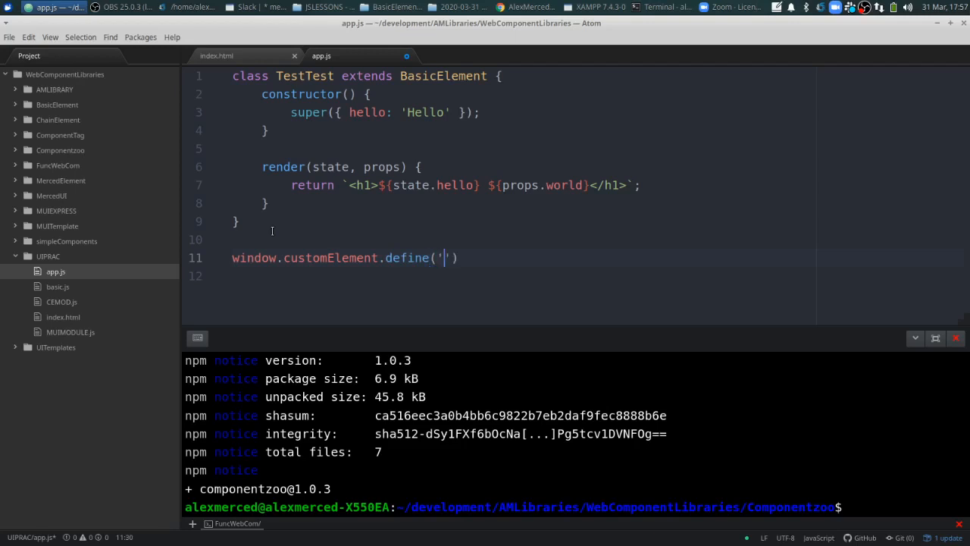
type("test-")
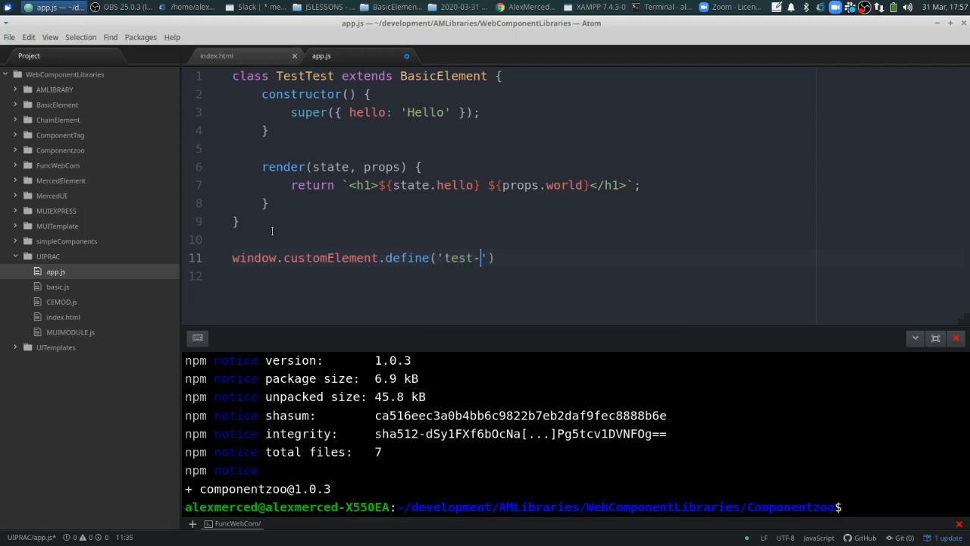
type("test")
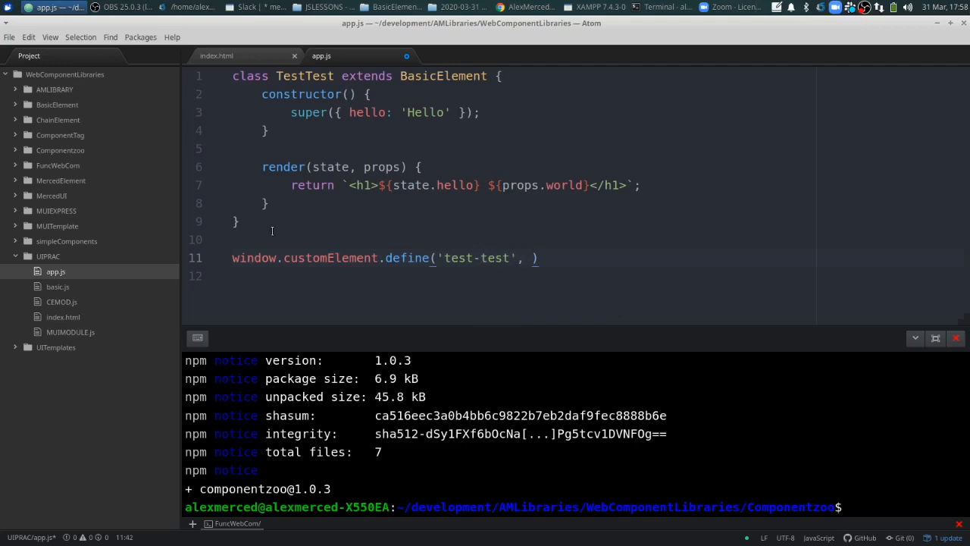
type("BasicElement")
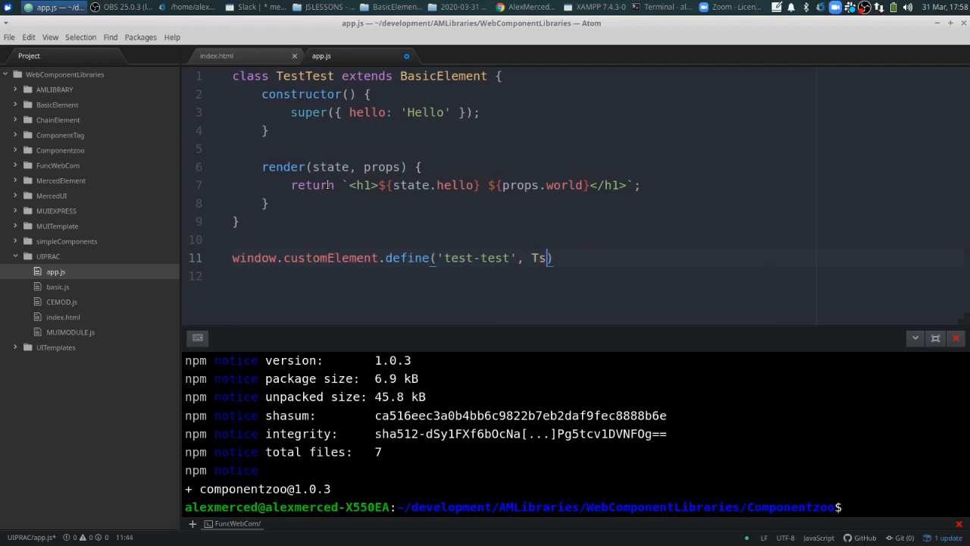
type("estTest")
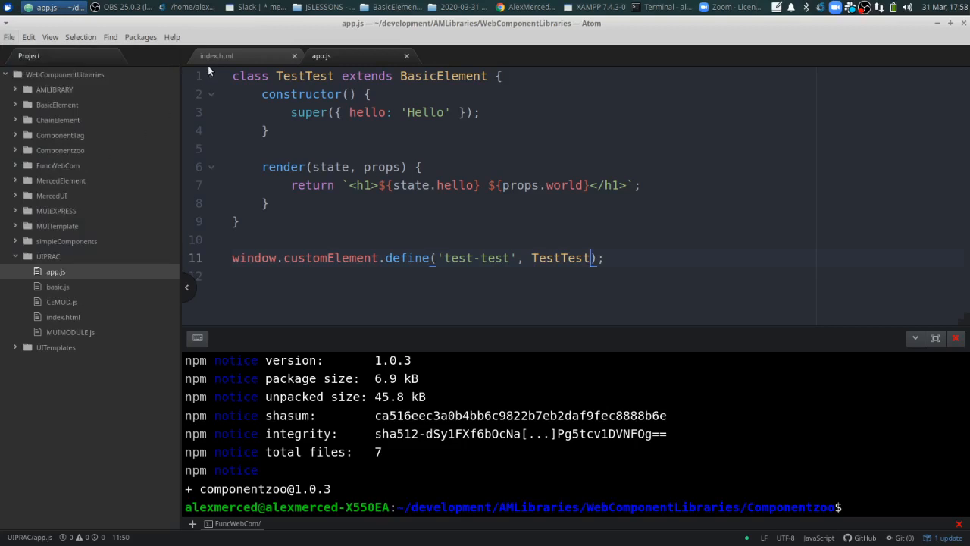
left_click(217, 54)
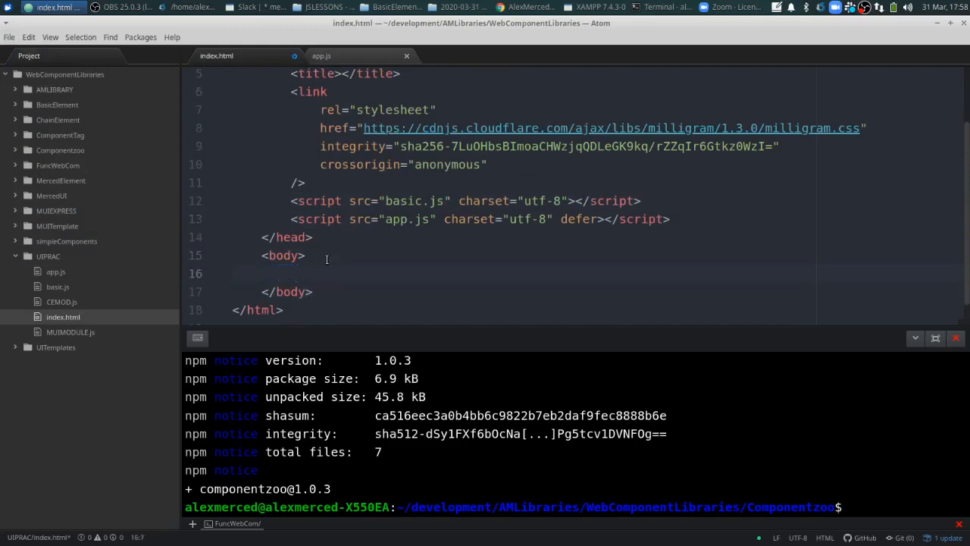
- Add <test-test world="world"></test-test> inside index.html's body
type("<")
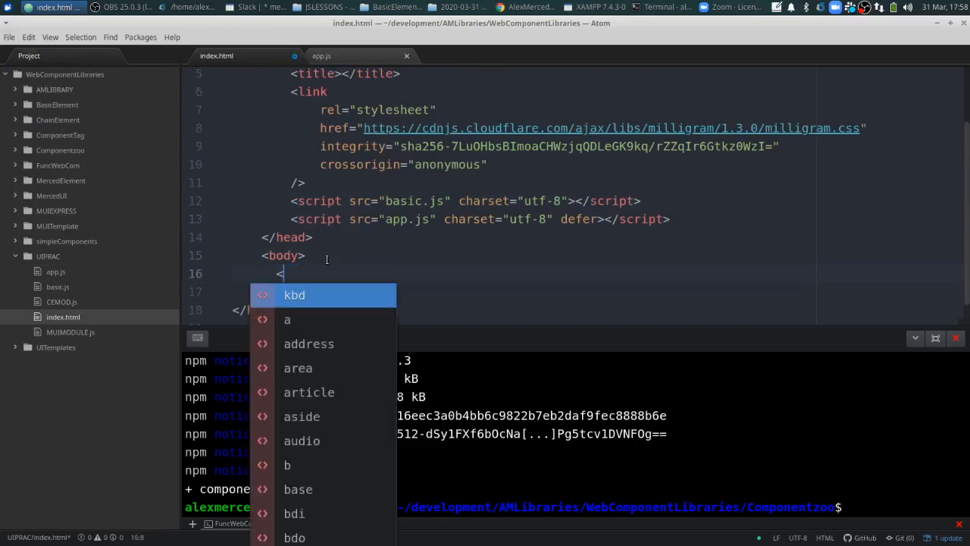
type("t")
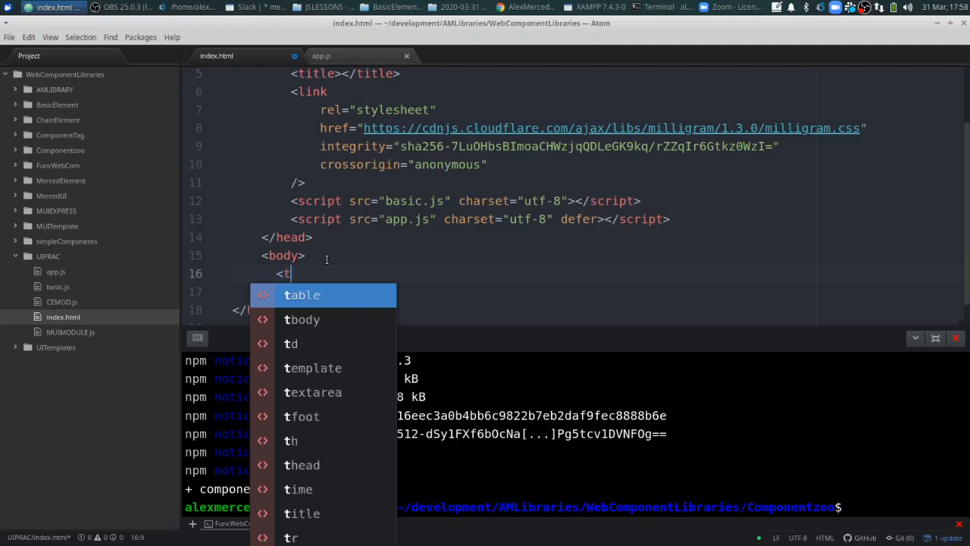
type("est-test")
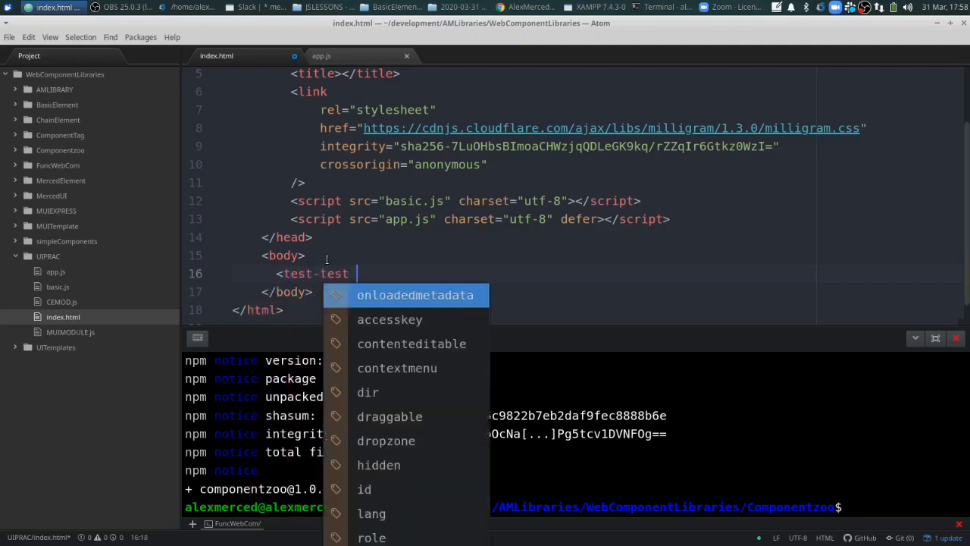
type("world=")
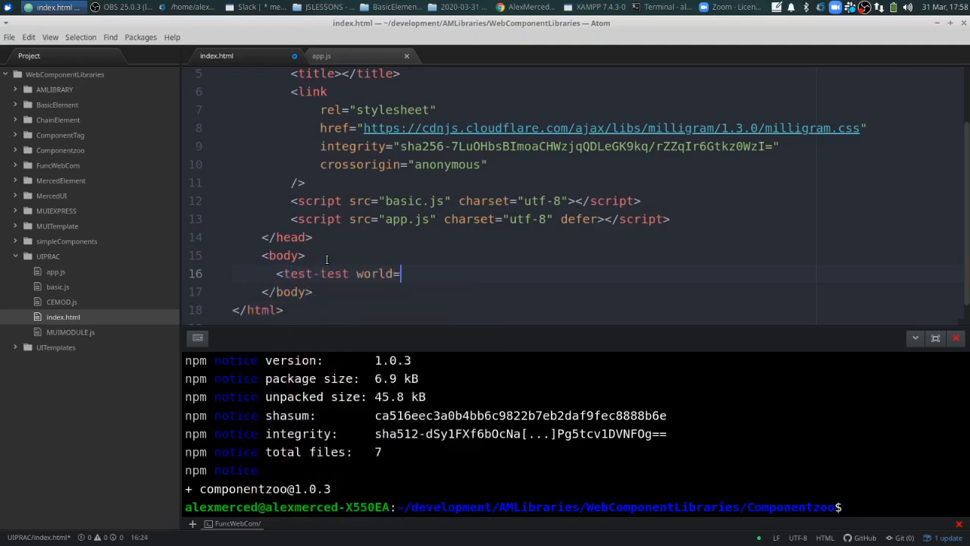
type("\"world\"")
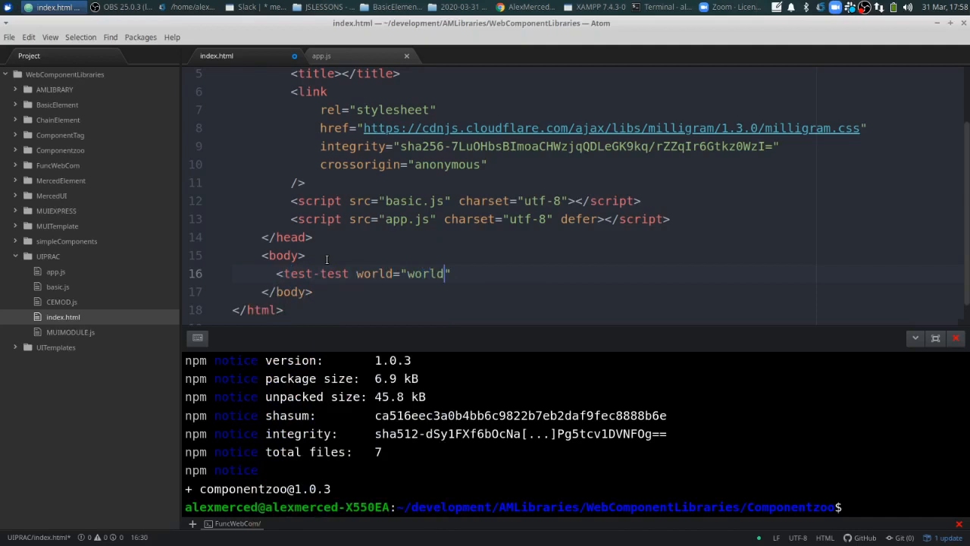
type(">")
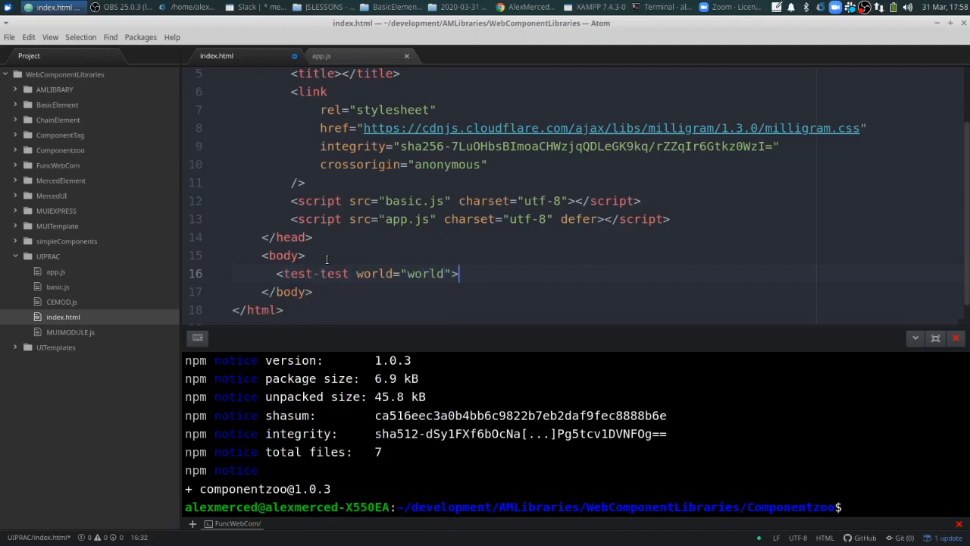
type("</test")
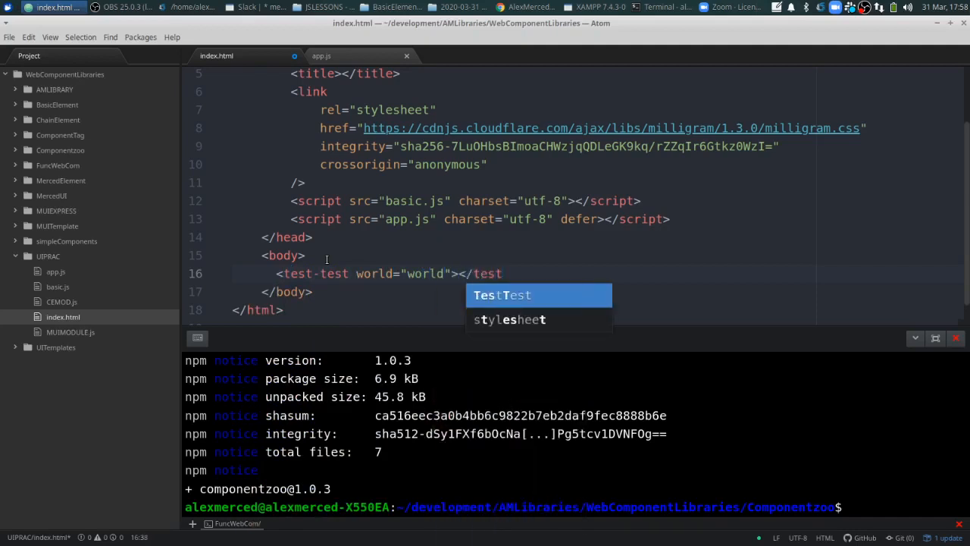
type("<tes")
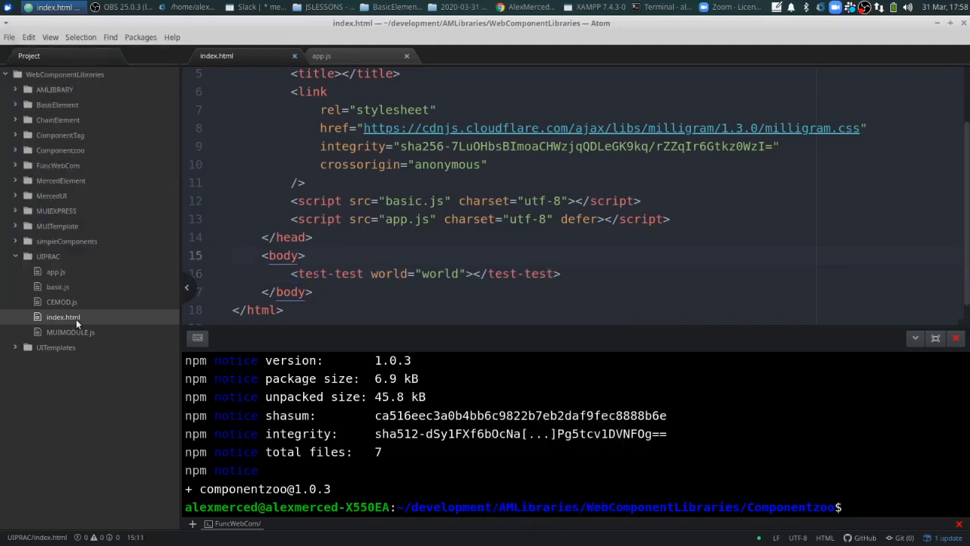
- Show index.html's project folder in the file manager and bring up a file's actions there
right_click(64, 317)
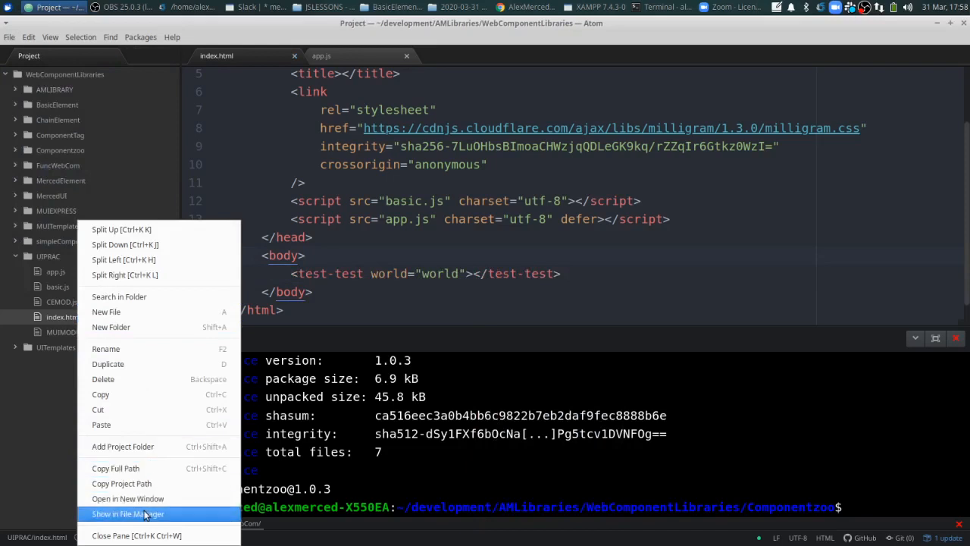
left_click(127, 514)
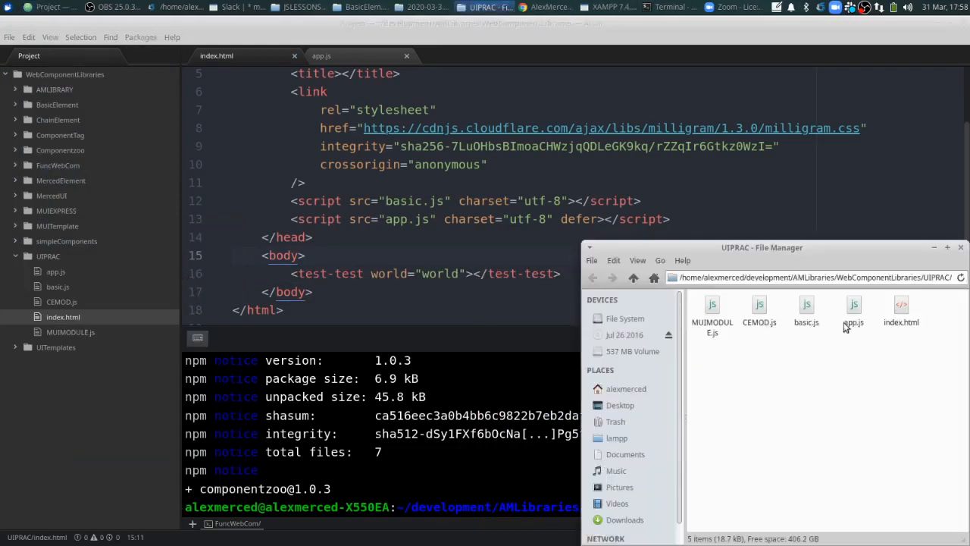
right_click(901, 311)
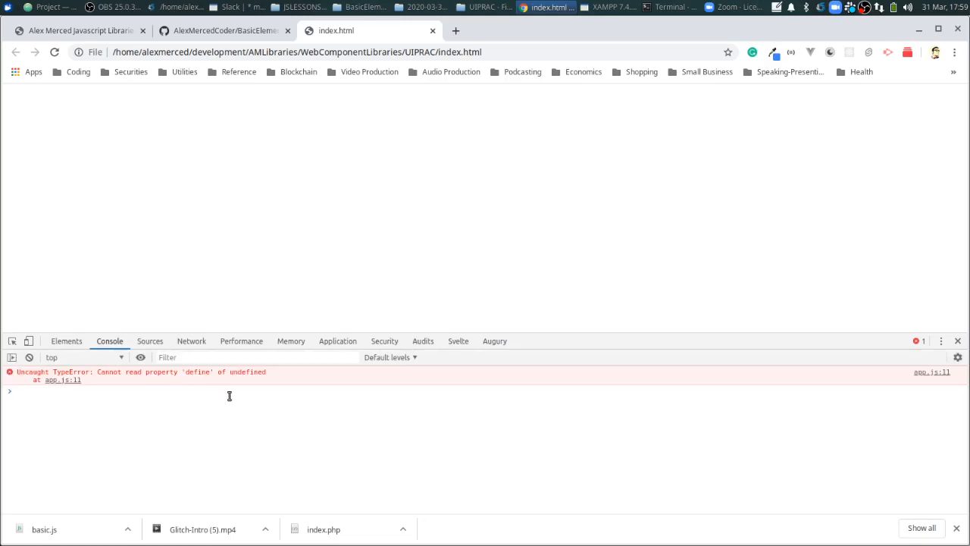
mouse_move(109, 68)
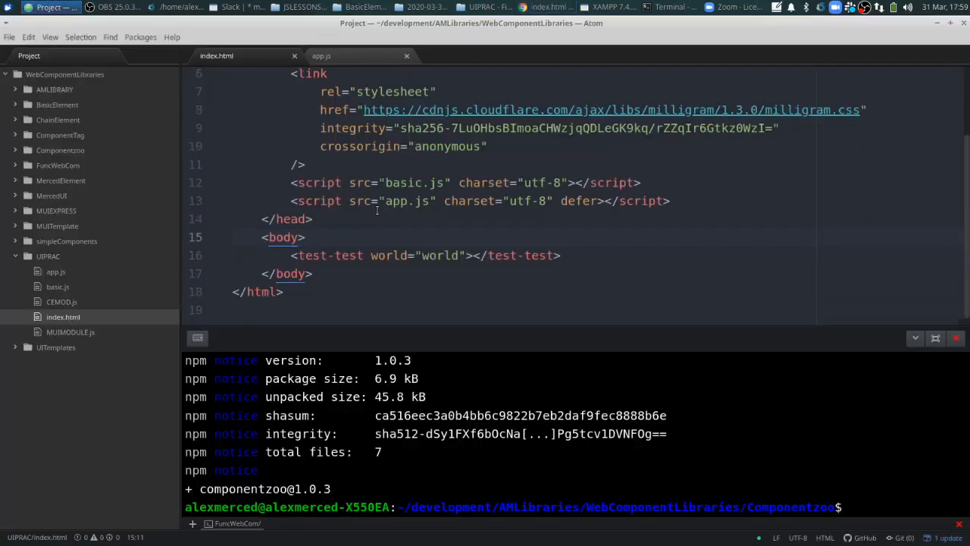
- Save the app.js changes via File > Save and switch back to Chrome
left_click(322, 54)
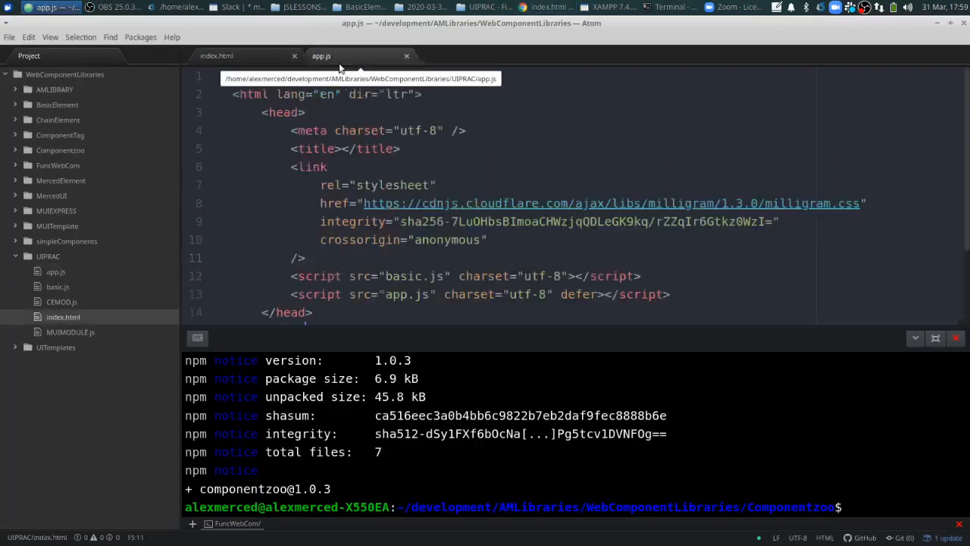
left_click(55, 272)
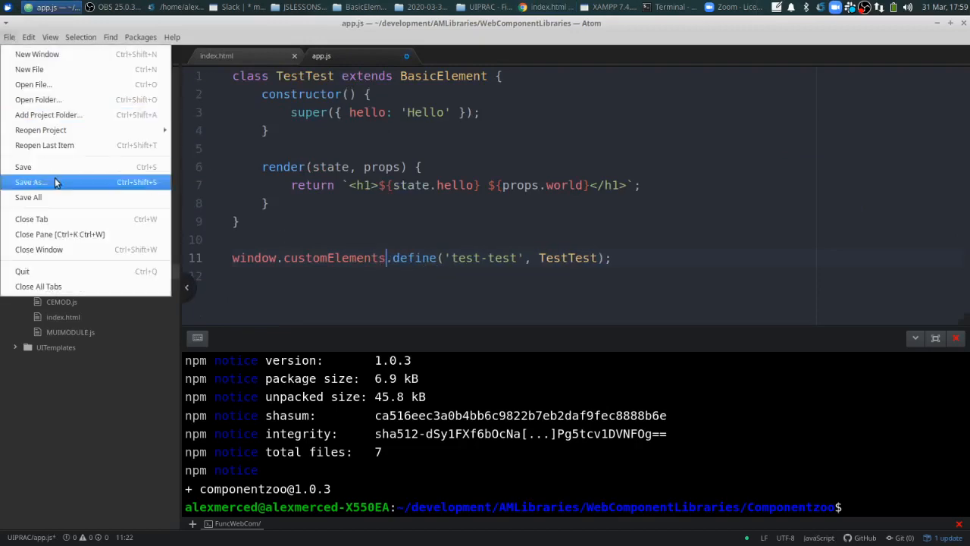
left_click(546, 6)
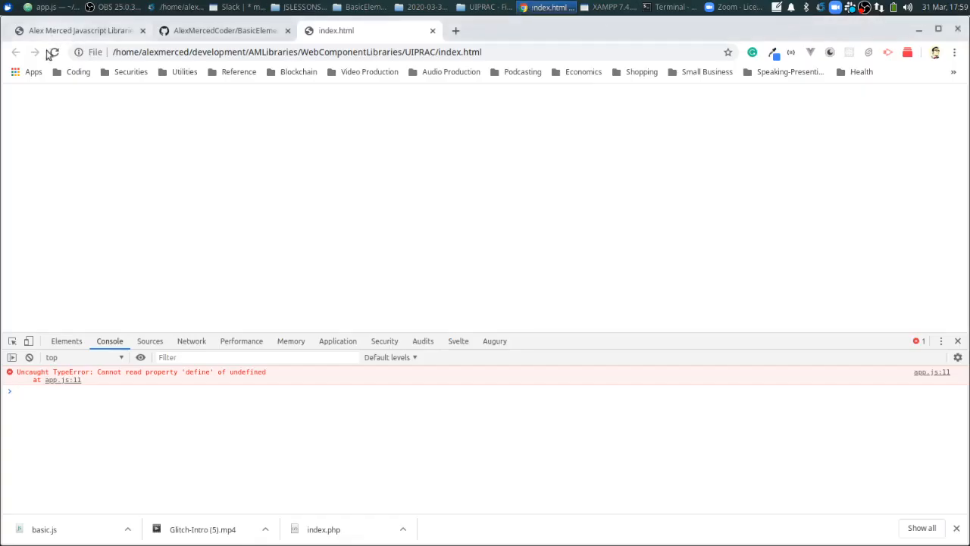
- Reload index.html so 'Hello world' renders, then return to the define line in Atom
left_click(55, 51)
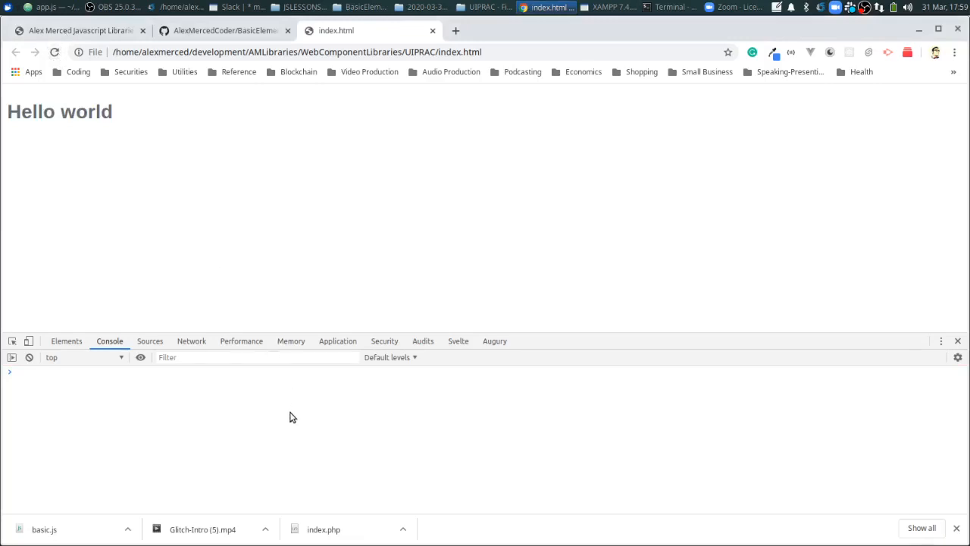
mouse_move(4, 122)
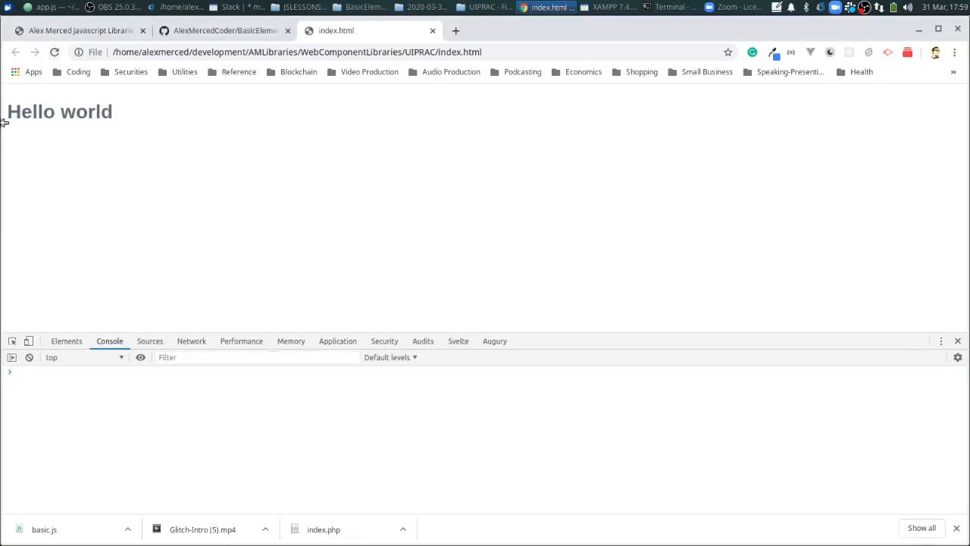
mouse_move(85, 81)
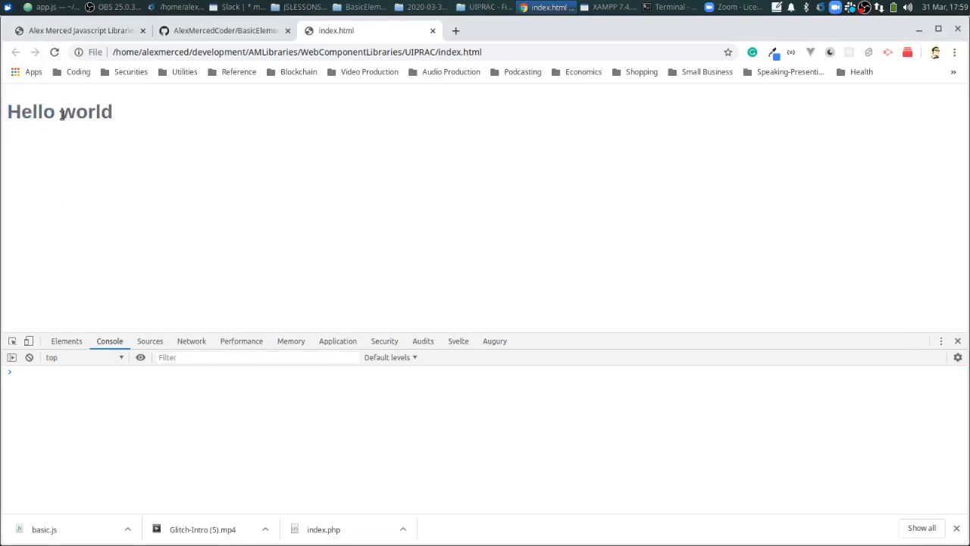
left_click(42, 6)
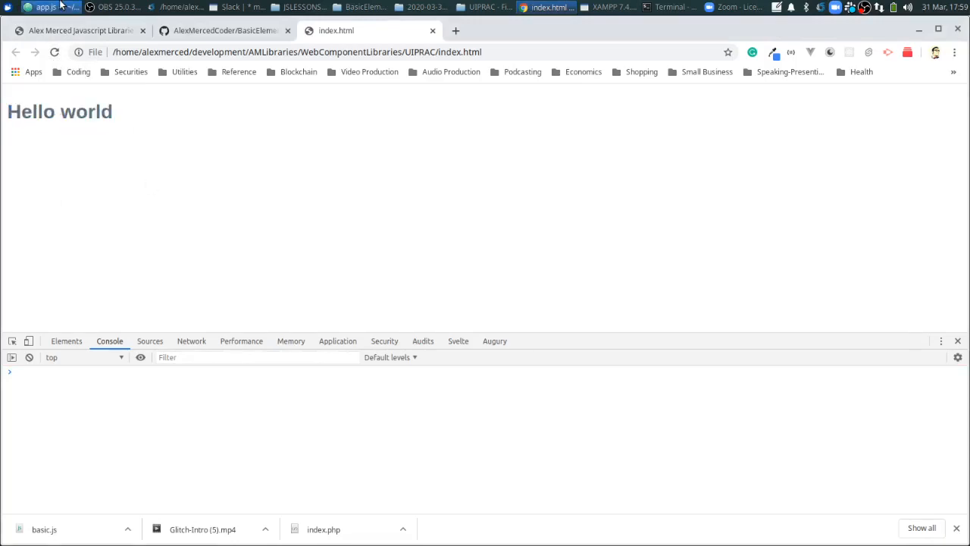
left_click(47, 7)
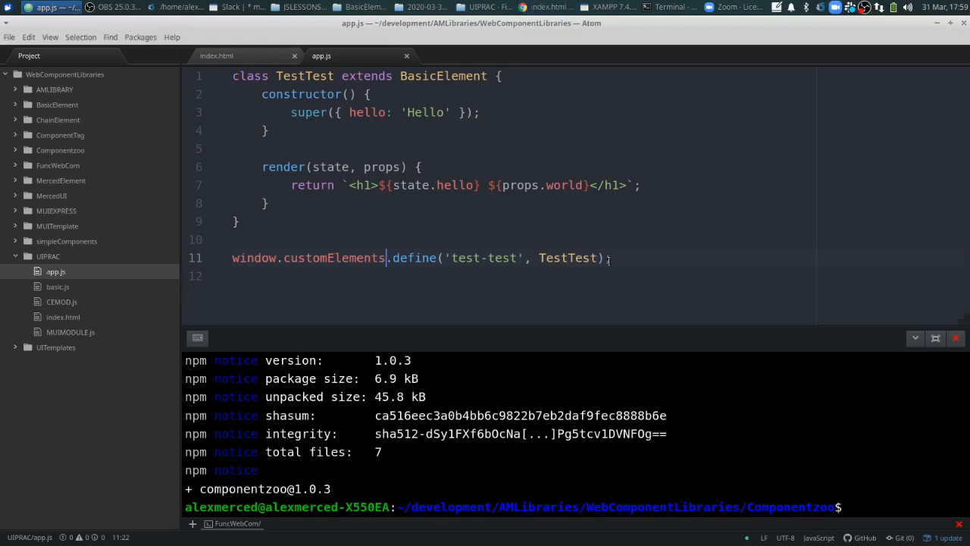
left_click(611, 258)
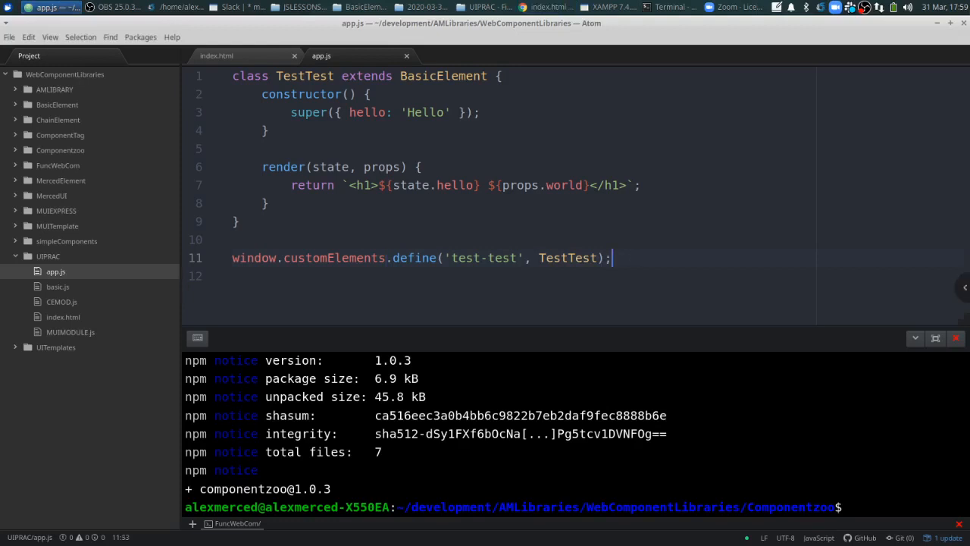
left_click(218, 54)
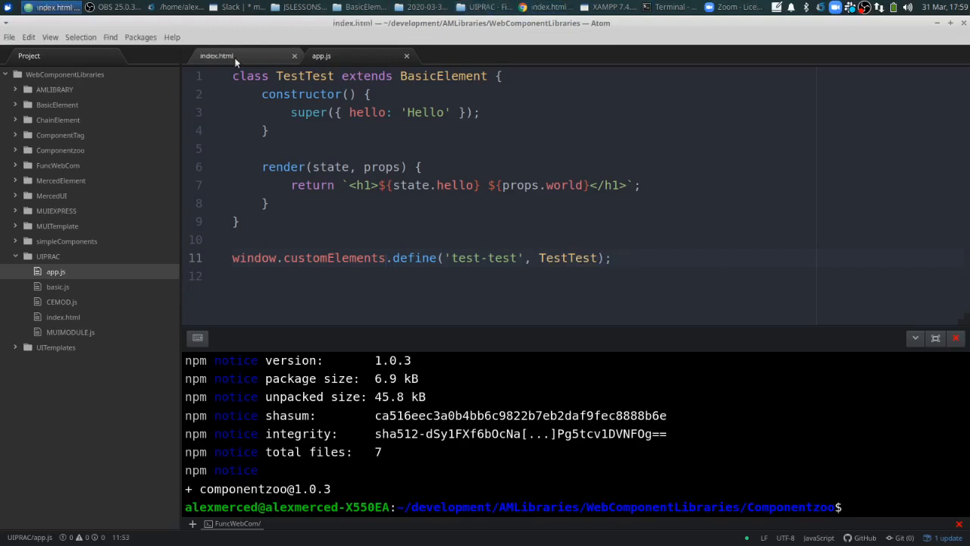
- Insert <button>Click Me</button> after </test-test> in index.html and return to app.js
left_click(217, 54)
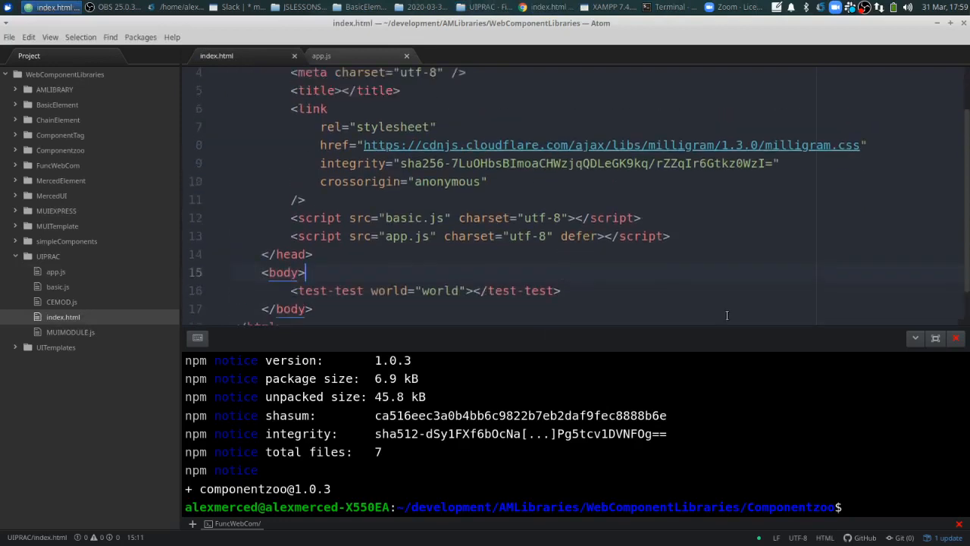
scroll("down", 3)
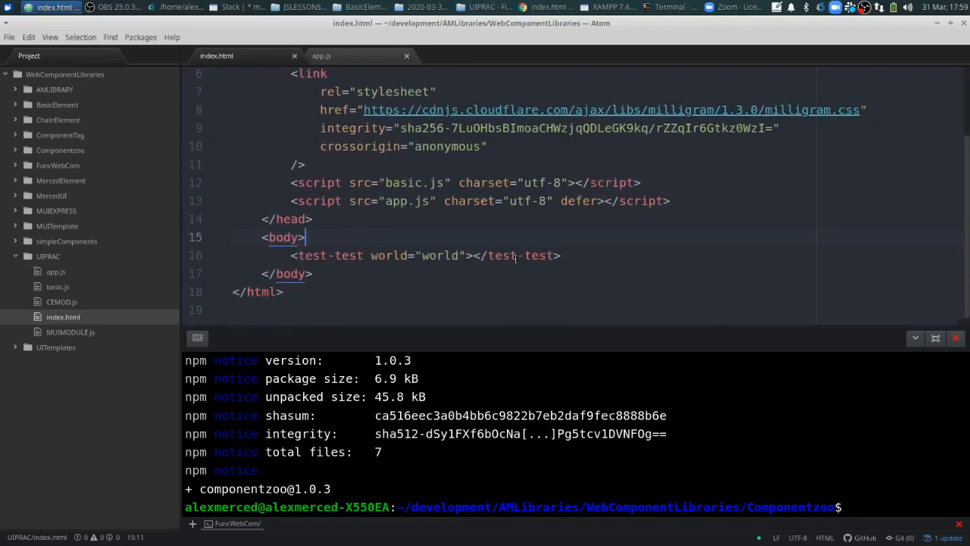
left_click(562, 255)
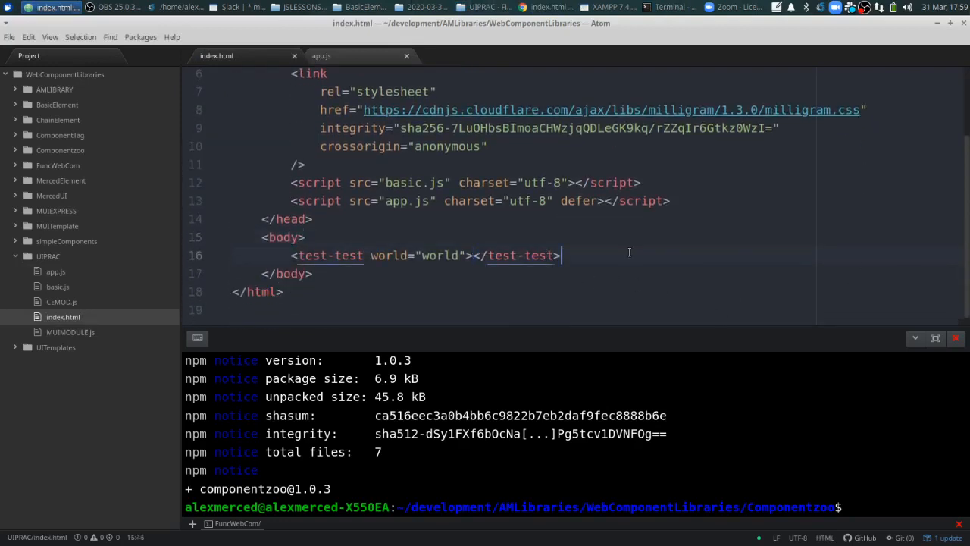
type("<button>")
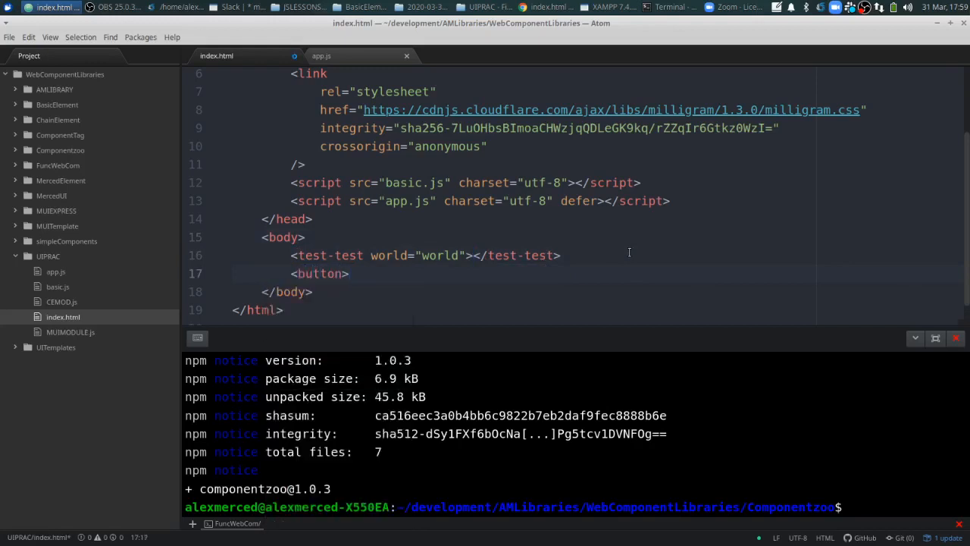
type("</")
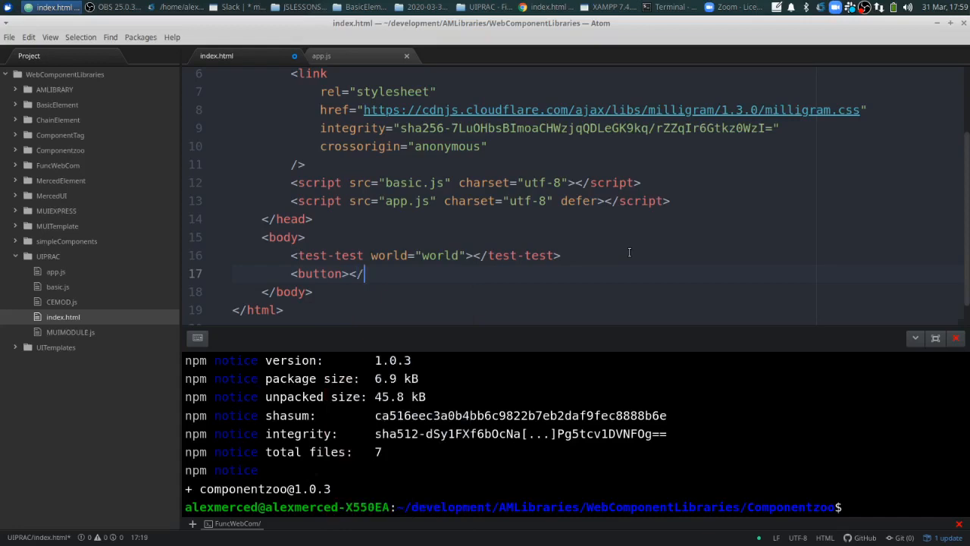
type("button>")
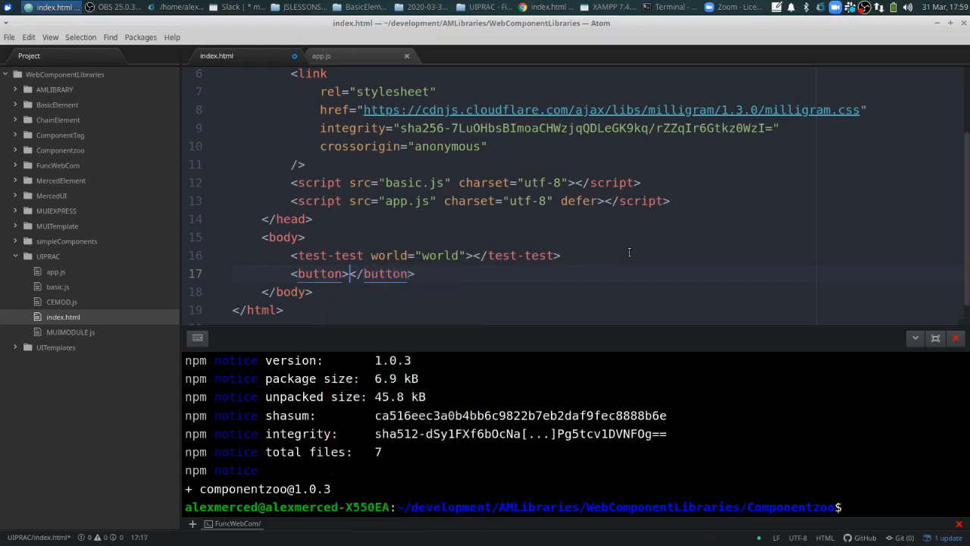
type("Click Me")
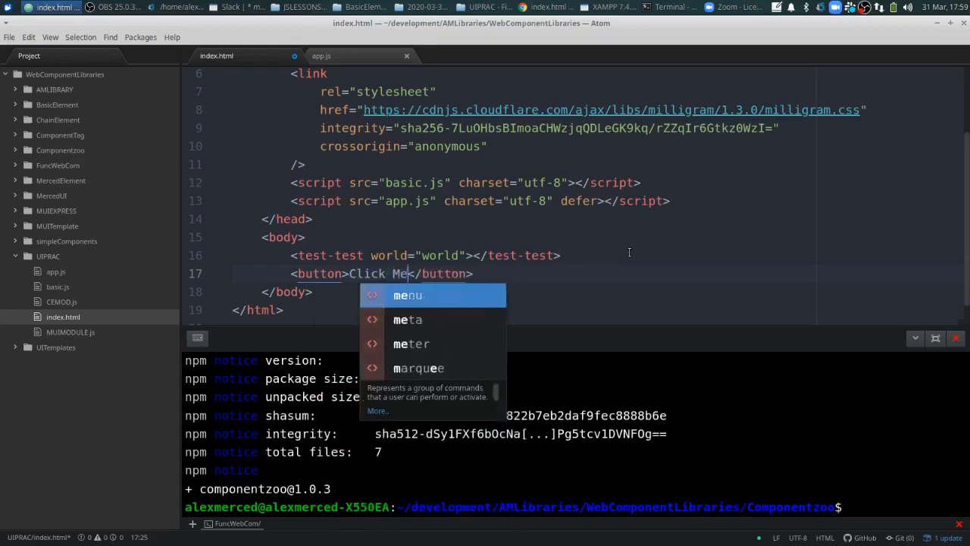
left_click(10, 37)
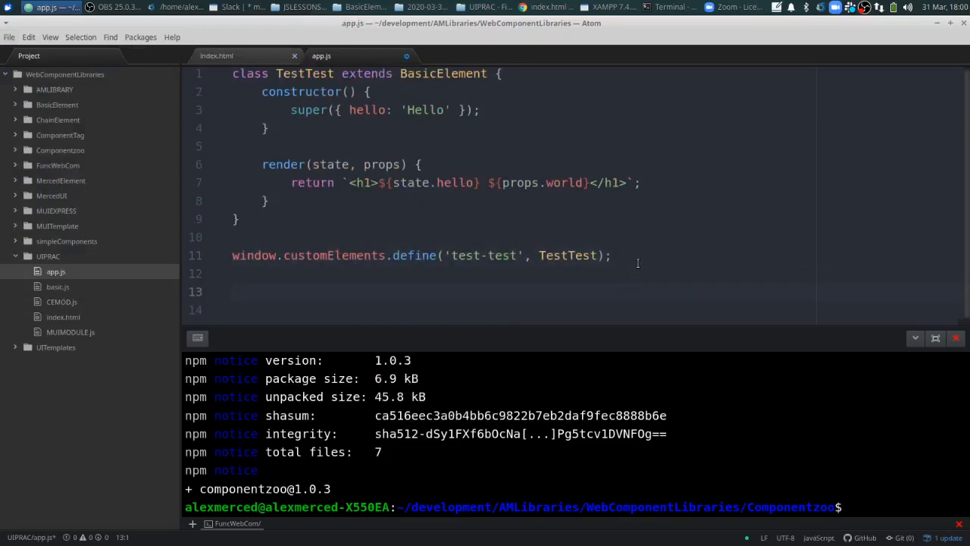
- Write document.querySelector('button').addEventListener('click', () => { in app.js
type("document")
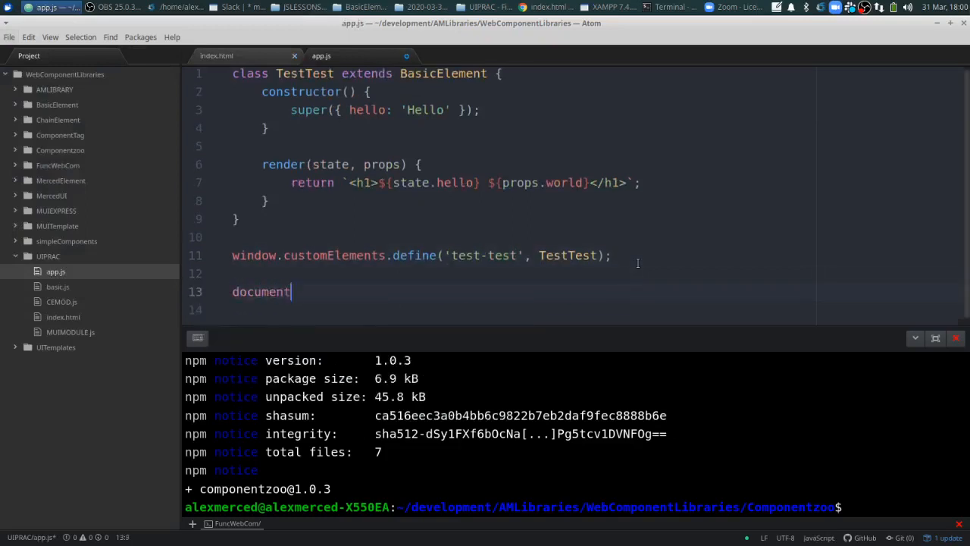
type(".quer")
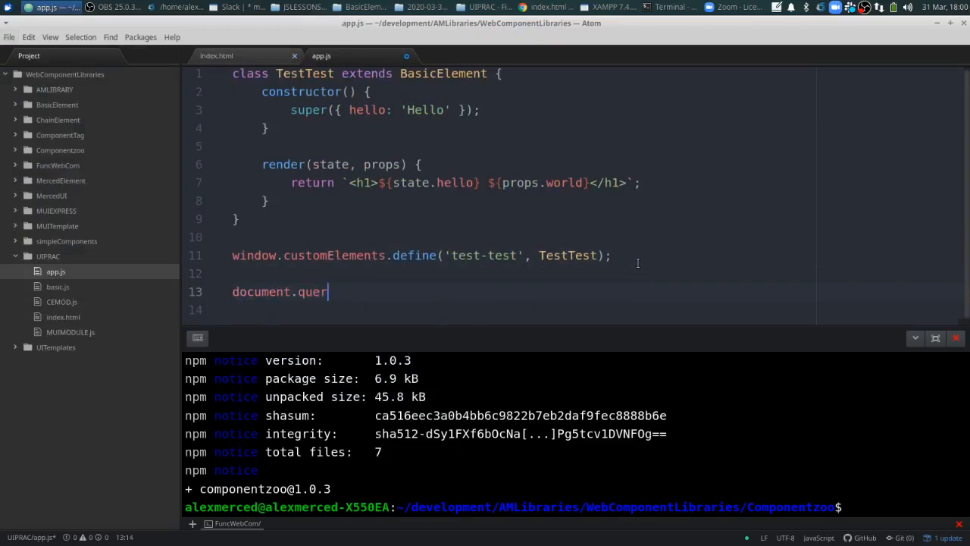
type("ySelect")
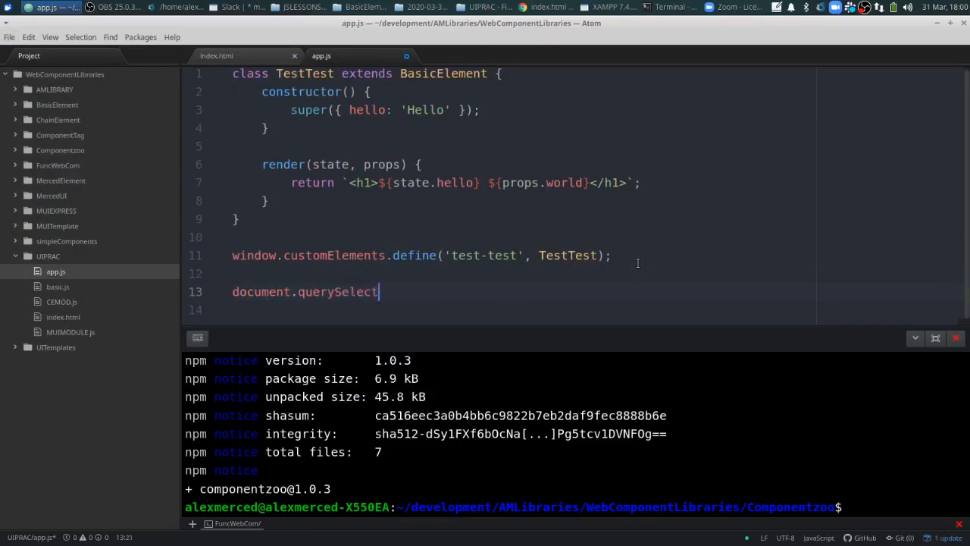
type("or('')")
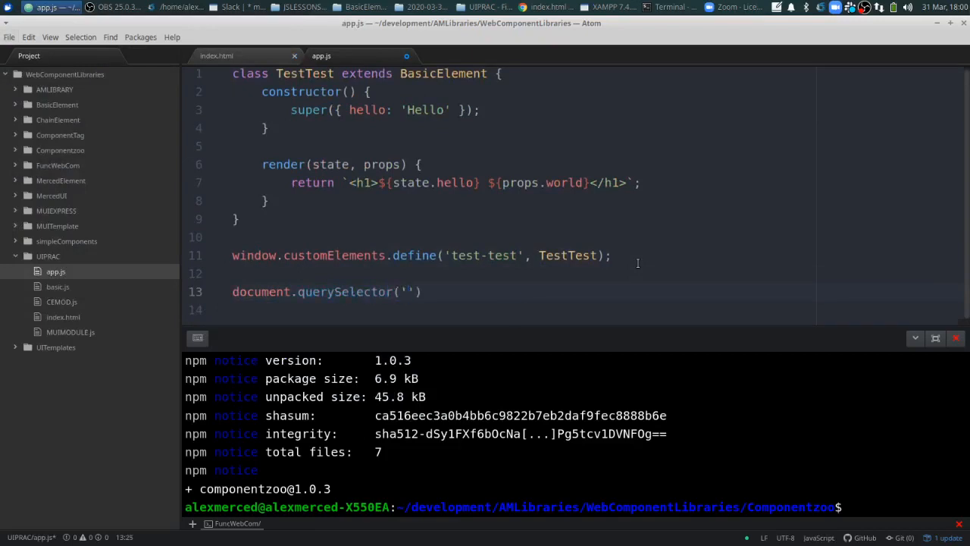
type("button")
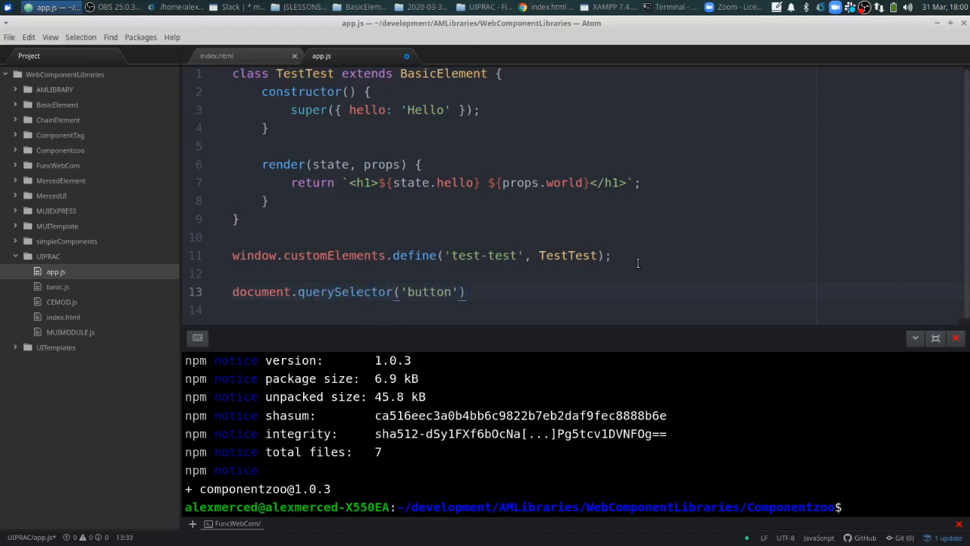
type(".add")
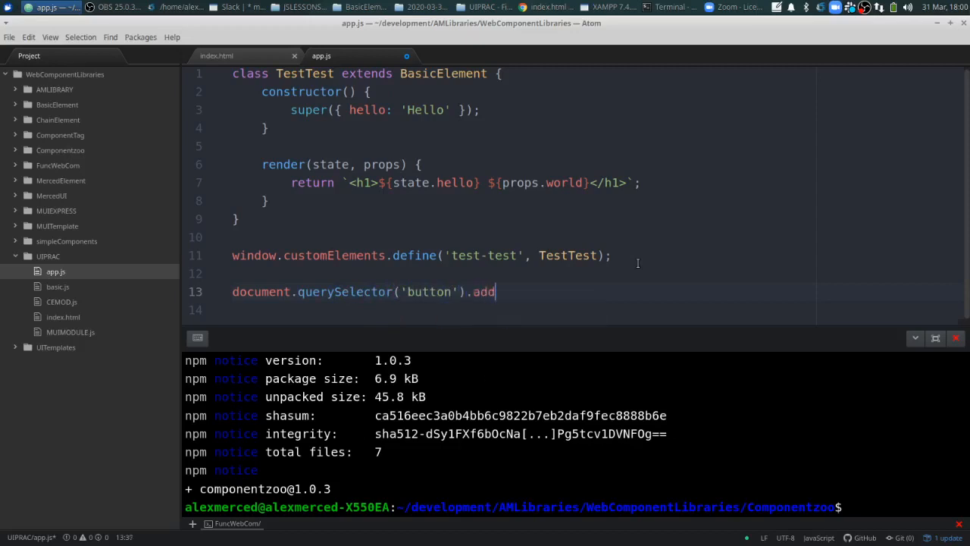
type("EventL")
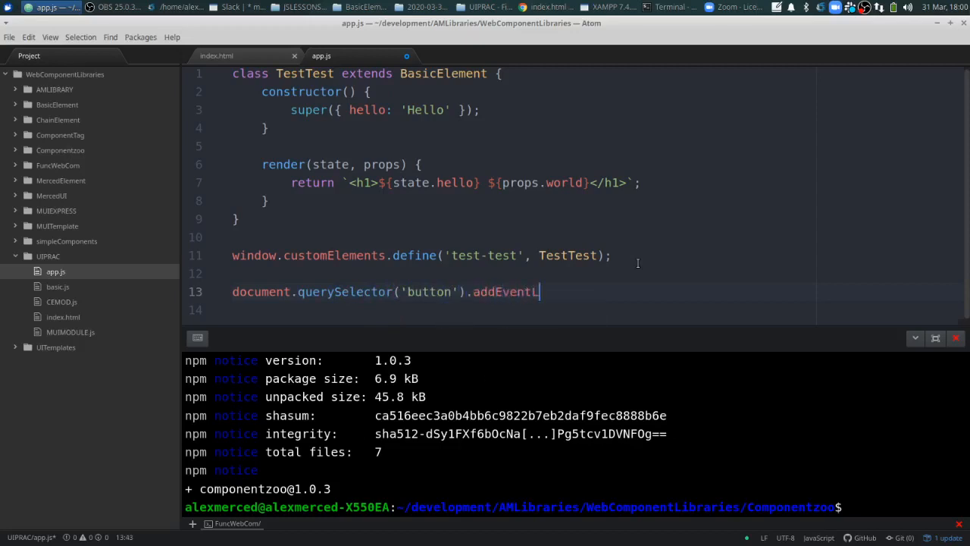
type("istener")
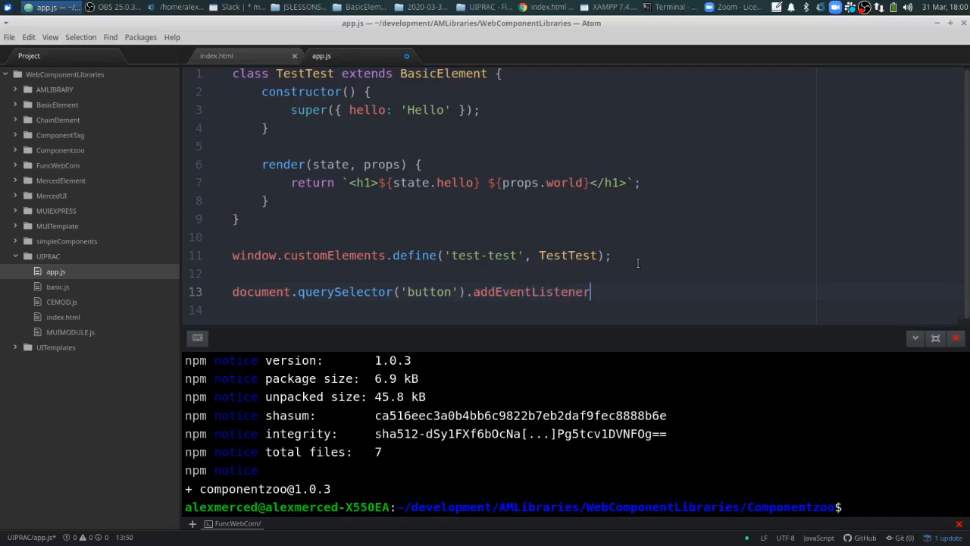
type("('click',")
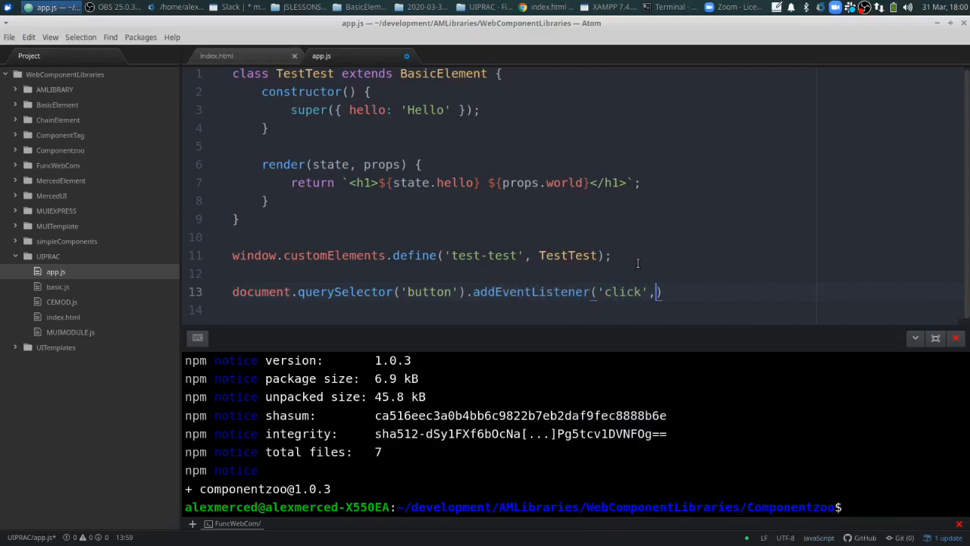
type("()")
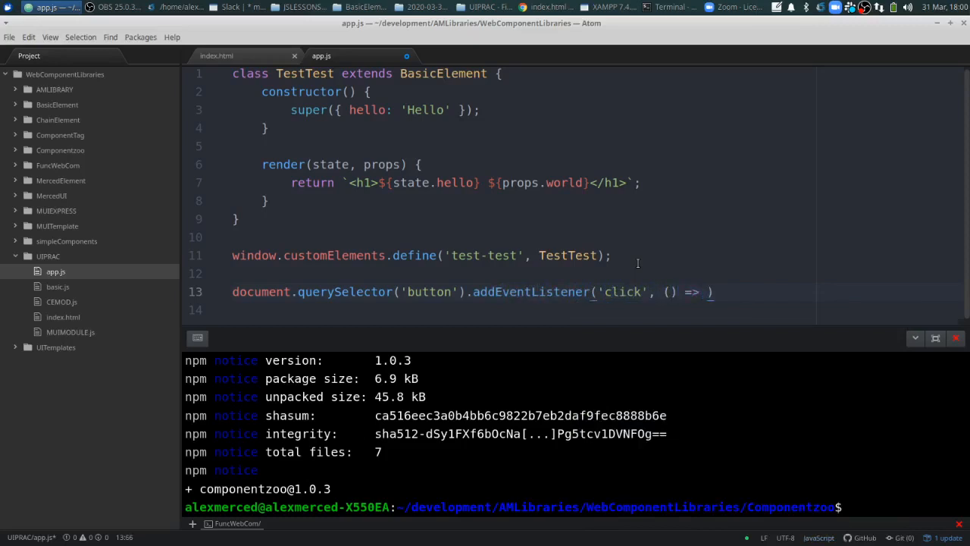
type("{")
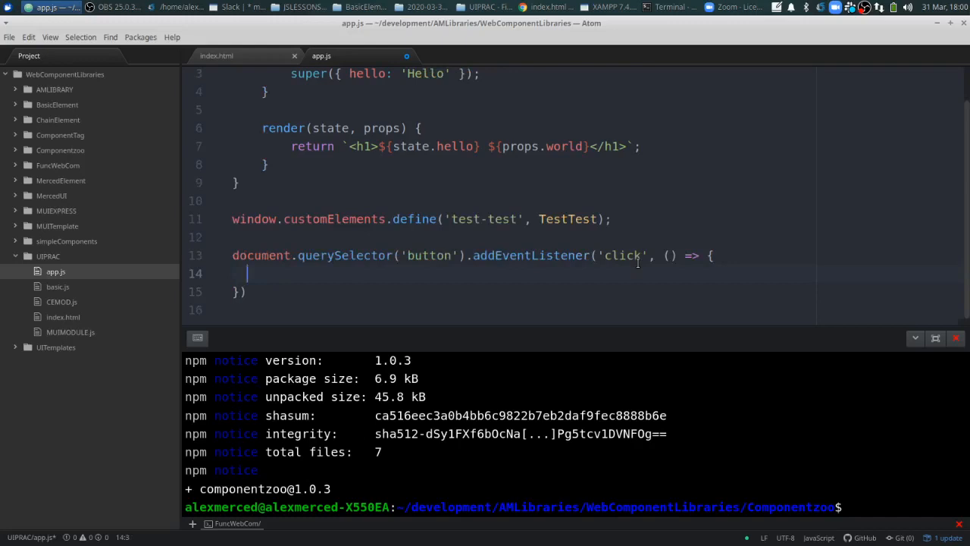
- Inside the handler, call setState({ hello: 'goodbye' }) on the [world="world"] test-test element
type("document.querySelecto")
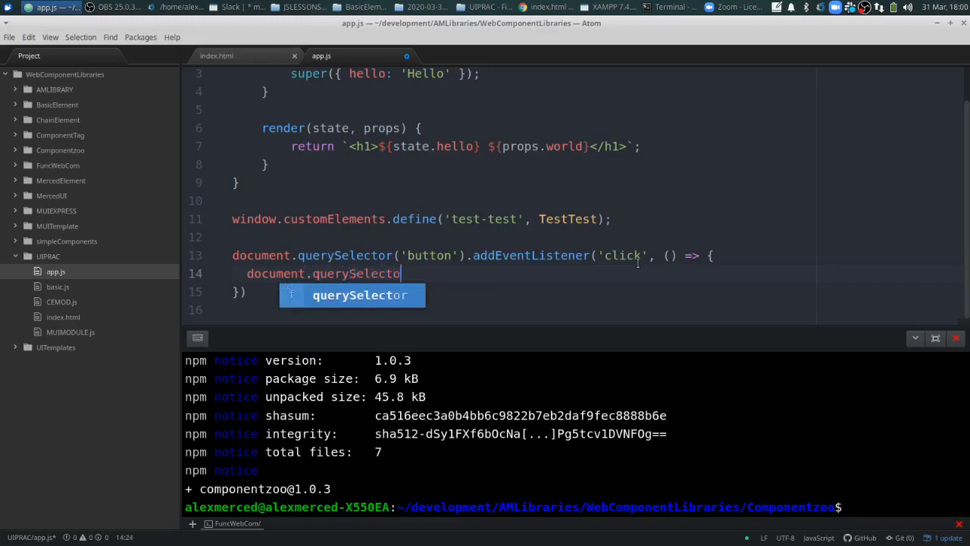
type("('te'")
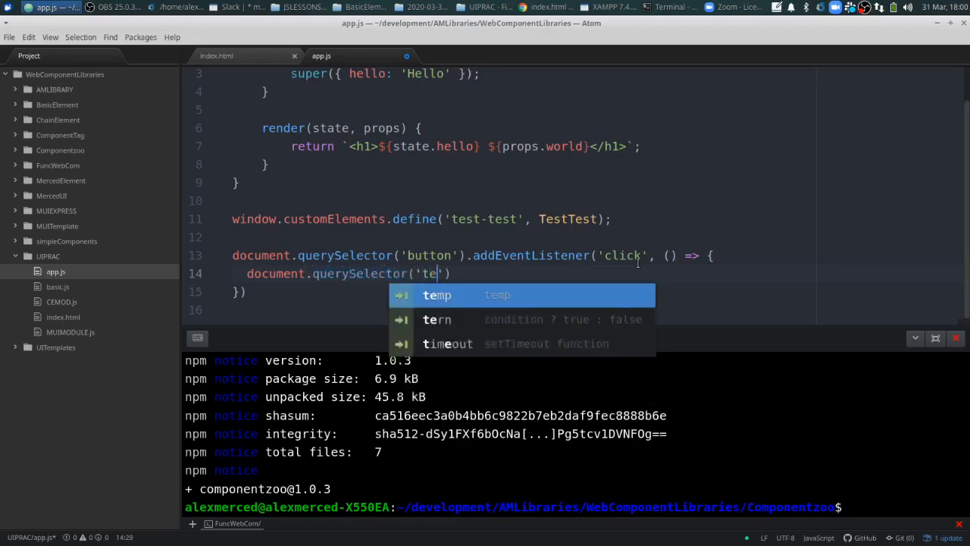
type("st-test")
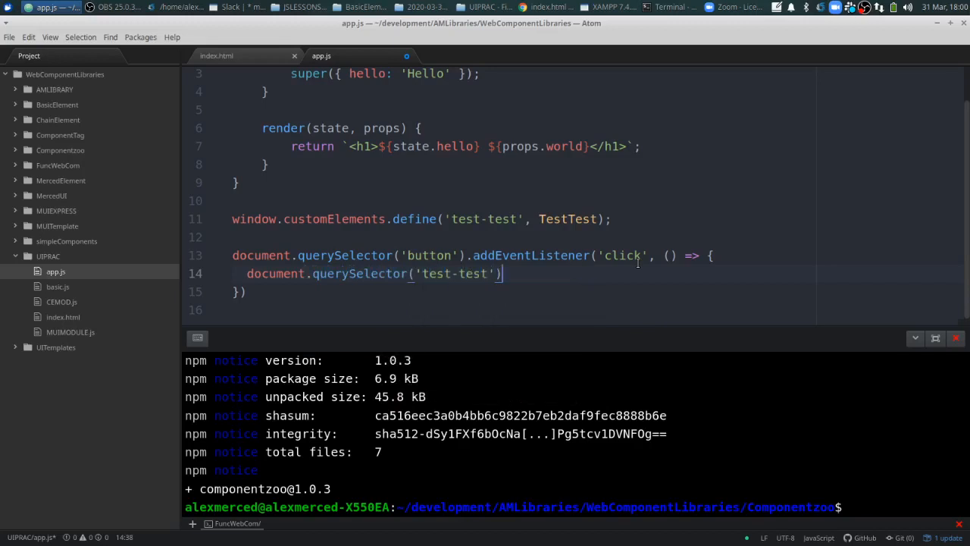
type(".setState")
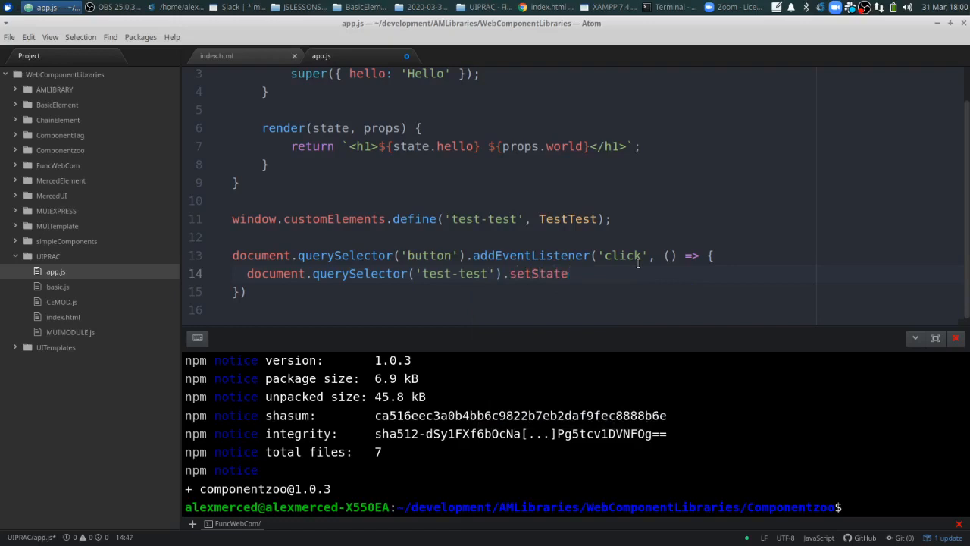
type("()")
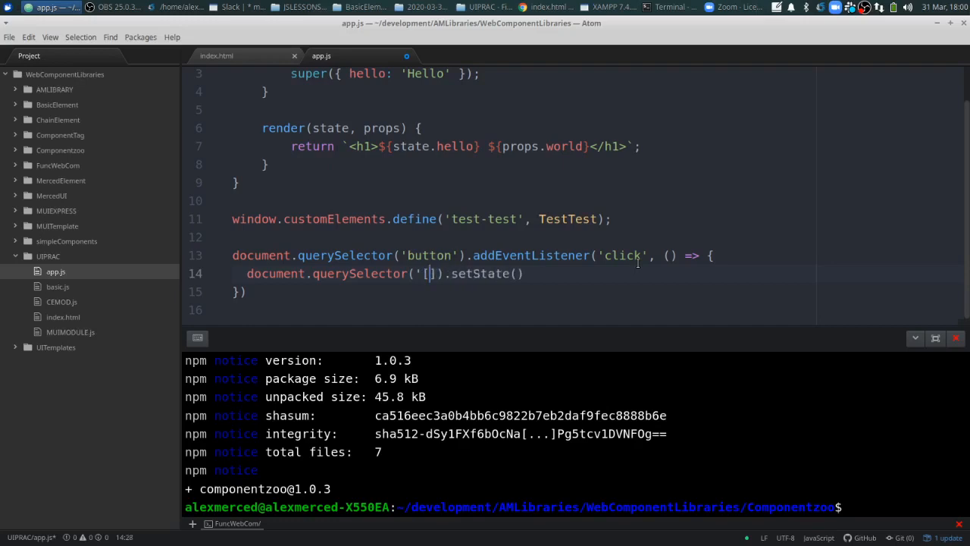
type("world")
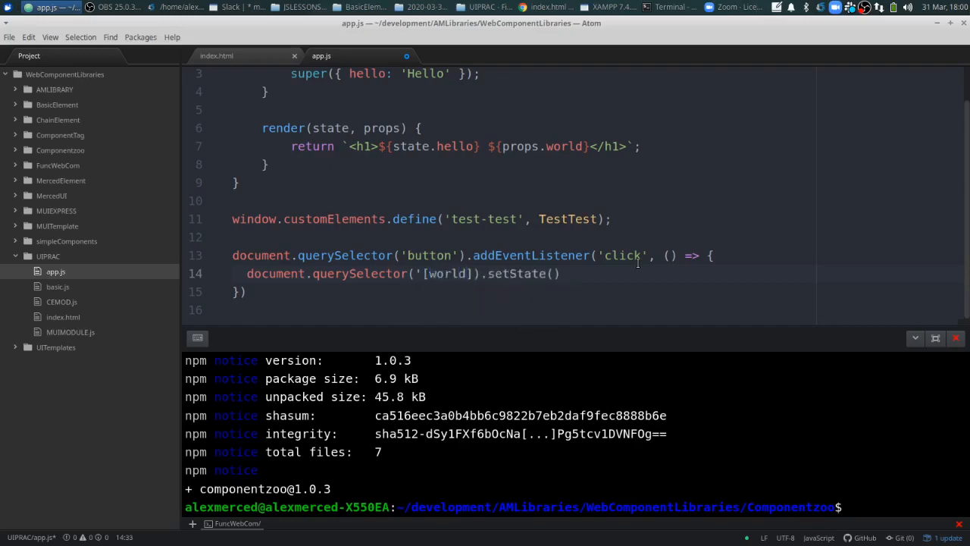
type("world\"")
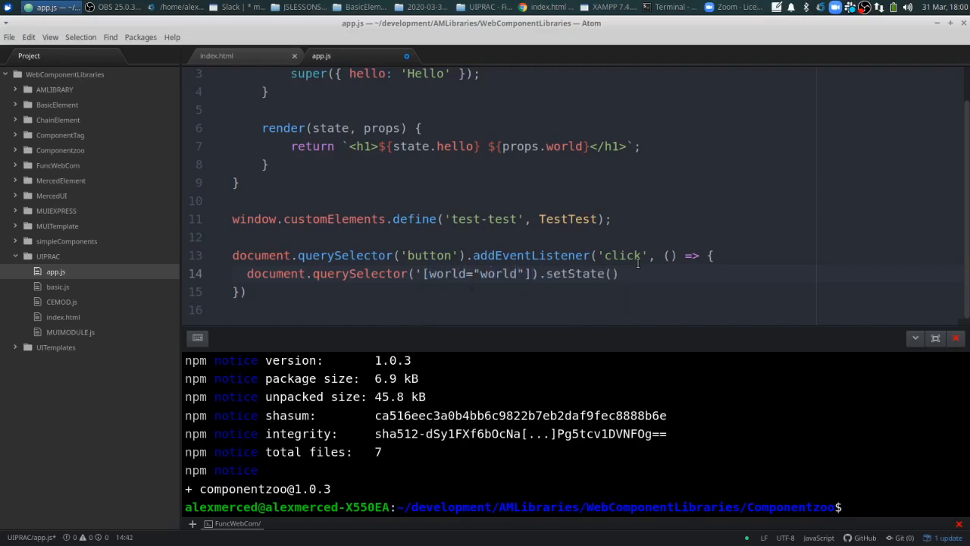
type("''")
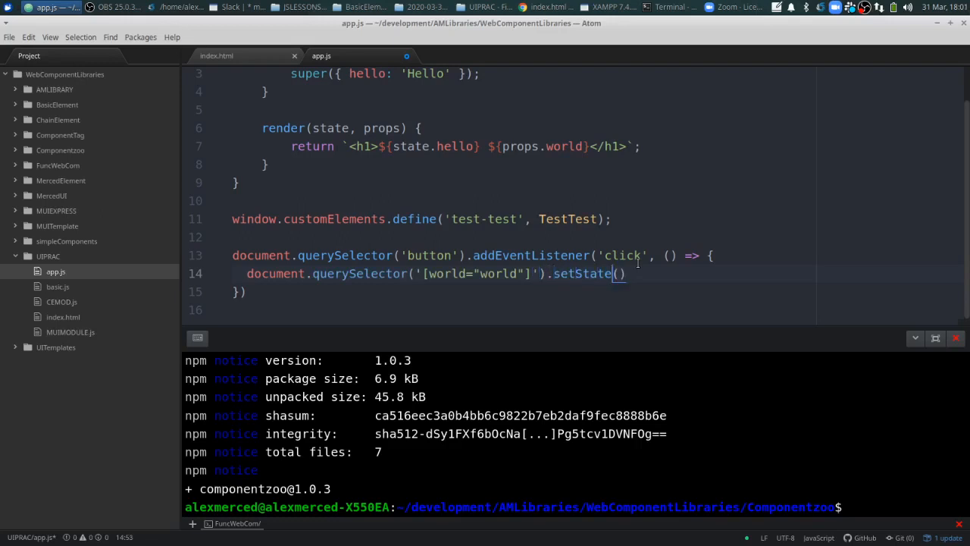
type("{")
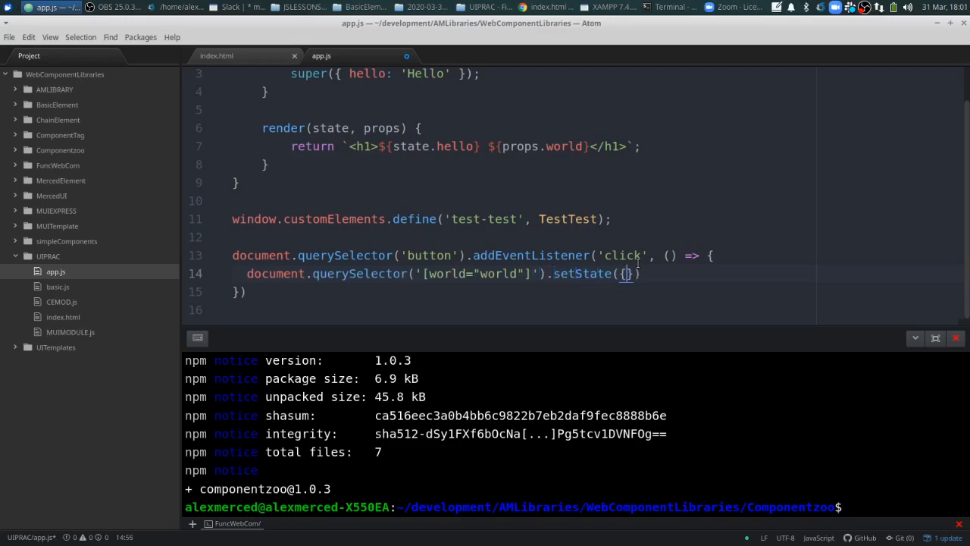
type("hello")
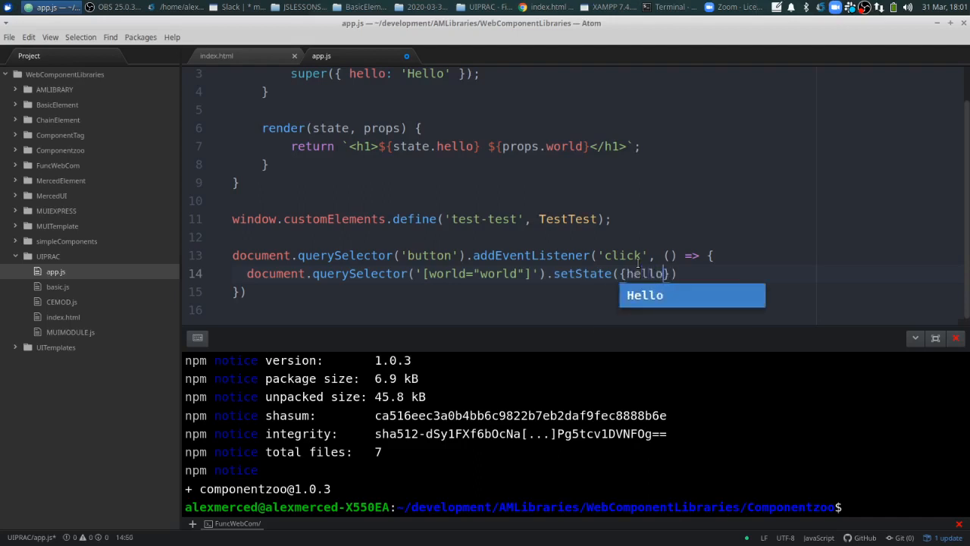
type(":")
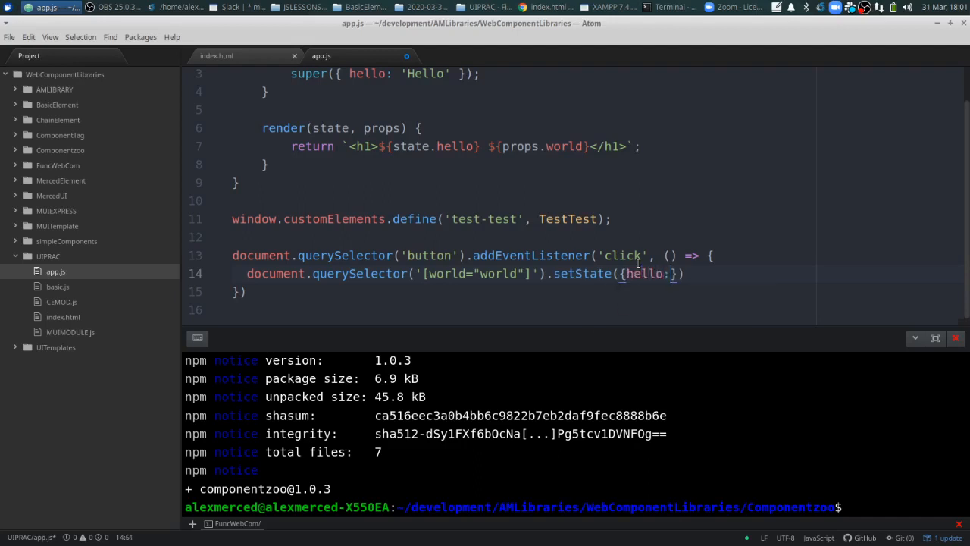
type("goodbye")
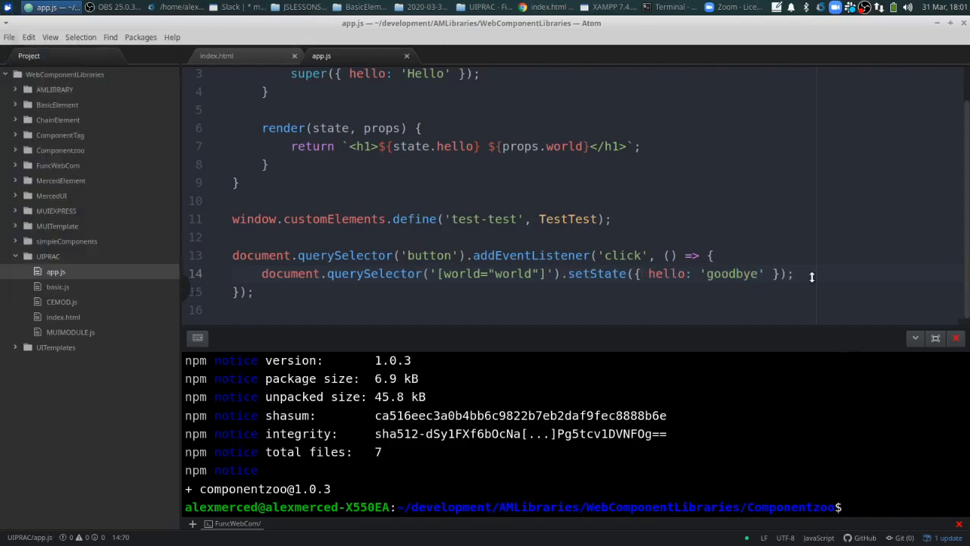
left_click(547, 6)
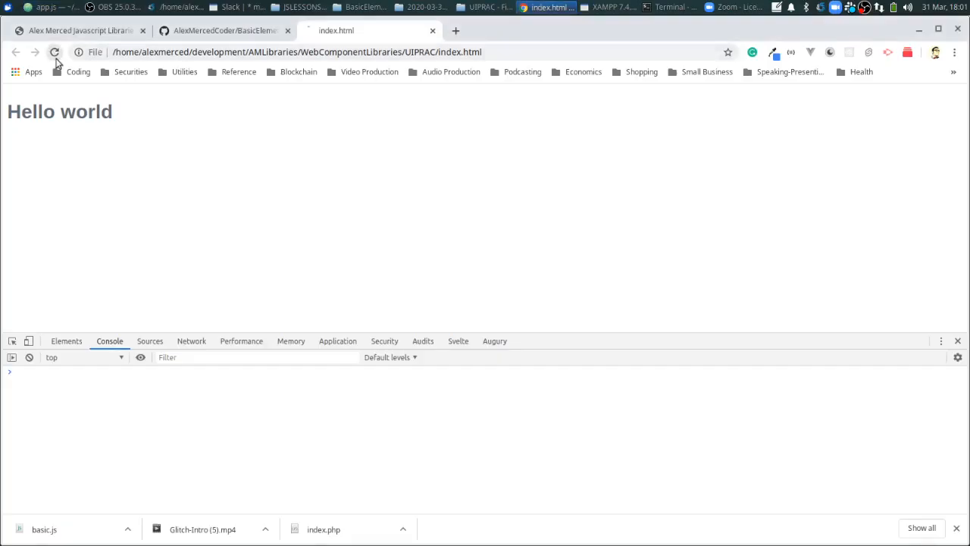
- Reload the Chrome page and use Click Me to turn the heading into 'goodbye world'
left_click(54, 52)
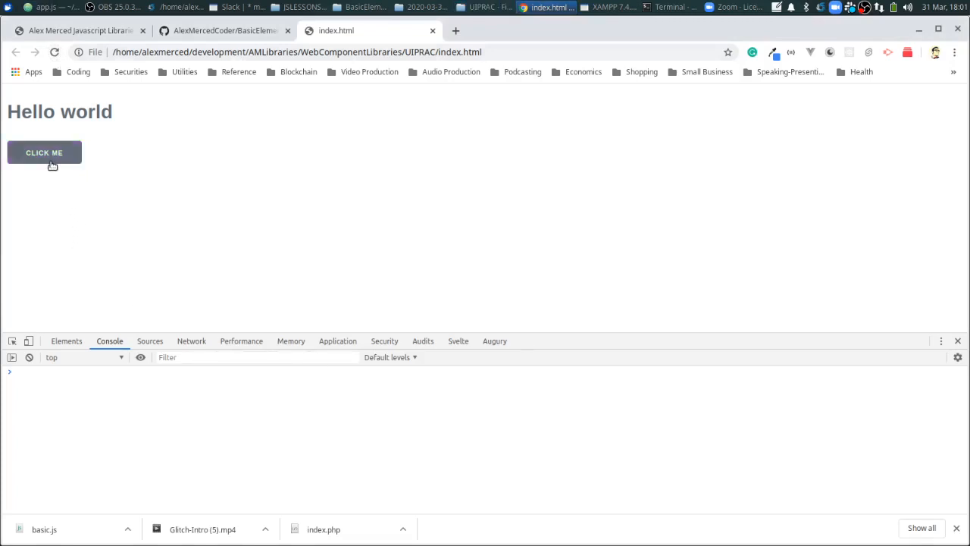
left_click(44, 152)
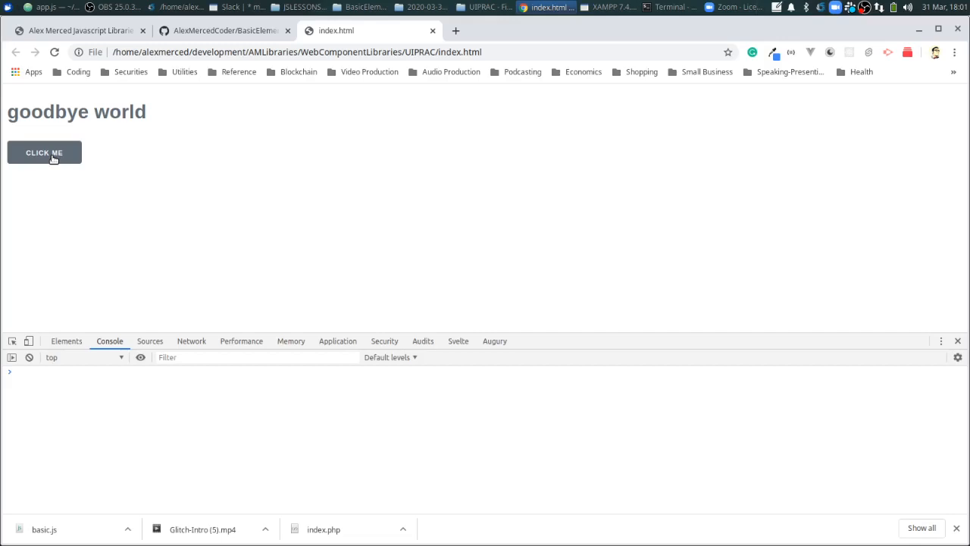
left_click(47, 6)
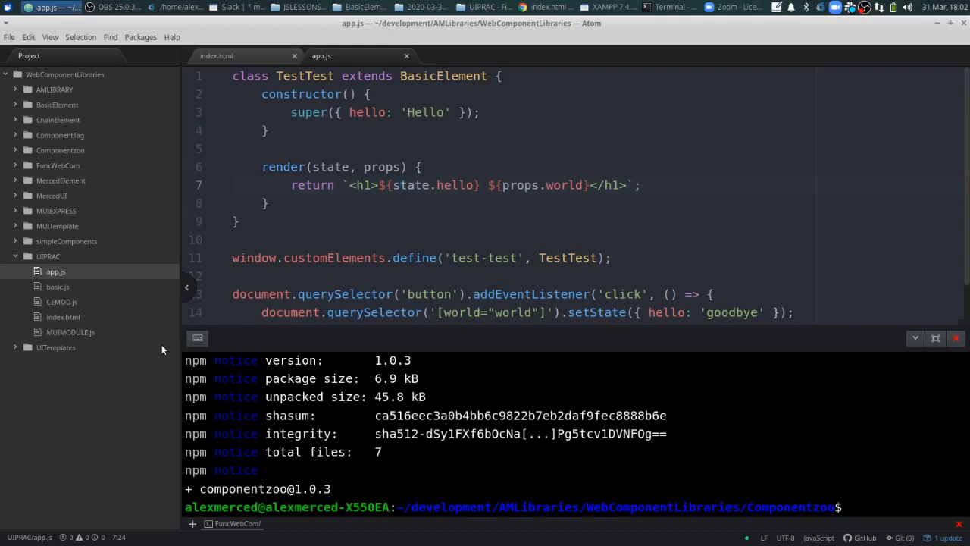
left_click(397, 185)
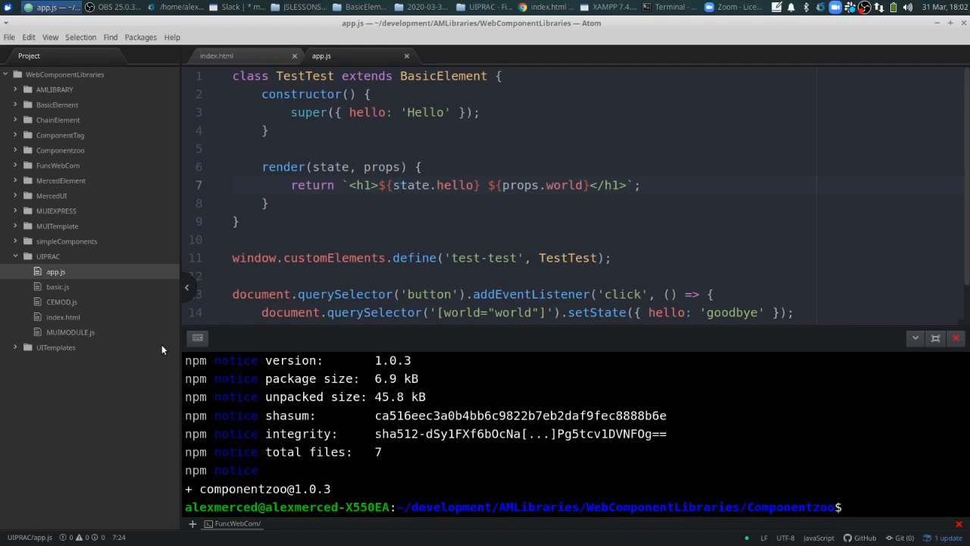
left_click(401, 185)
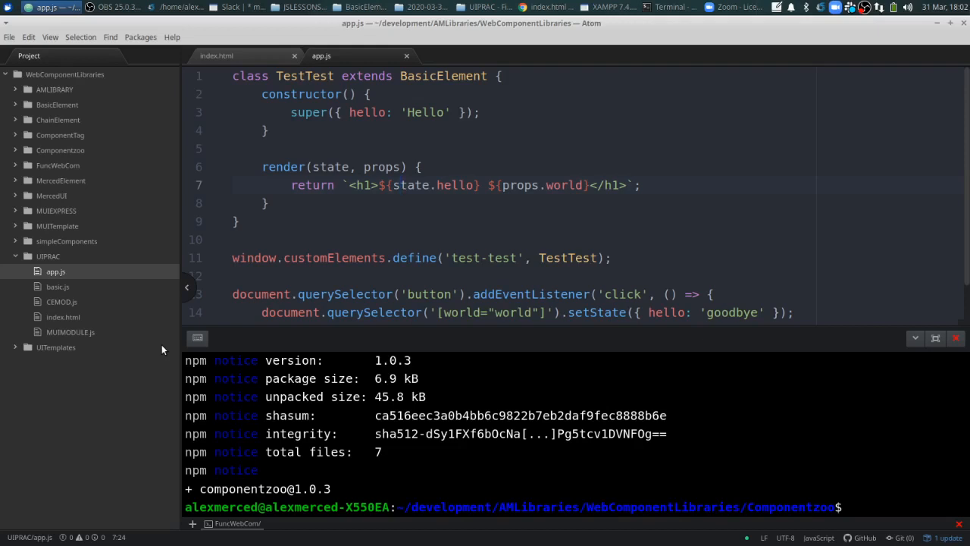
left_click(400, 185)
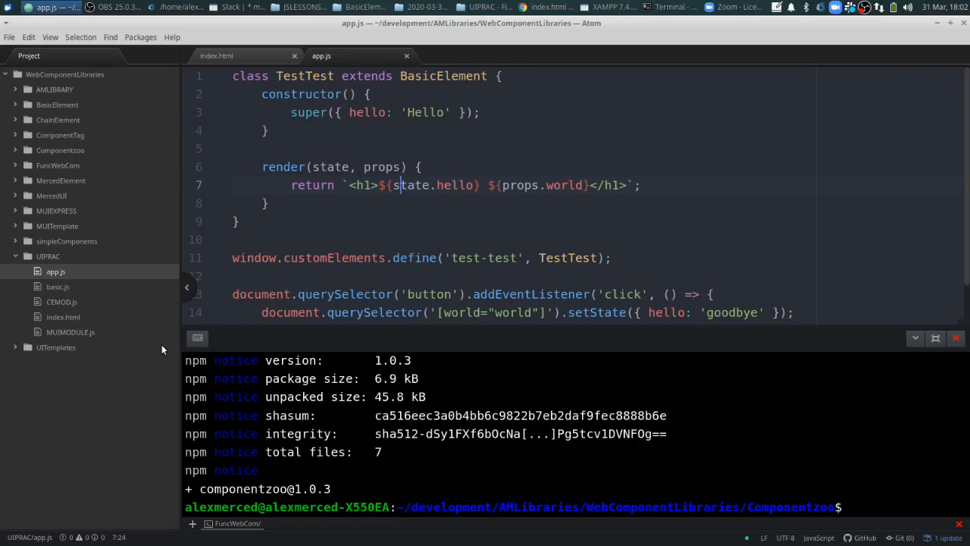